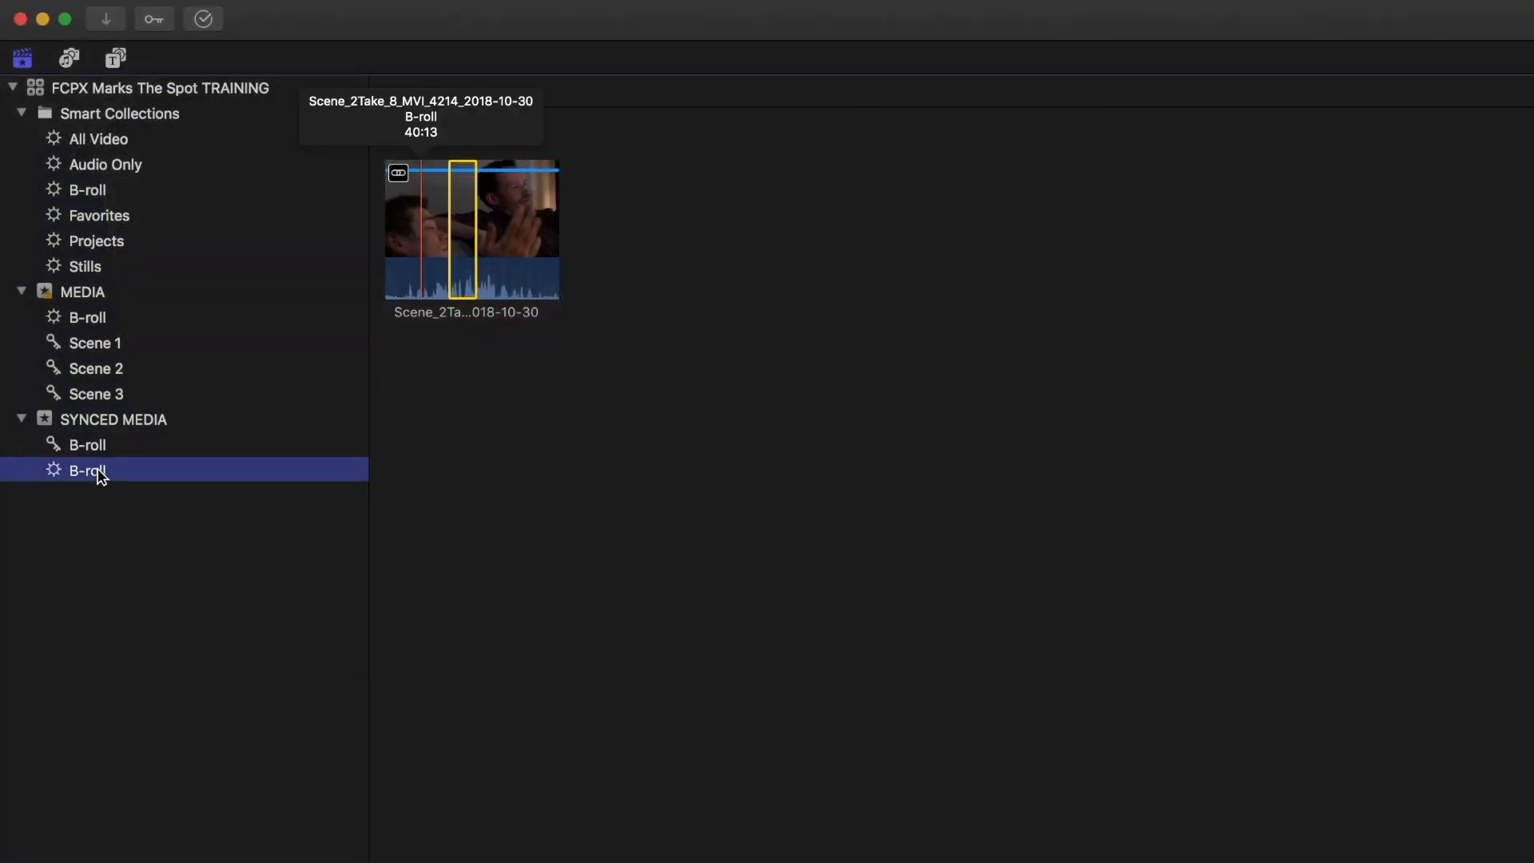
- Delete the B-roll collections from Synced Media and Media's B-roll smart collection
right_click(86, 446)
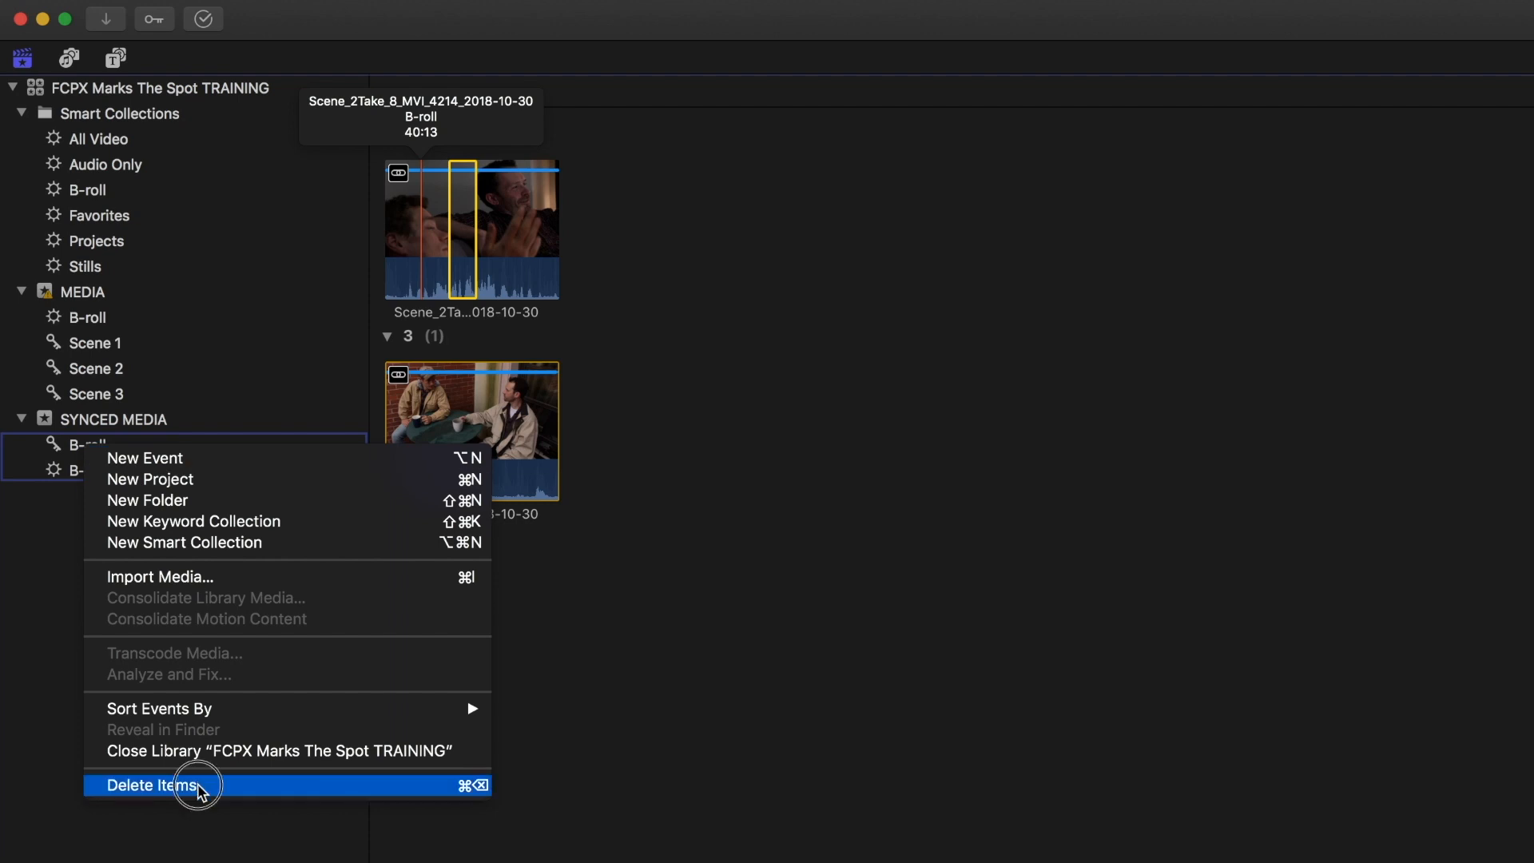
left_click(150, 785)
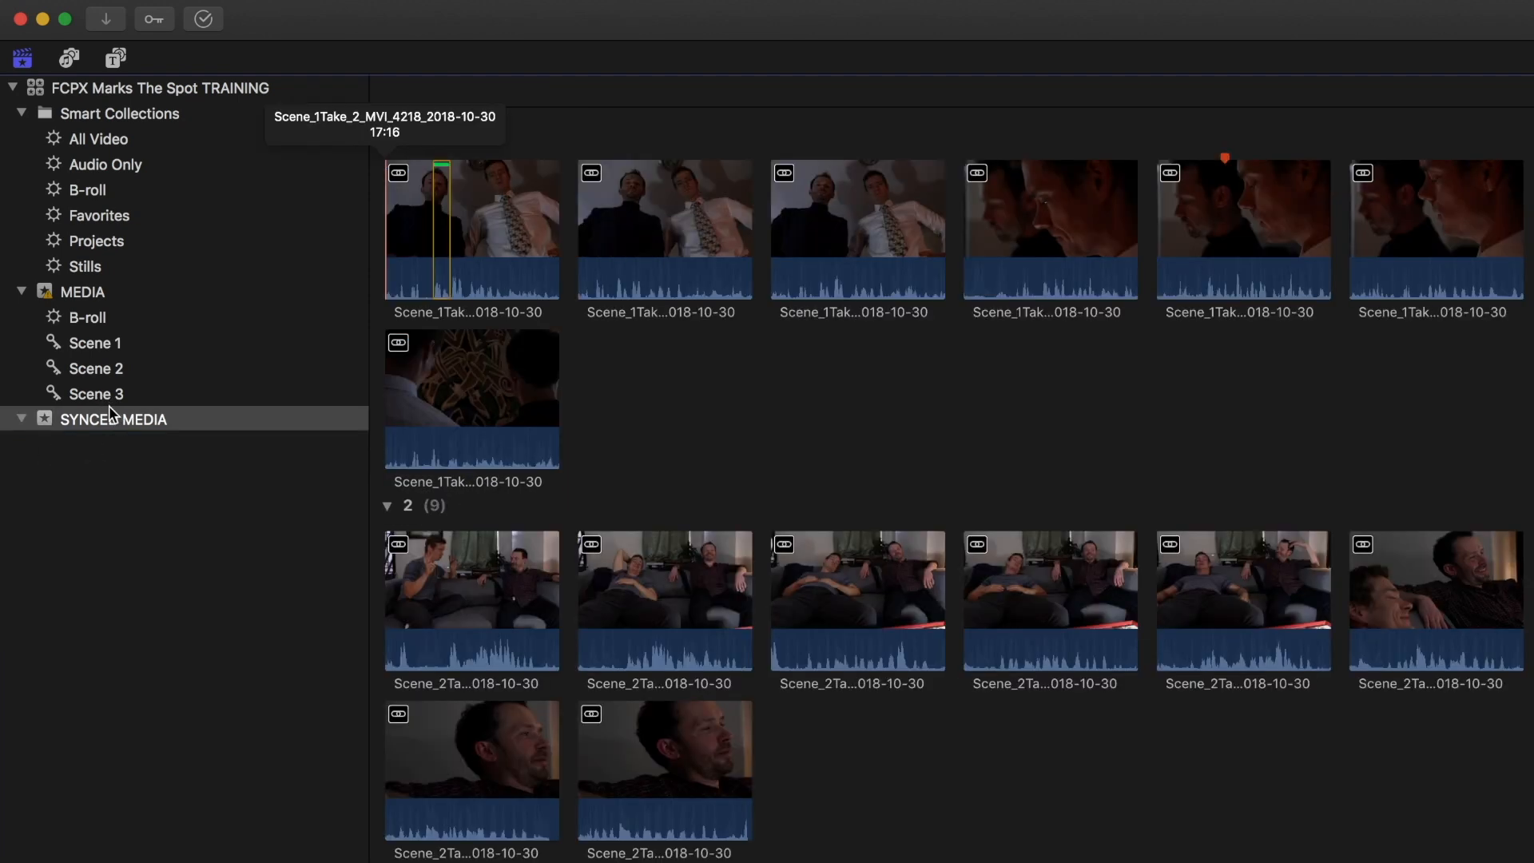
right_click(88, 316)
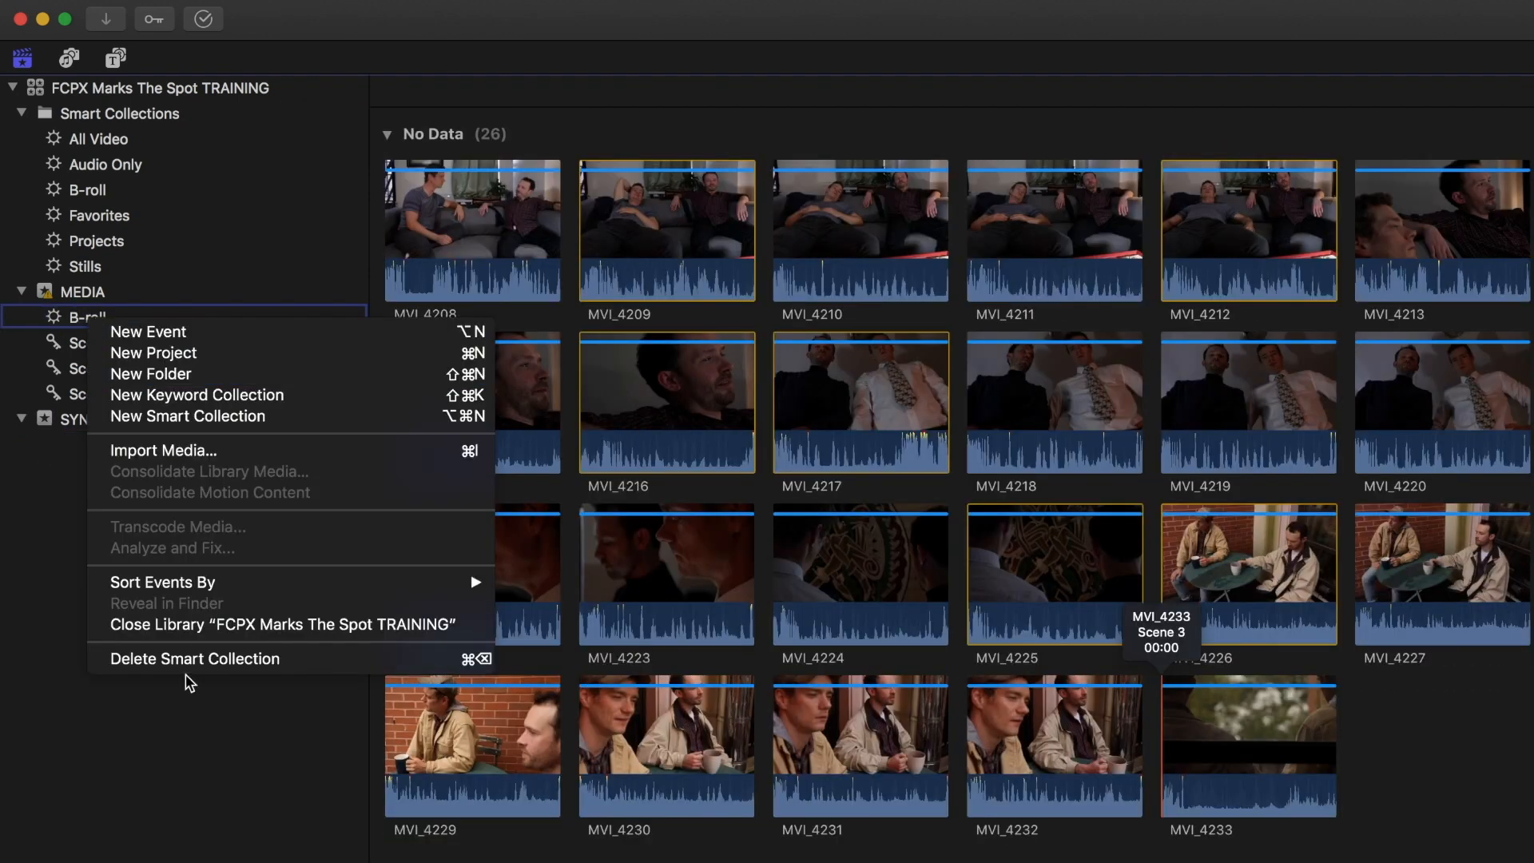
left_click(96, 316)
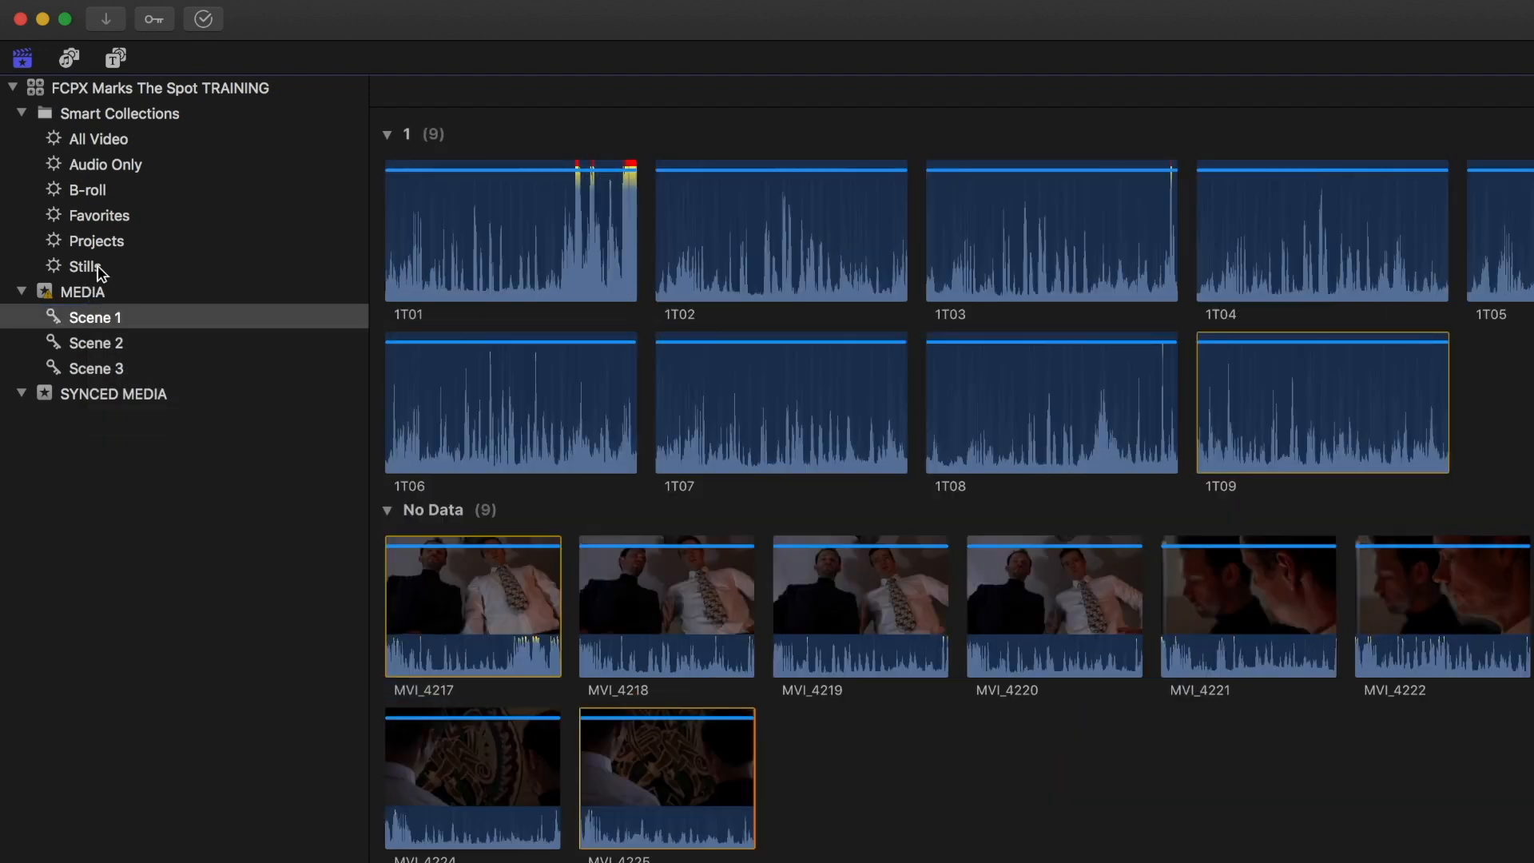
- Check the remaining B-roll smart collection contents and return to Synced Media
left_click(88, 190)
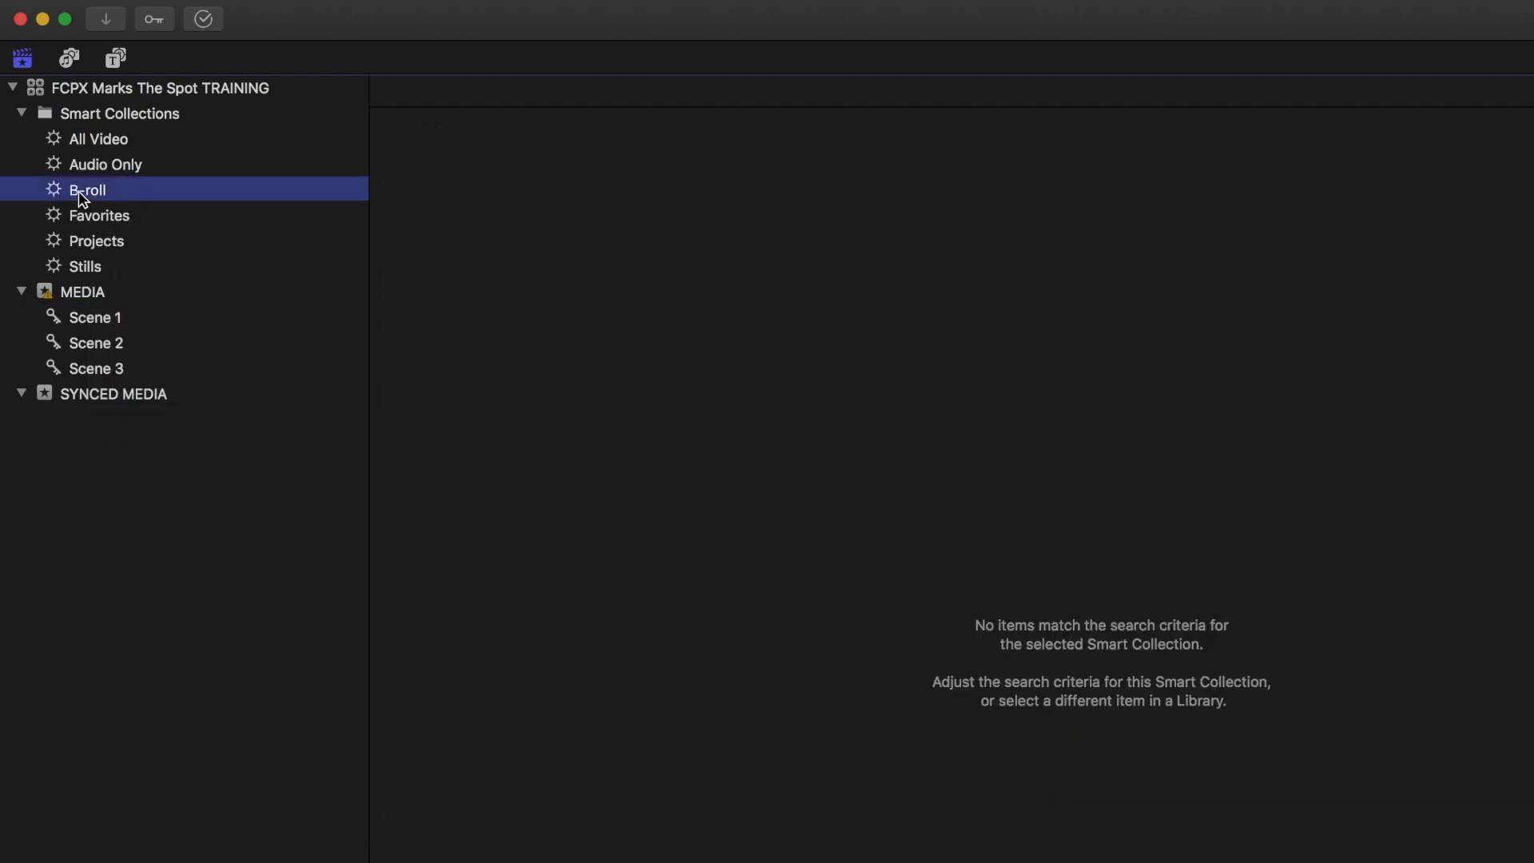
mouse_move(102, 229)
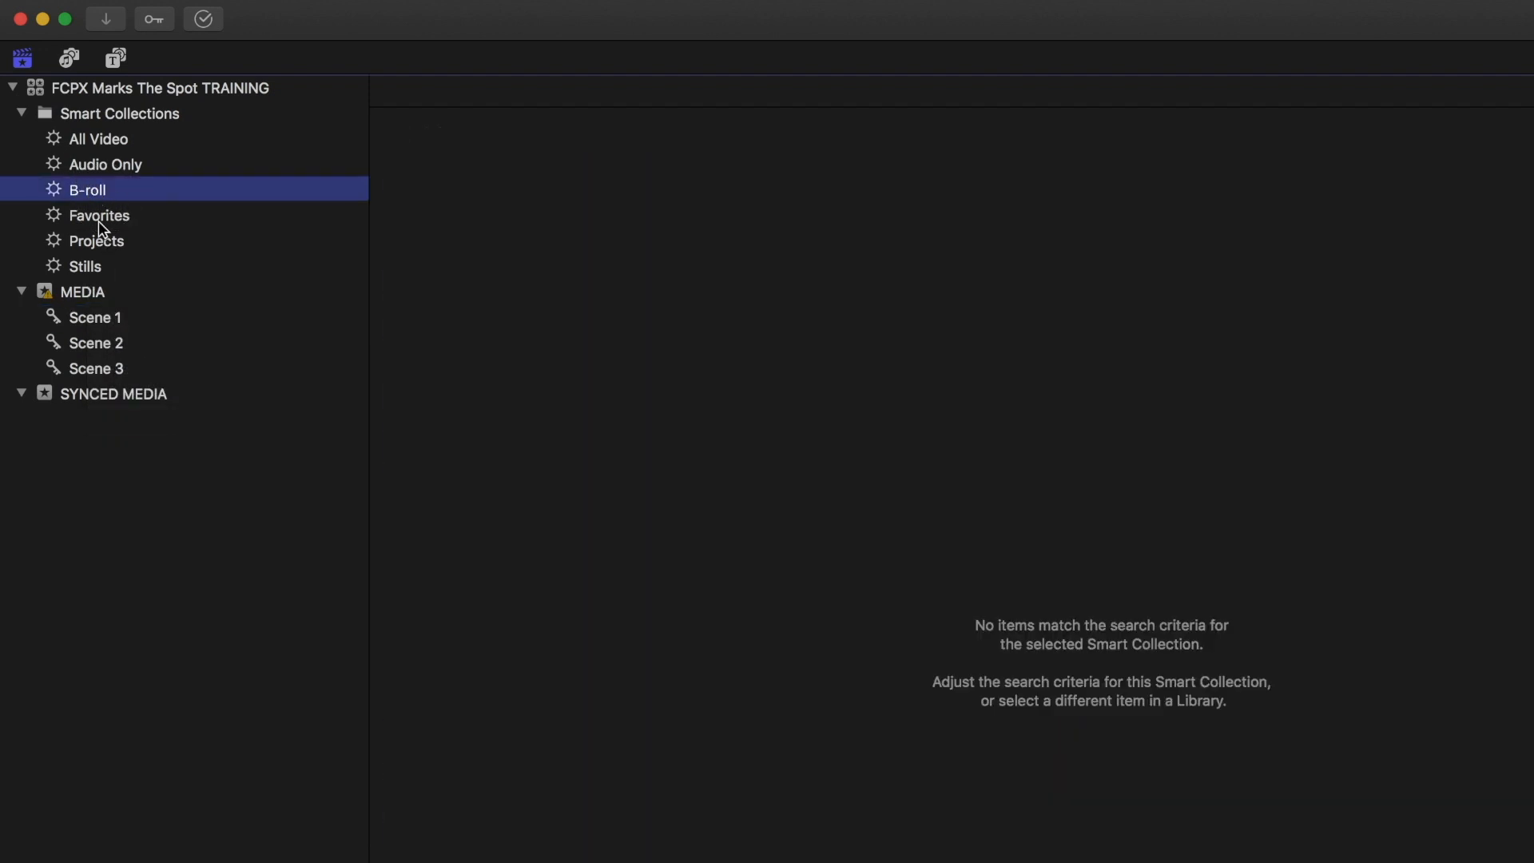
left_click(113, 393)
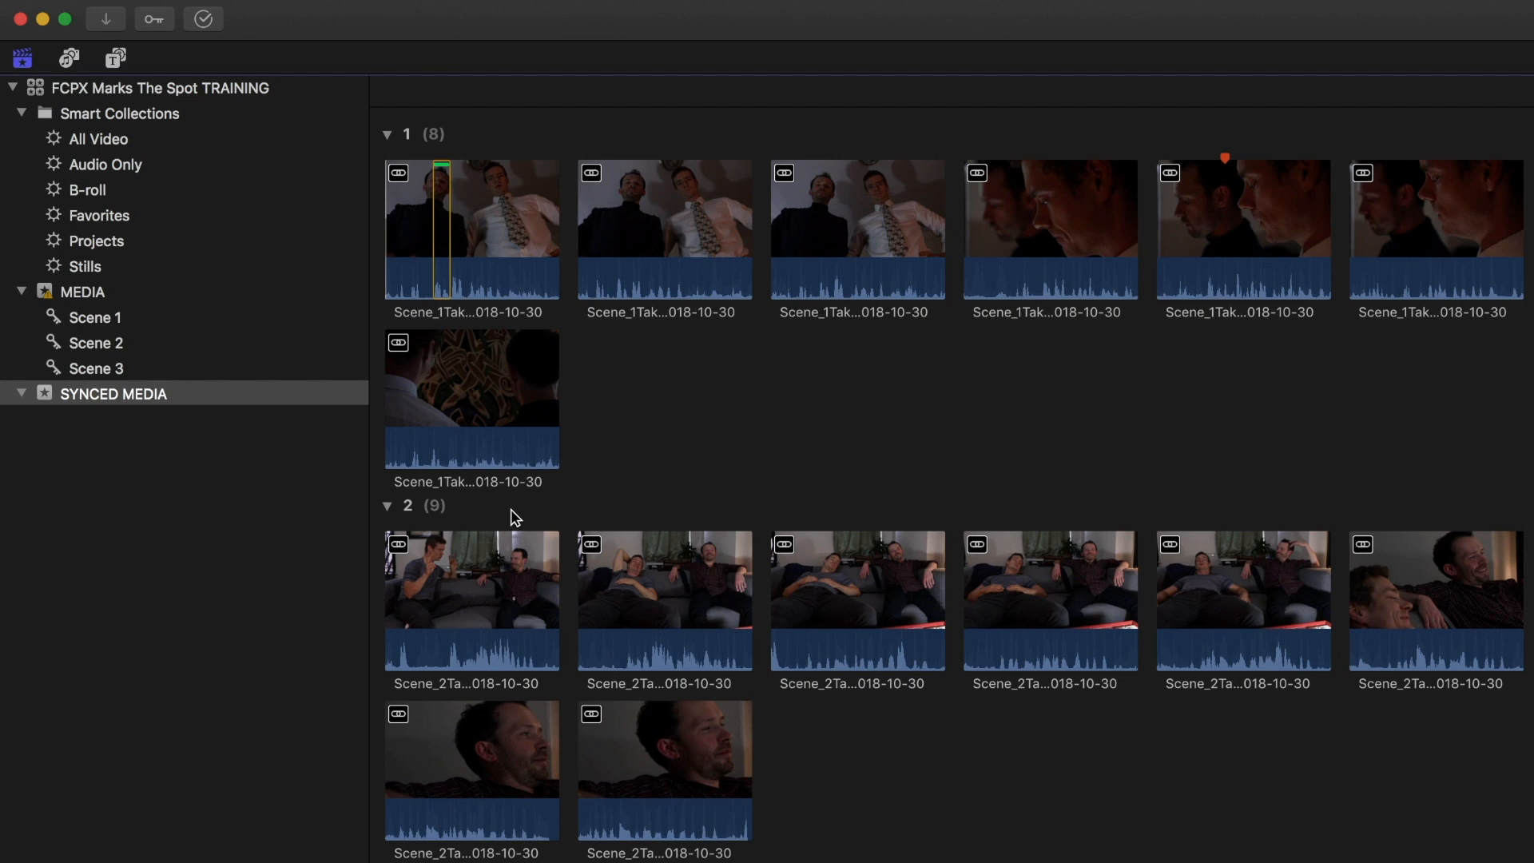
mouse_move(450, 171)
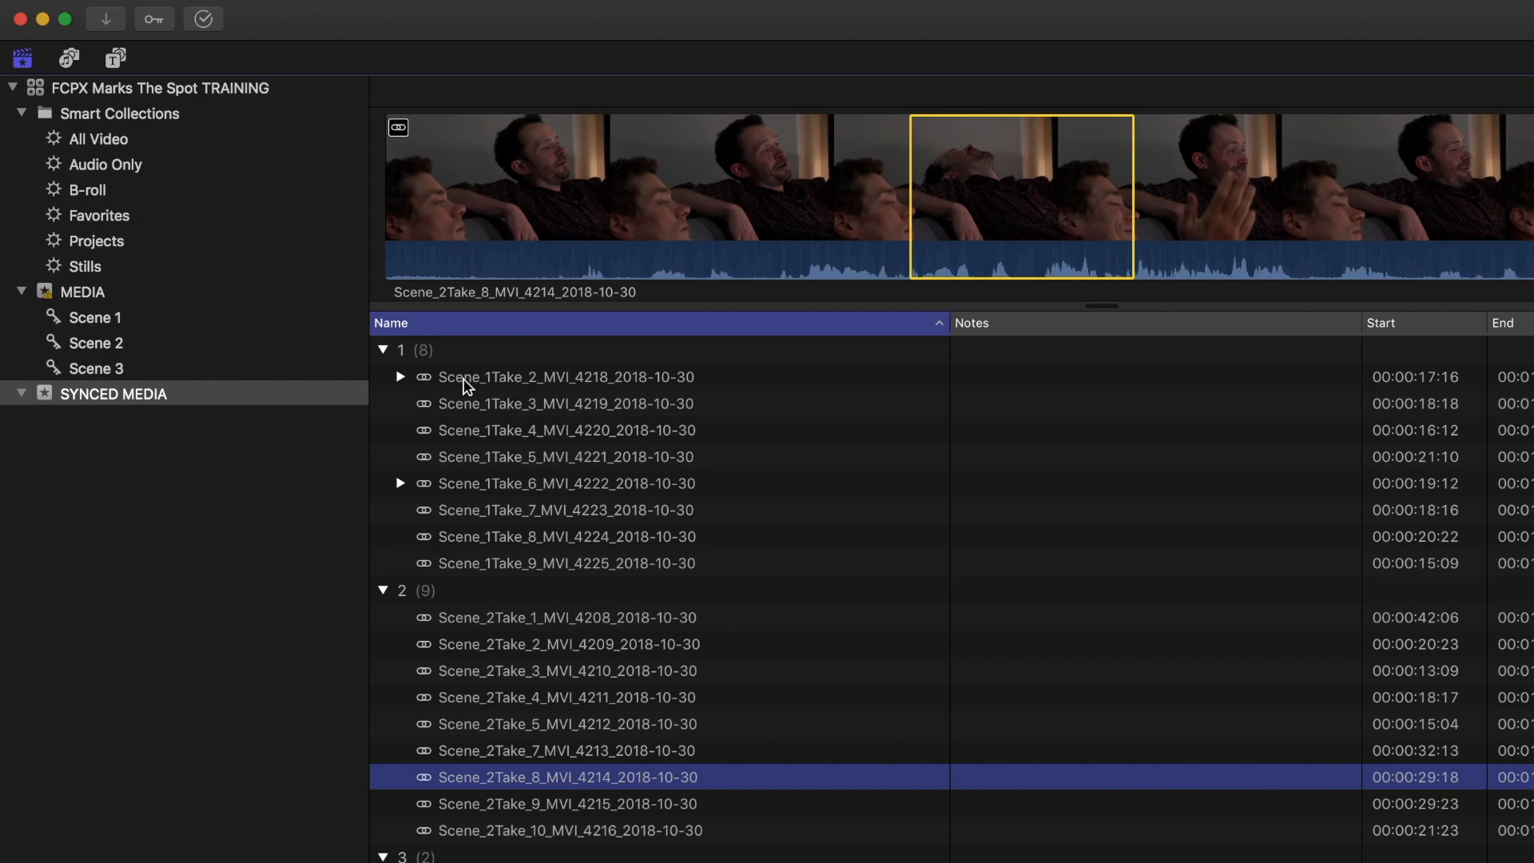
- Show Scene_1Take_2 in the filmstrip to locate the first line
left_click(565, 377)
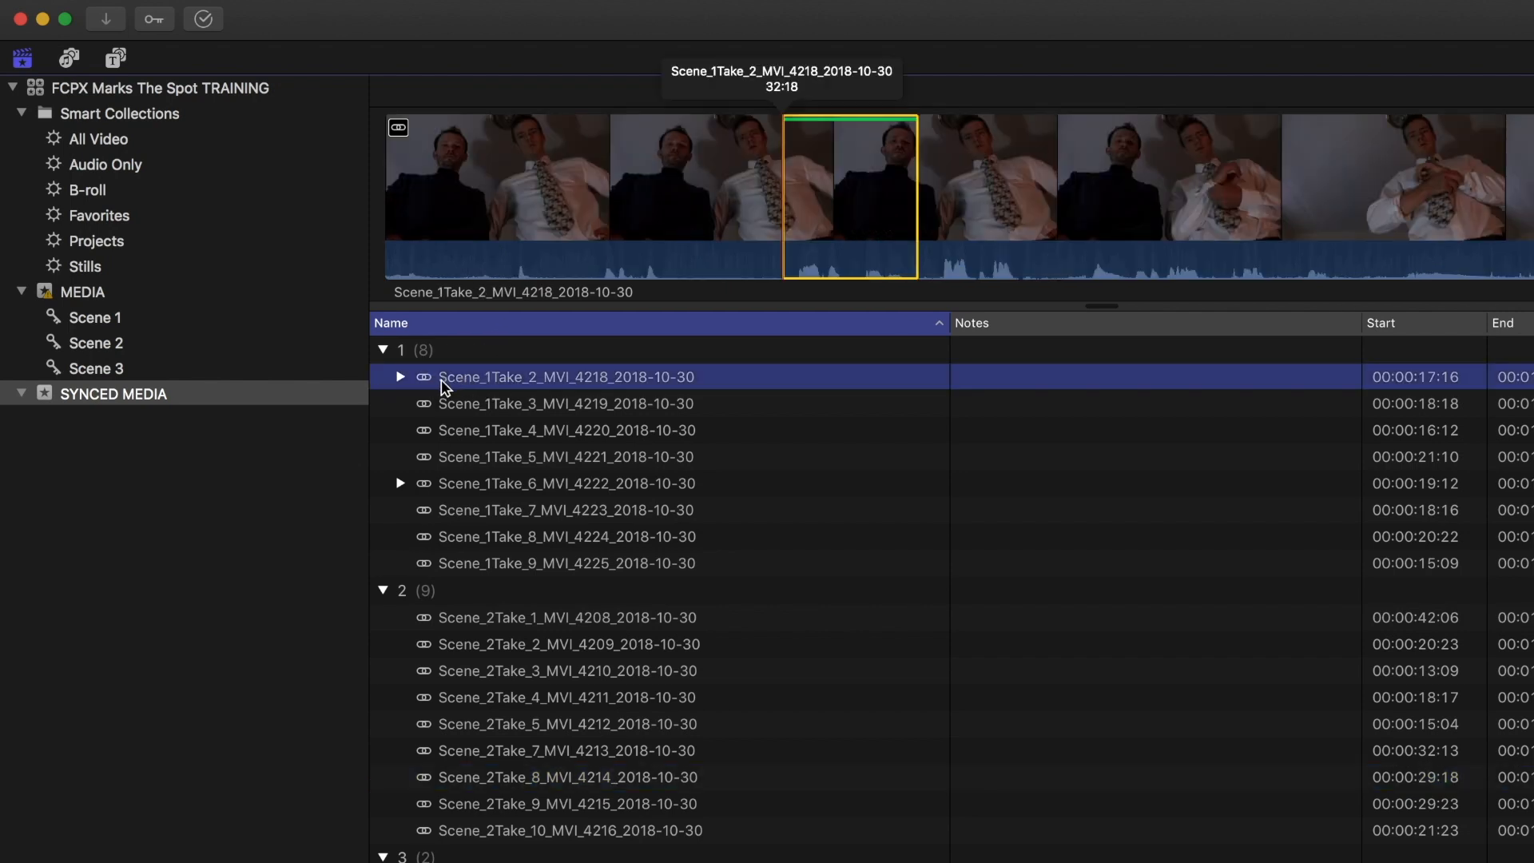
mouse_move(529, 399)
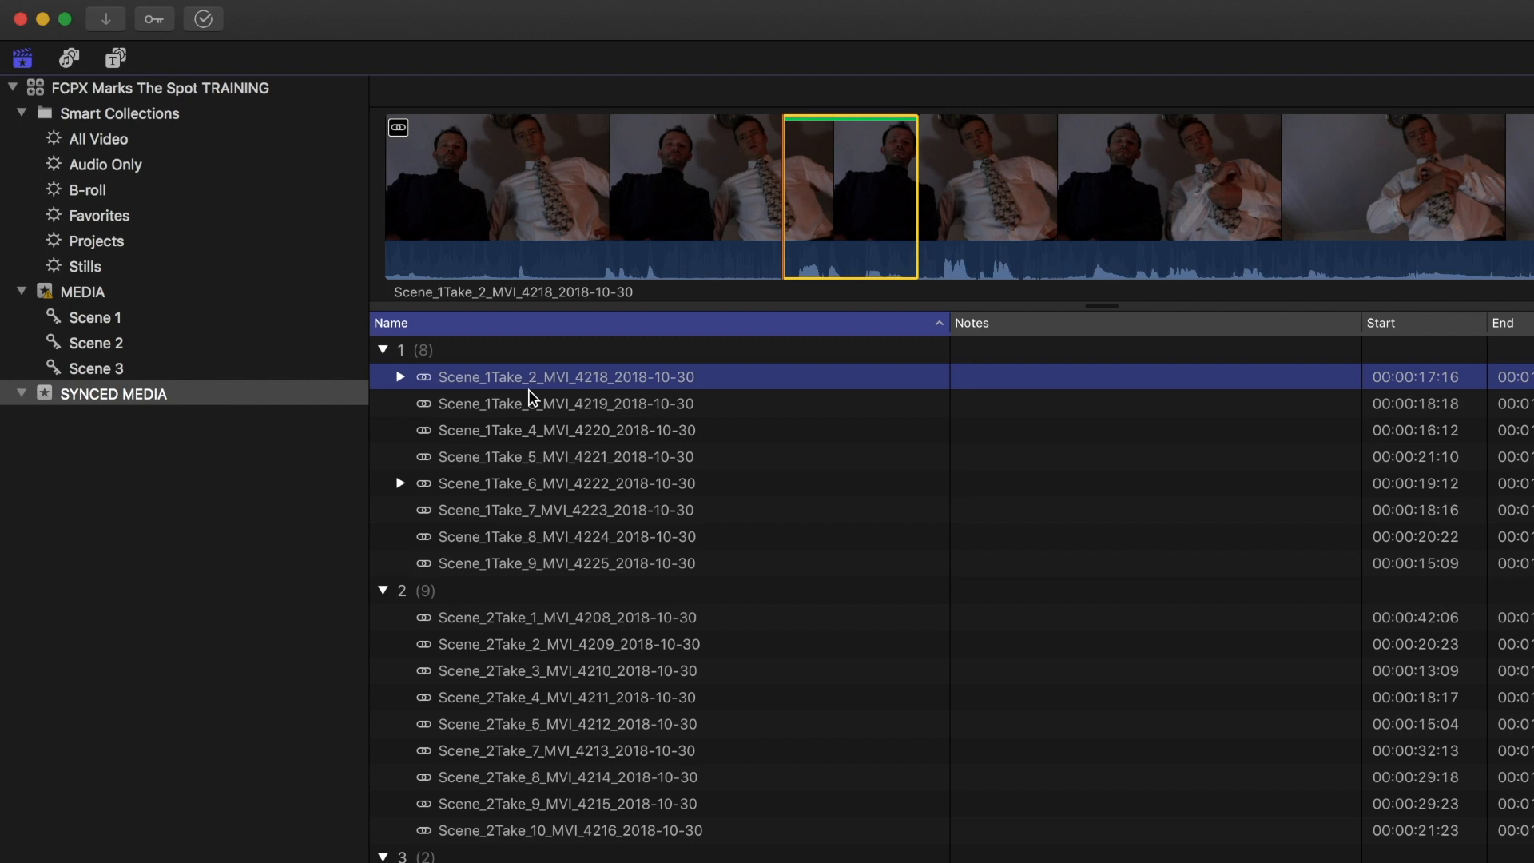
mouse_move(534, 395)
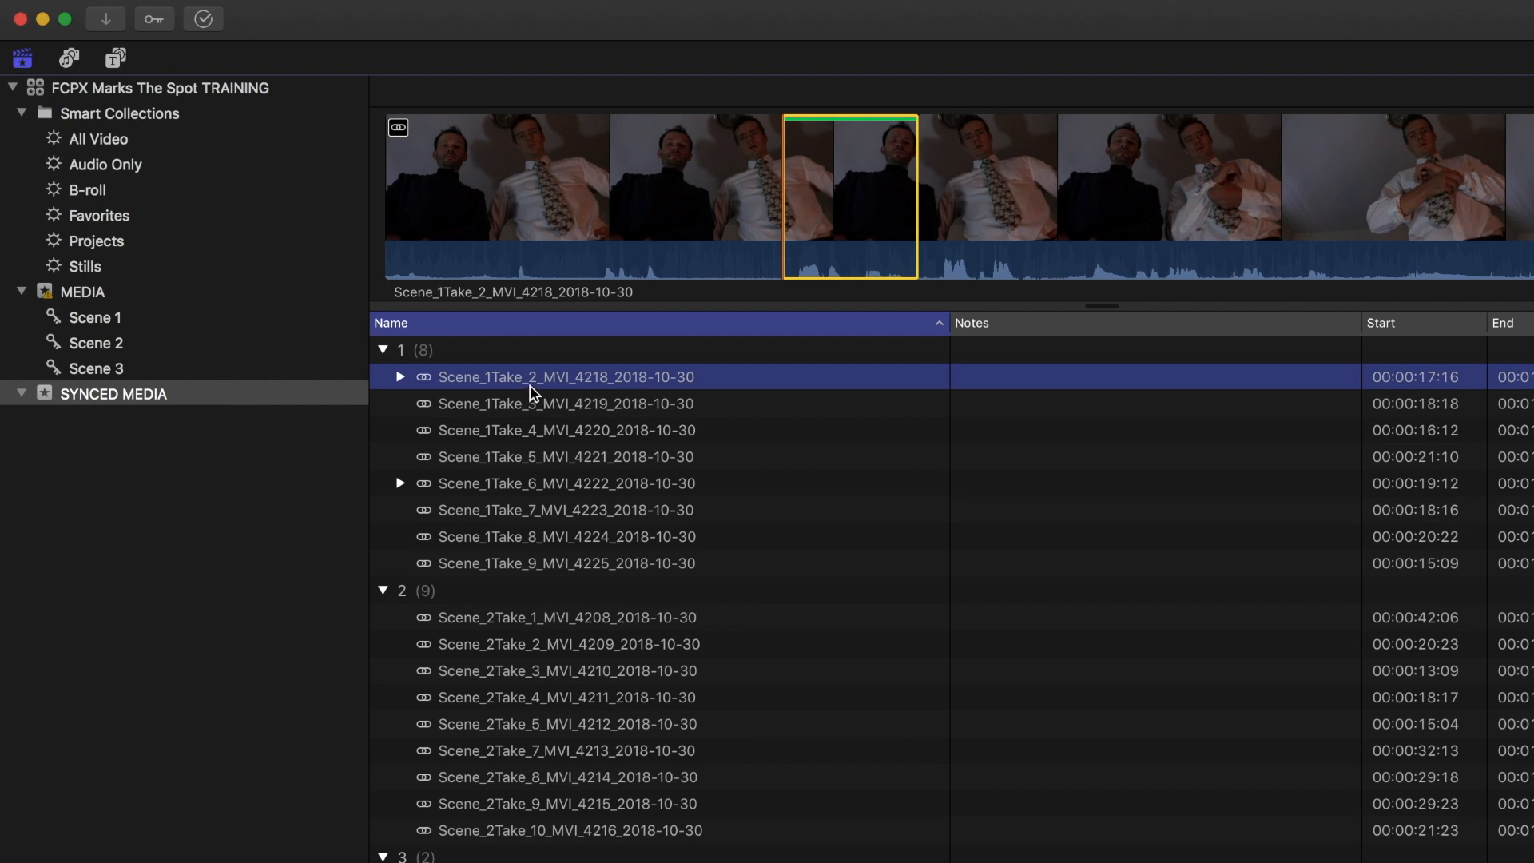
mouse_move(513, 216)
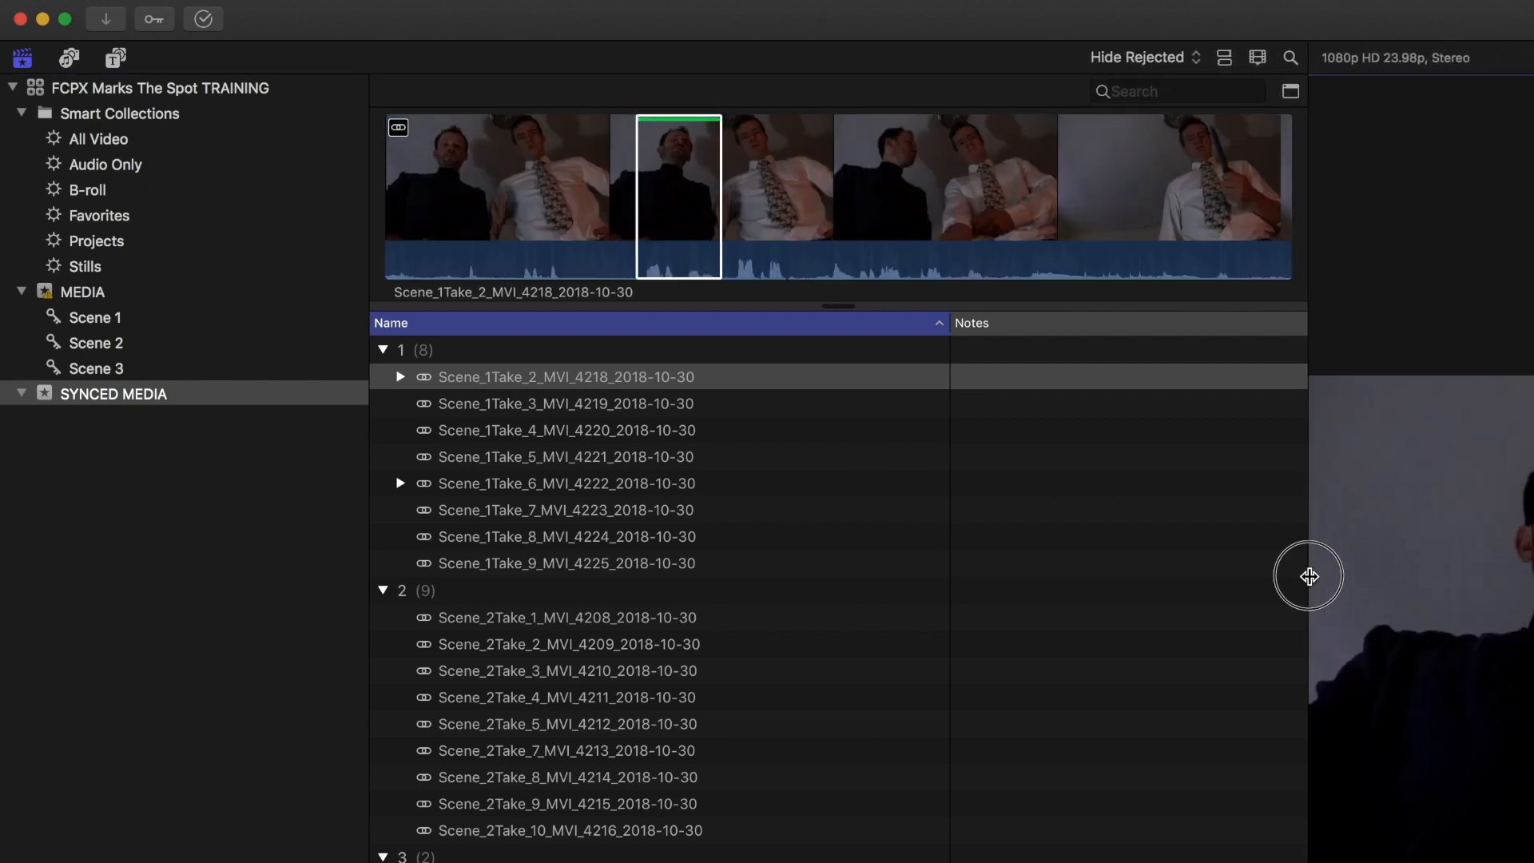
mouse_move(519, 241)
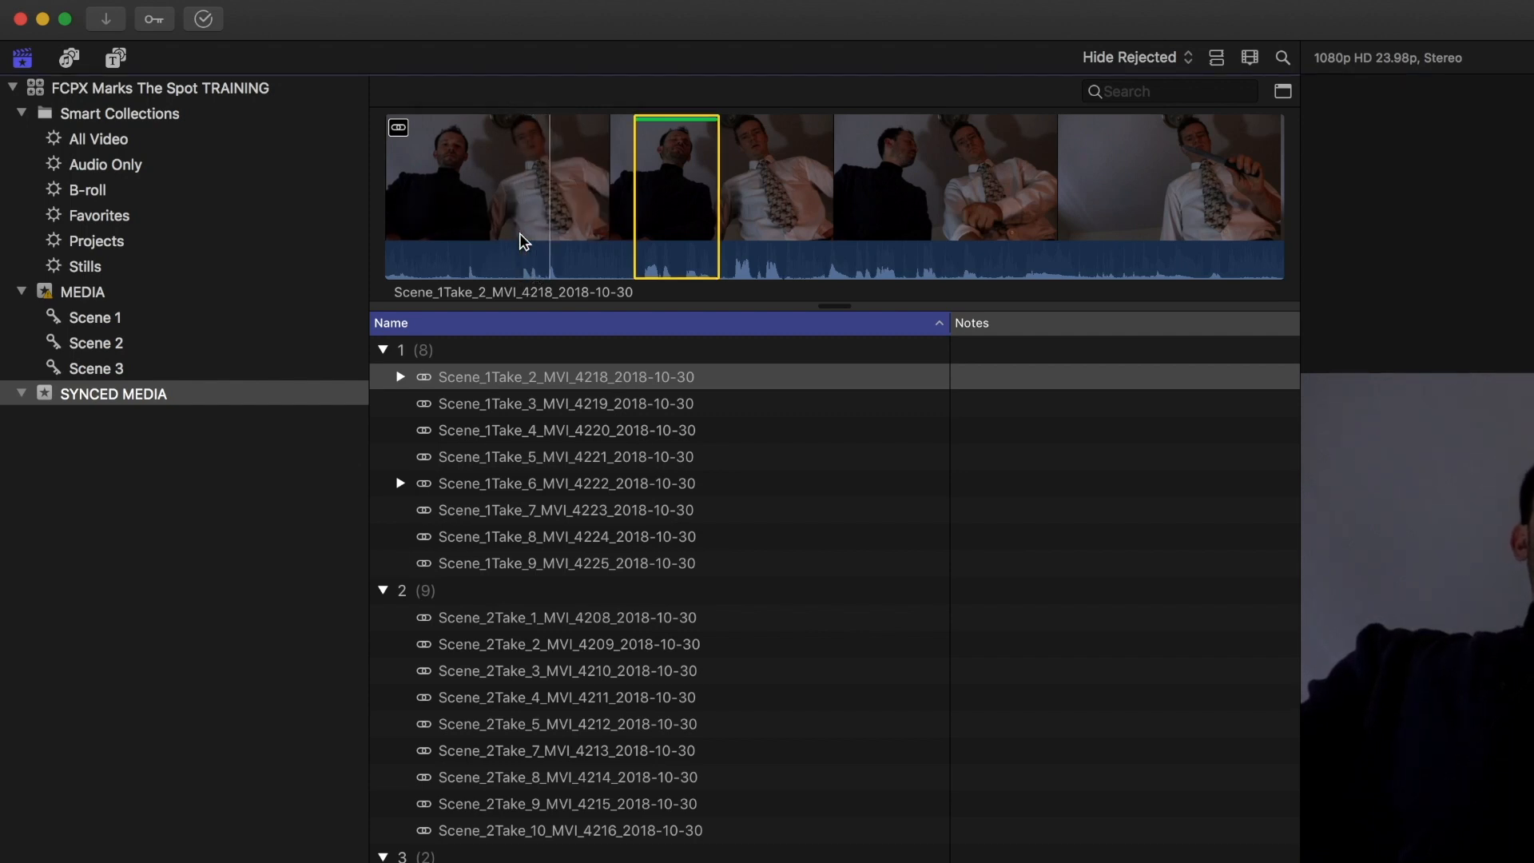
mouse_move(516, 242)
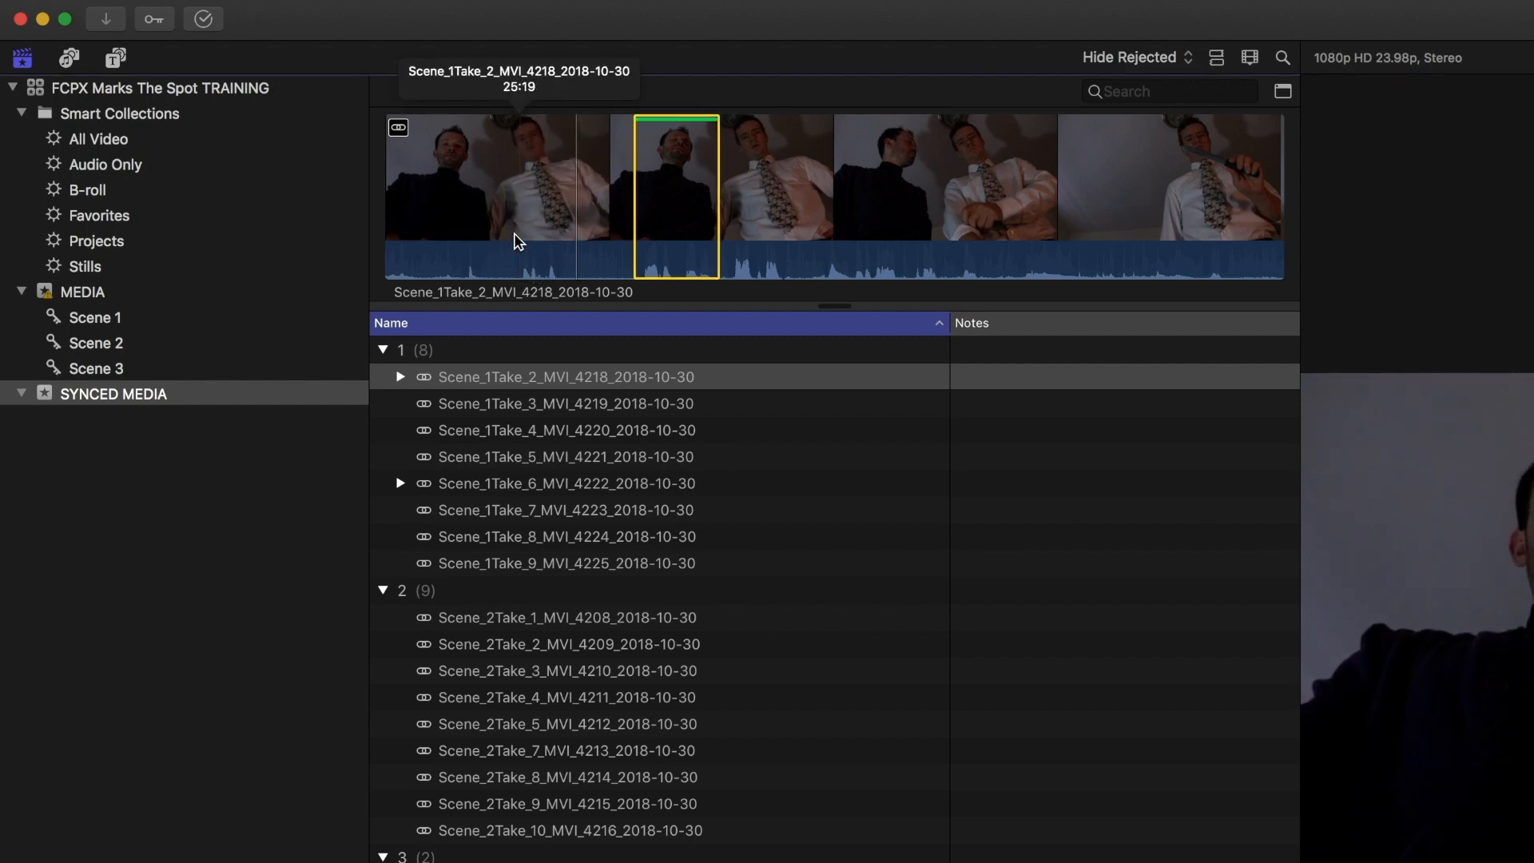
mouse_move(518, 241)
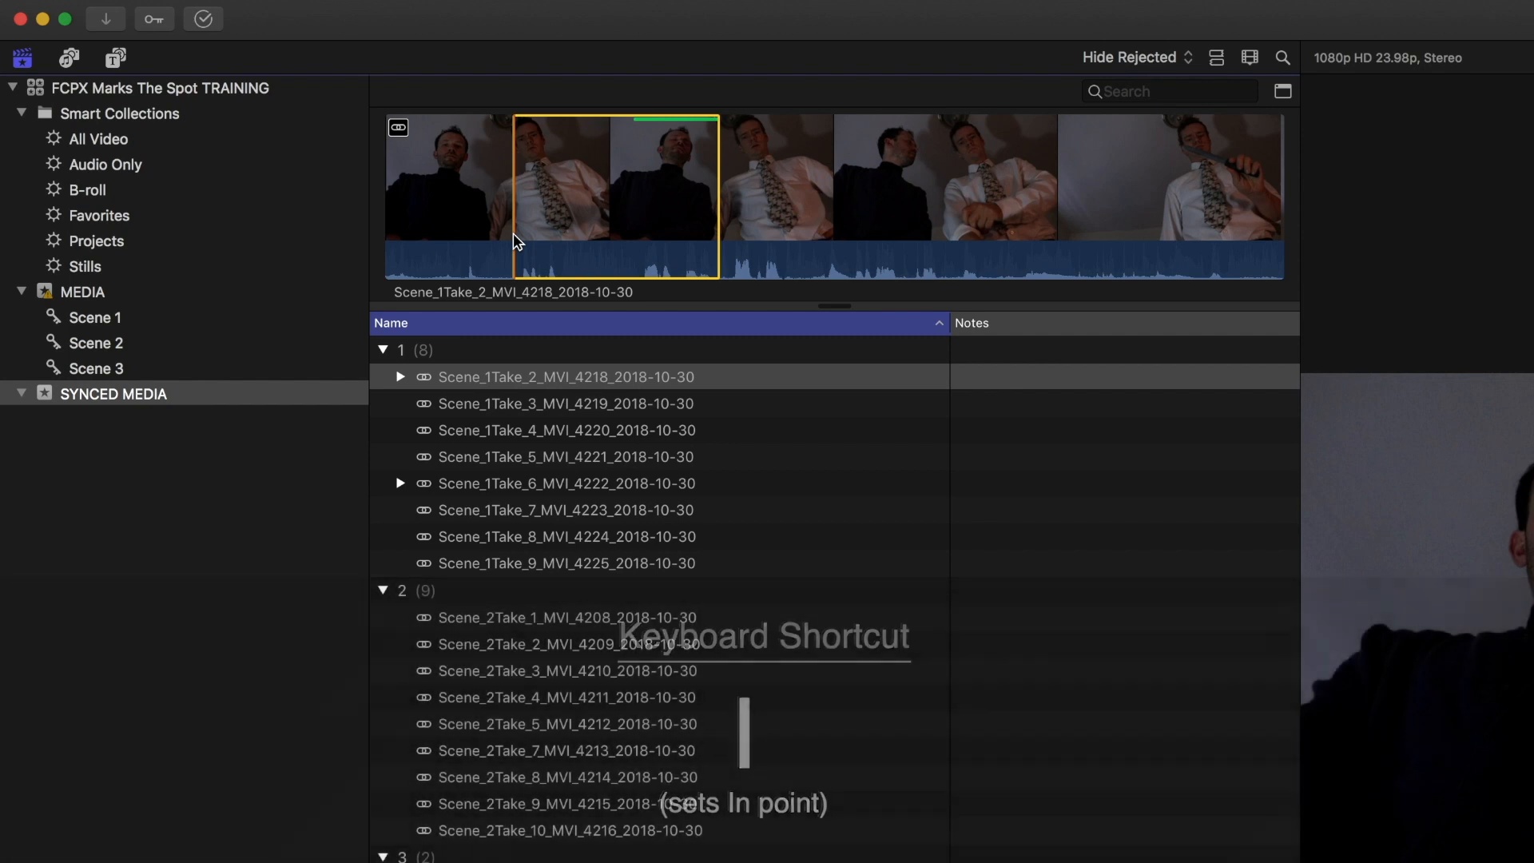
- Mark the line's range, keyword it "He's. Yep. Dead." via Cmd+K, and view that collection
key("o")
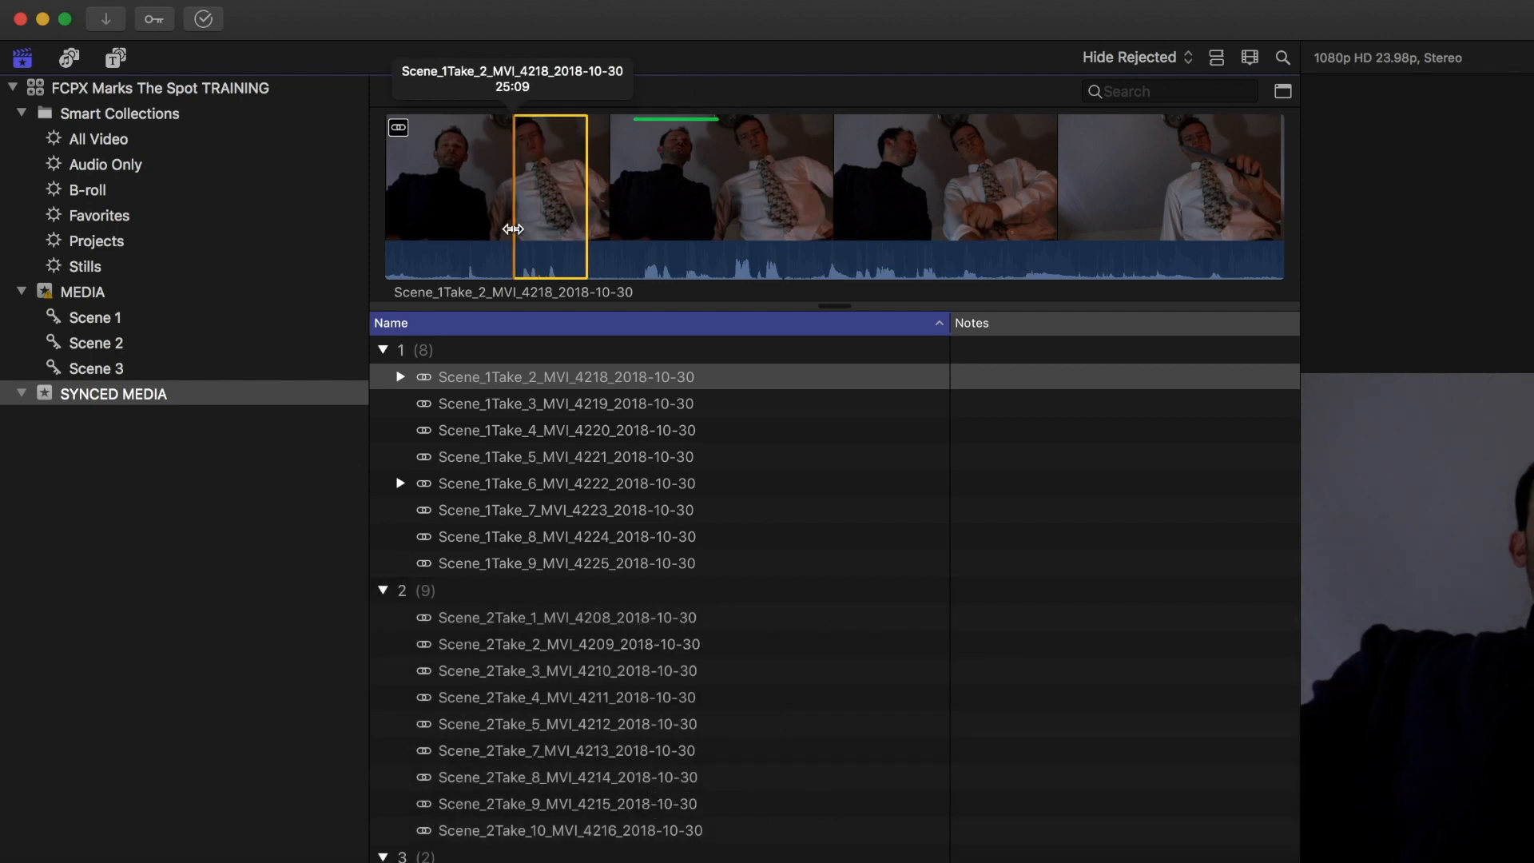
mouse_move(551, 221)
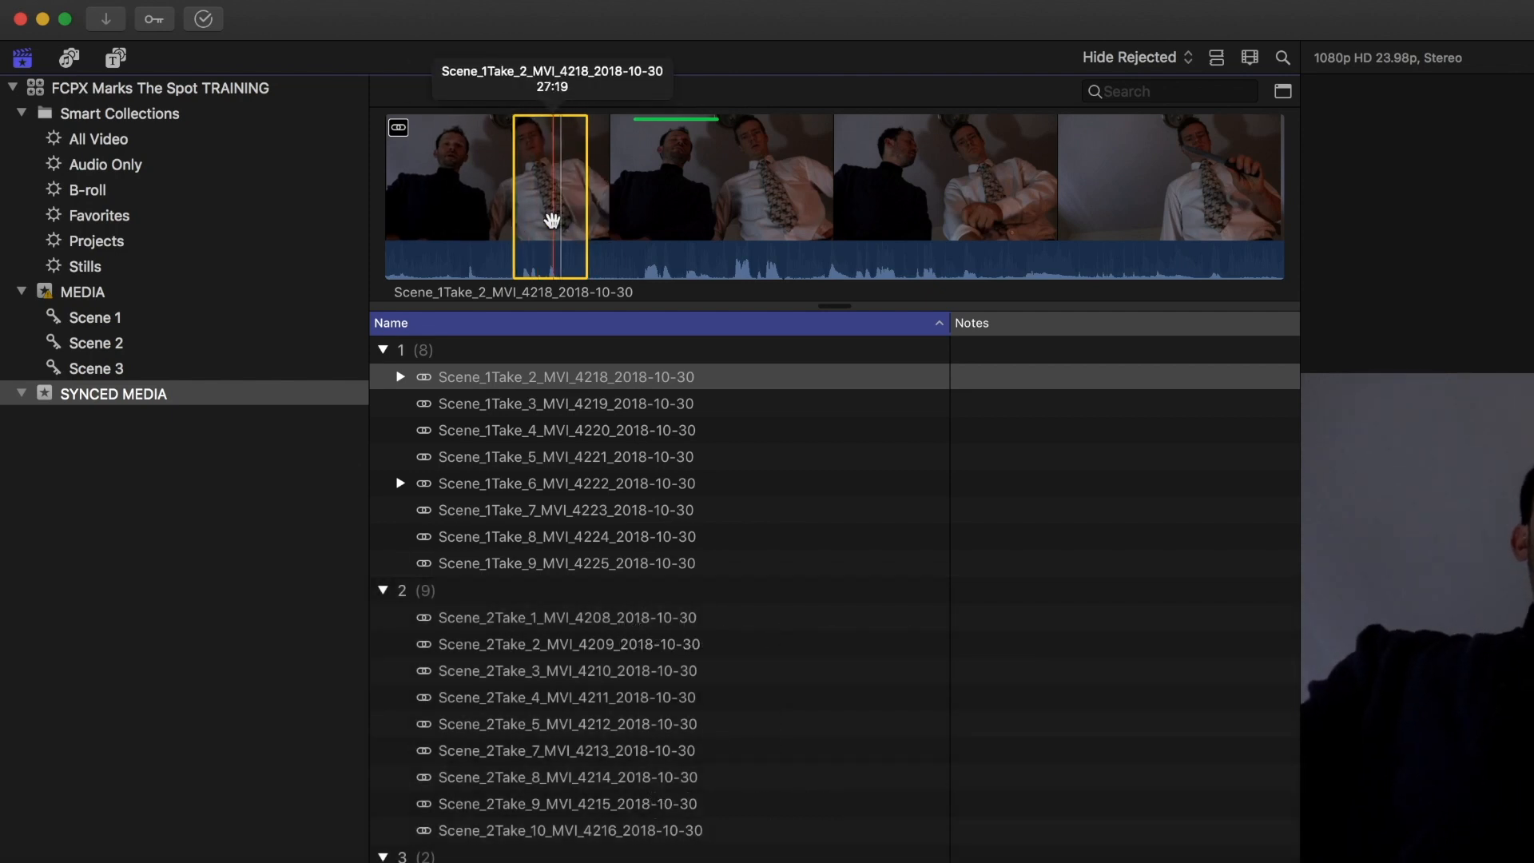
key("cmd+k")
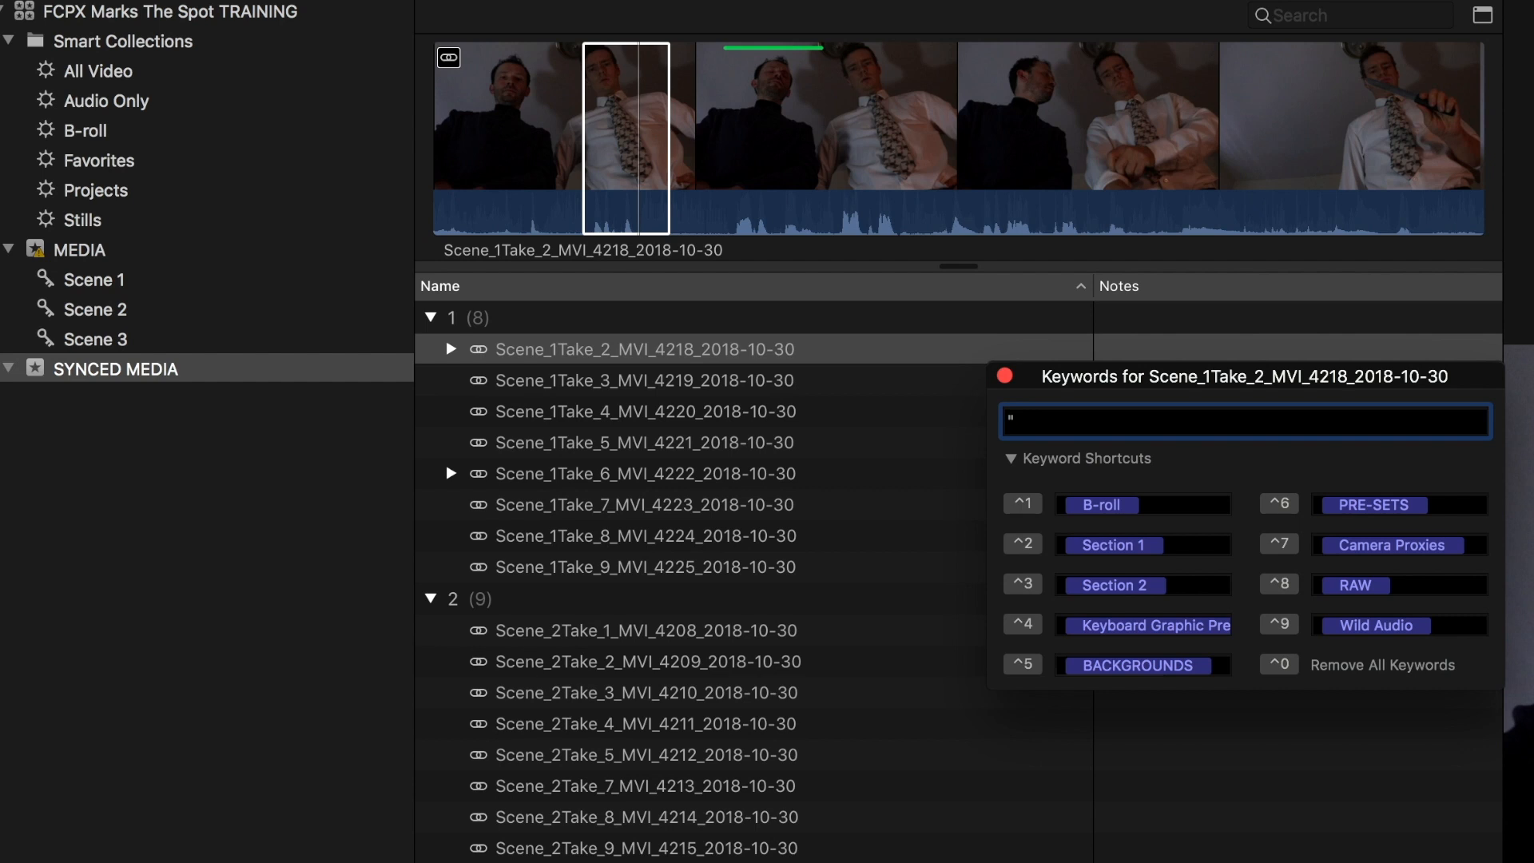
type("He's. D")
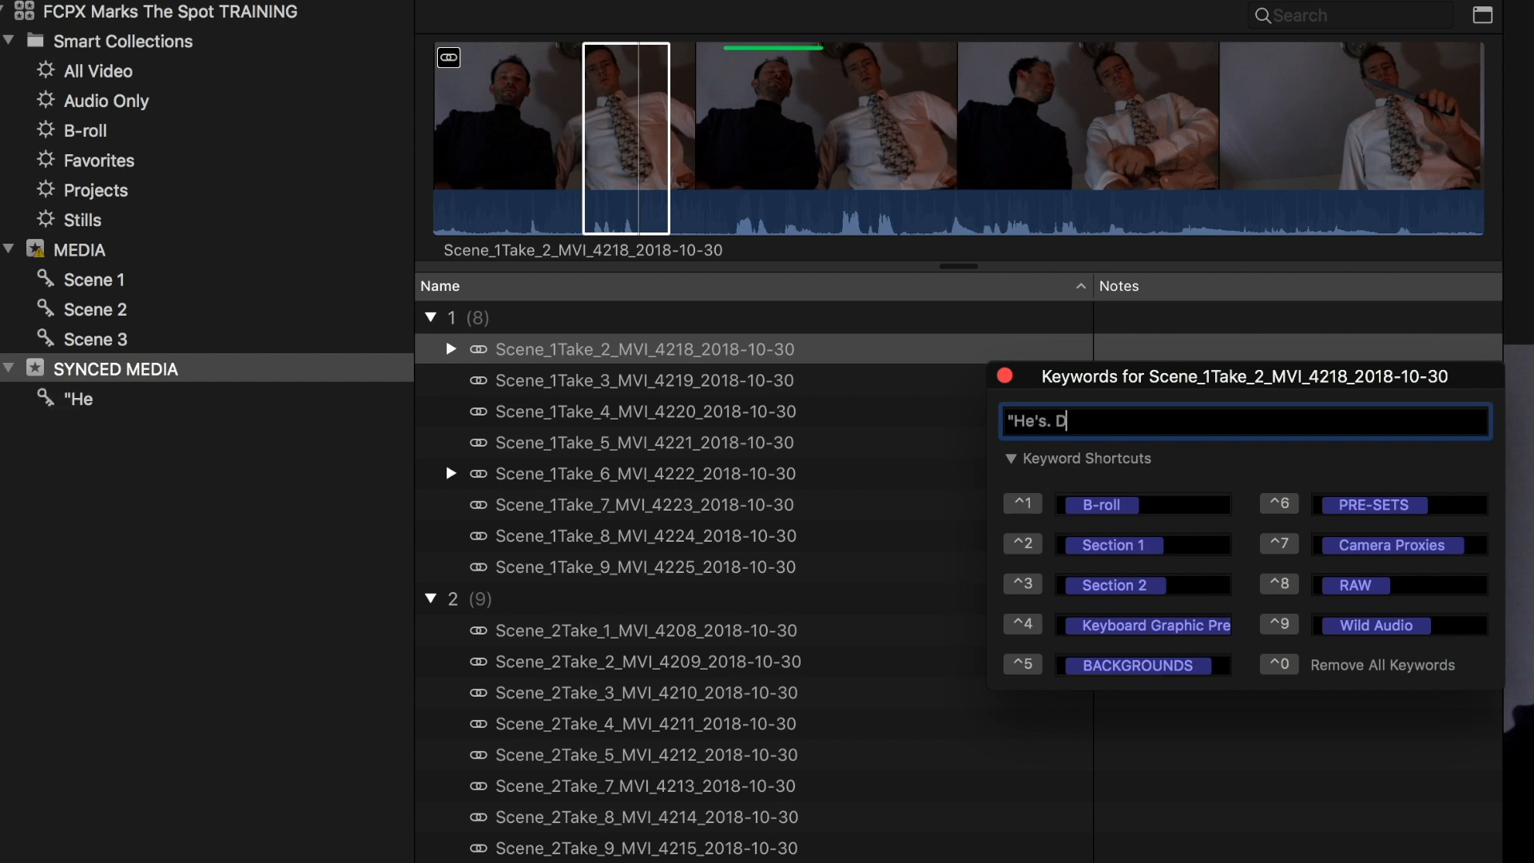
type("ea")
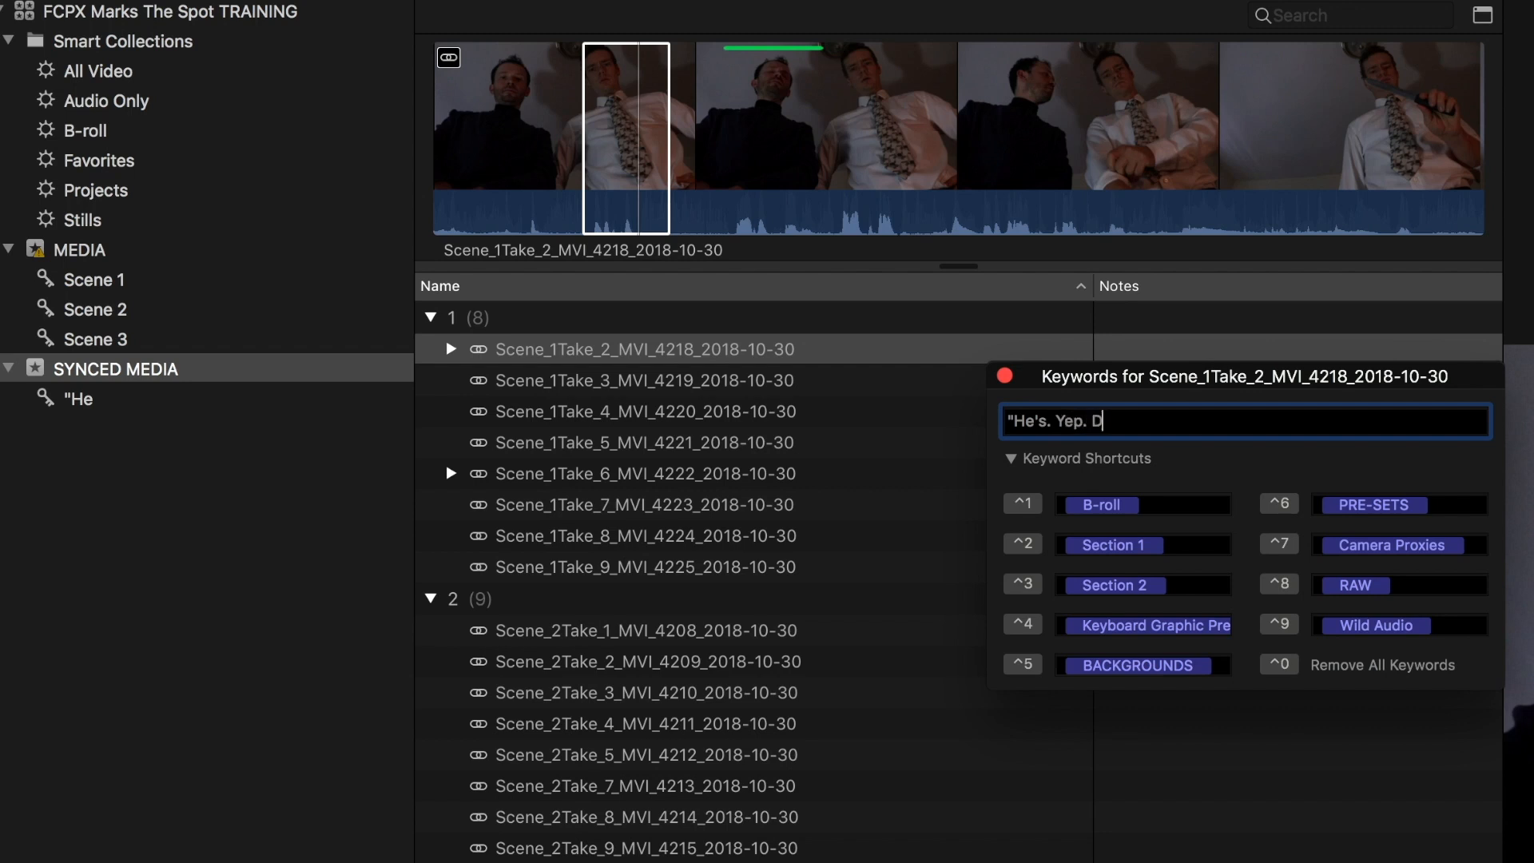
type("ead.\"")
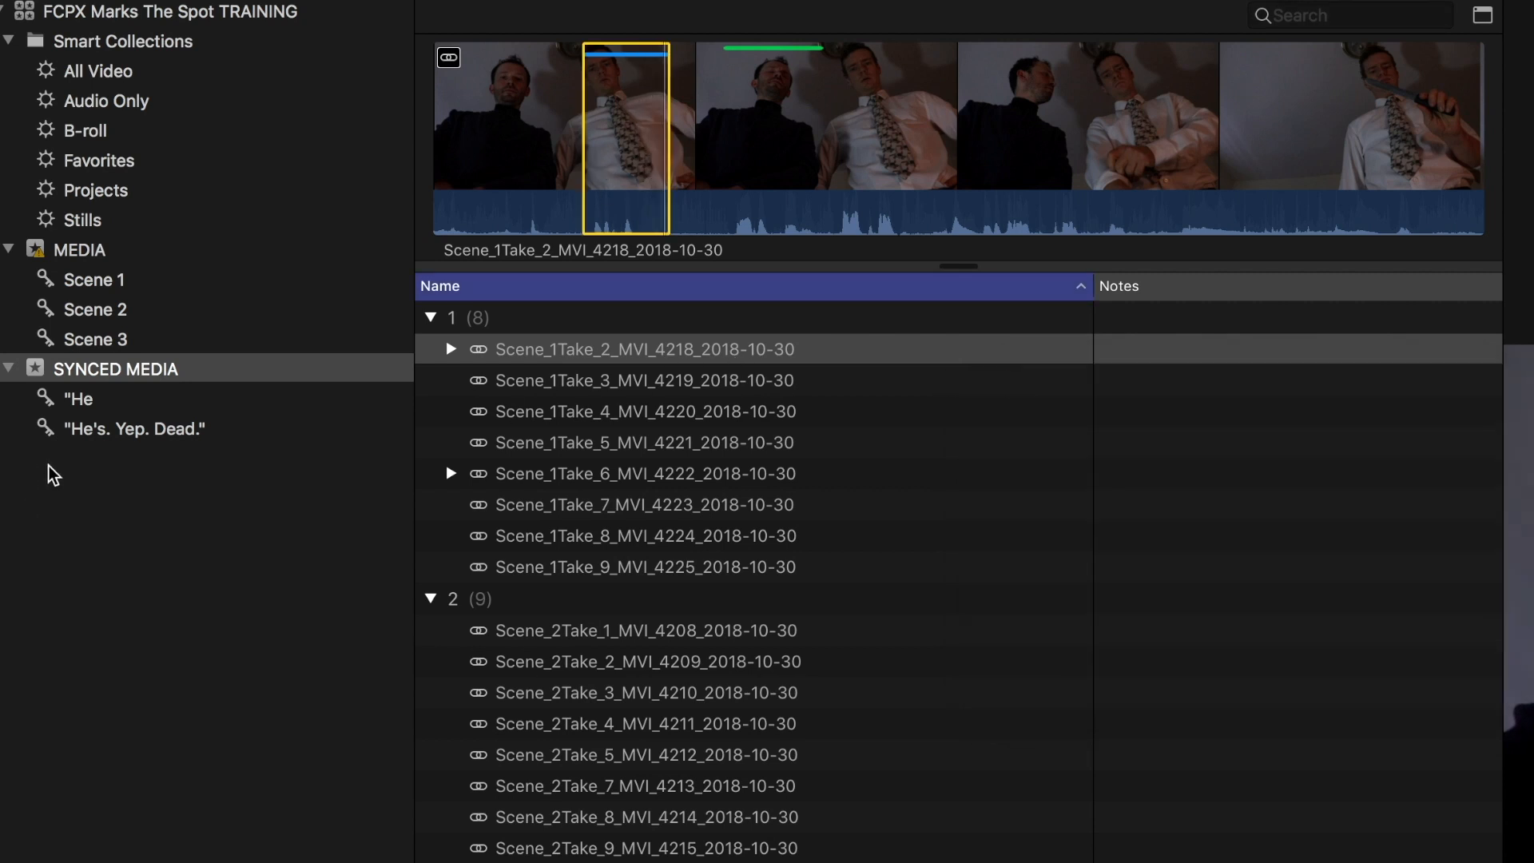
left_click(134, 428)
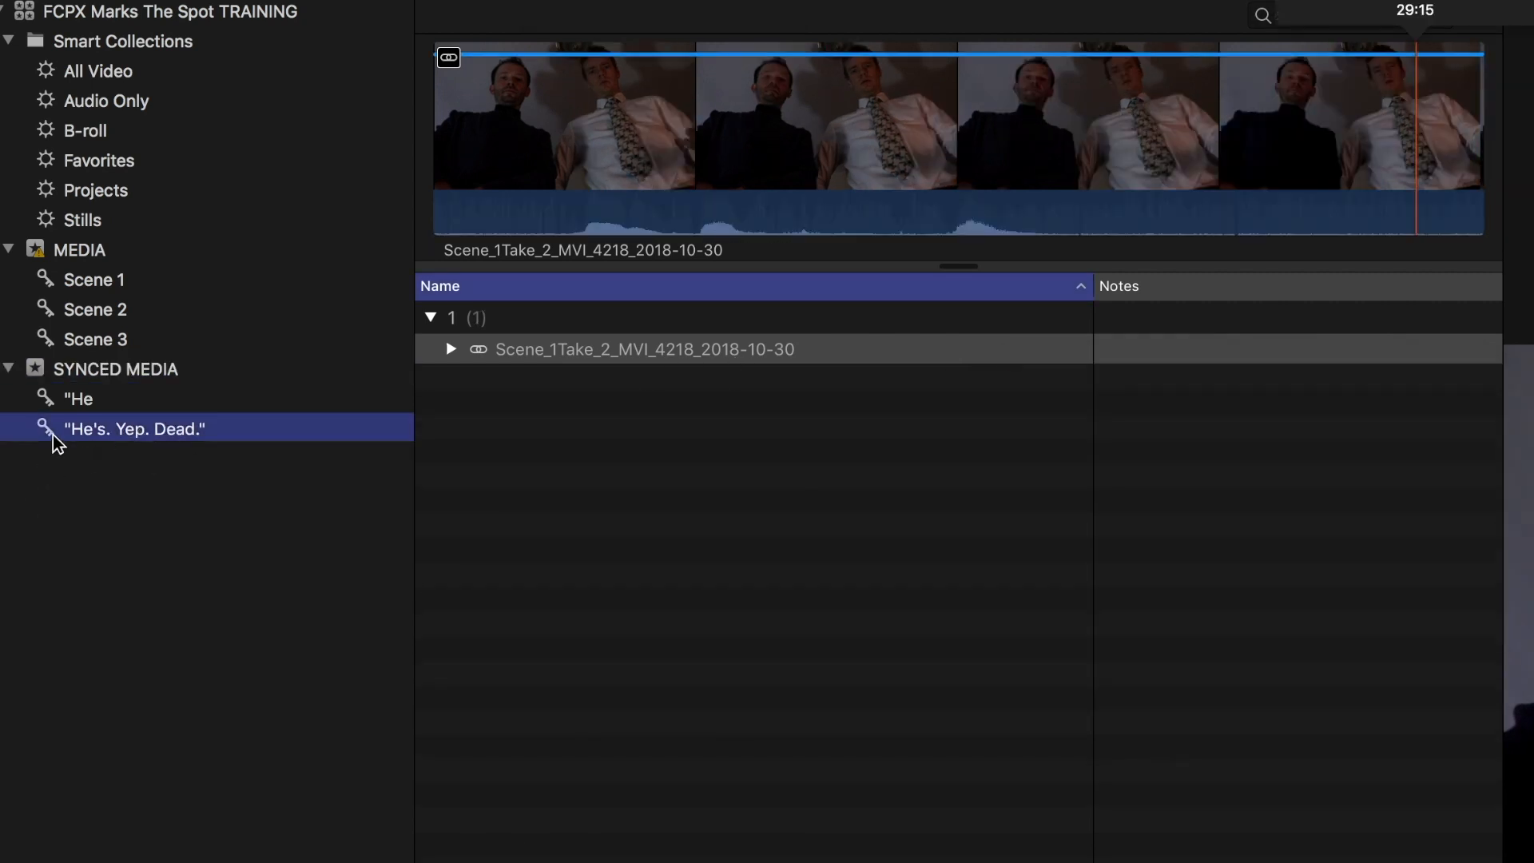
- Rename the new line collection to 01_"He's. Yep. Dead."
double_click(134, 428)
type("01_")
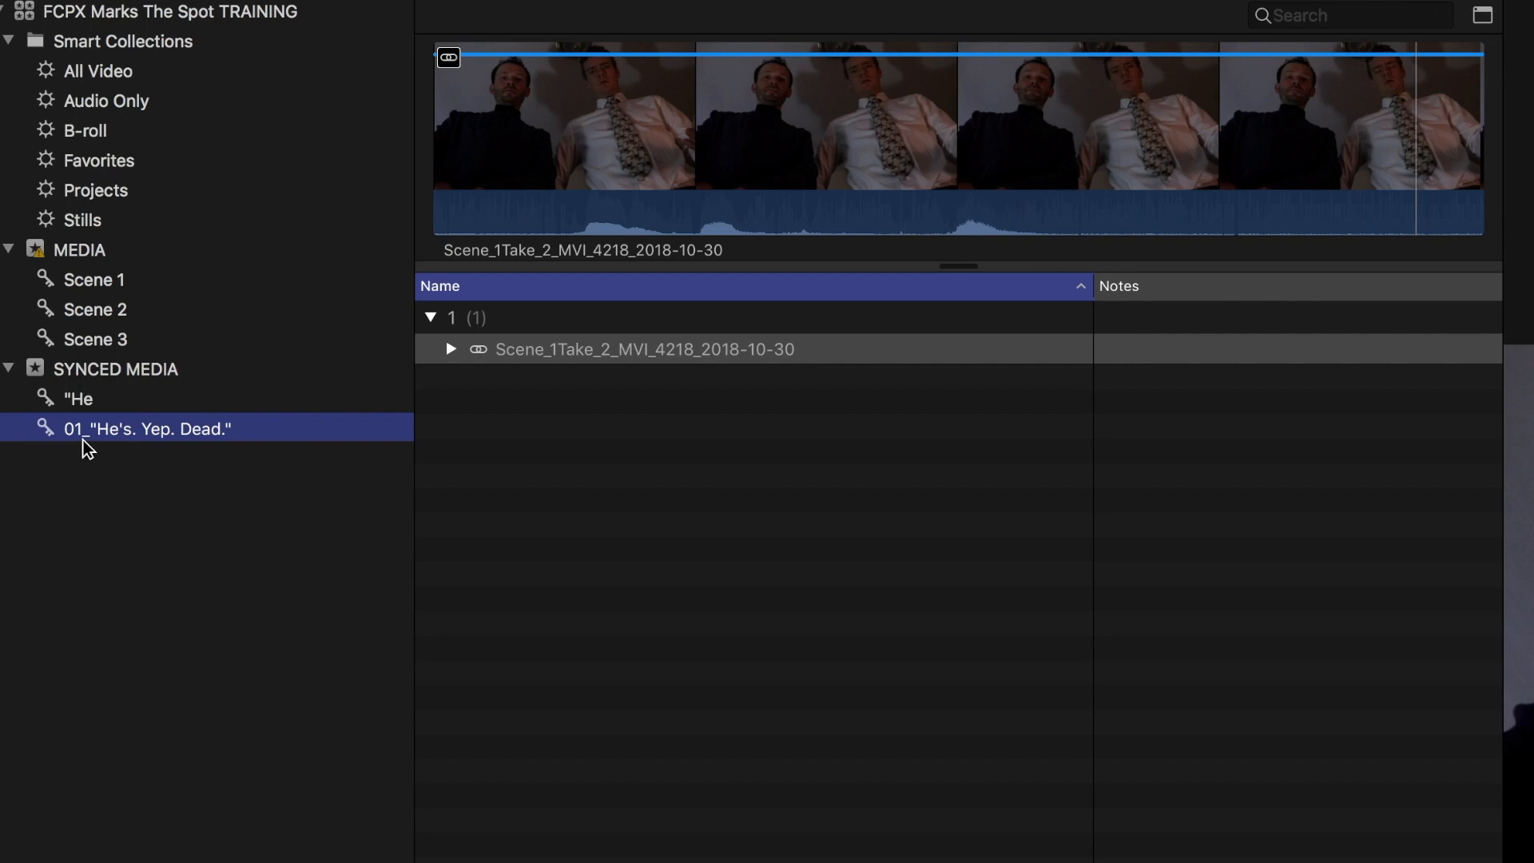
mouse_move(543, 235)
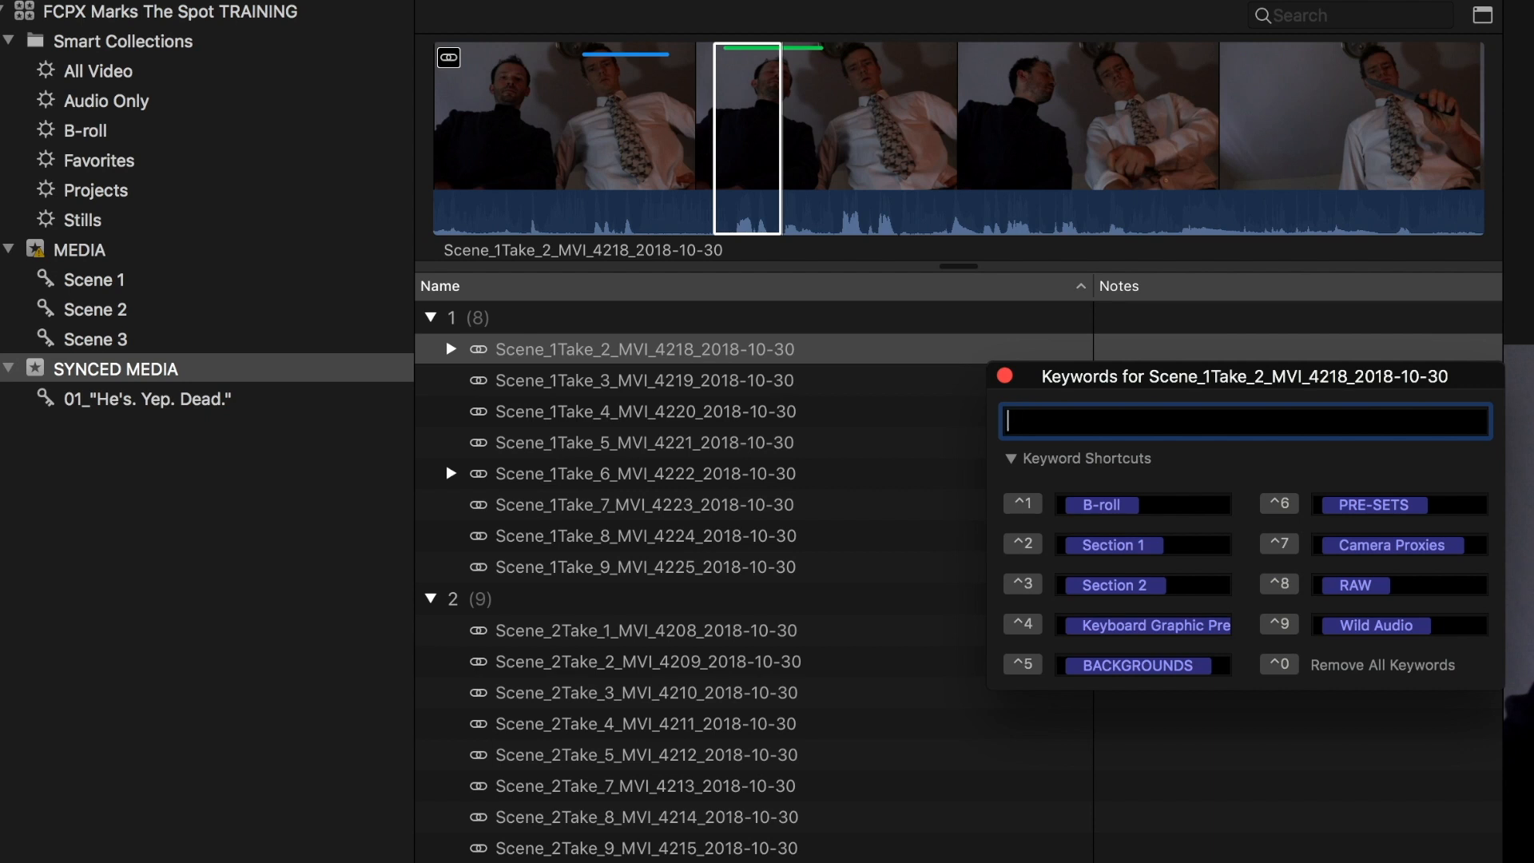
- Add keyword 02_"Did anyone? No." to the selected range
type("02_")
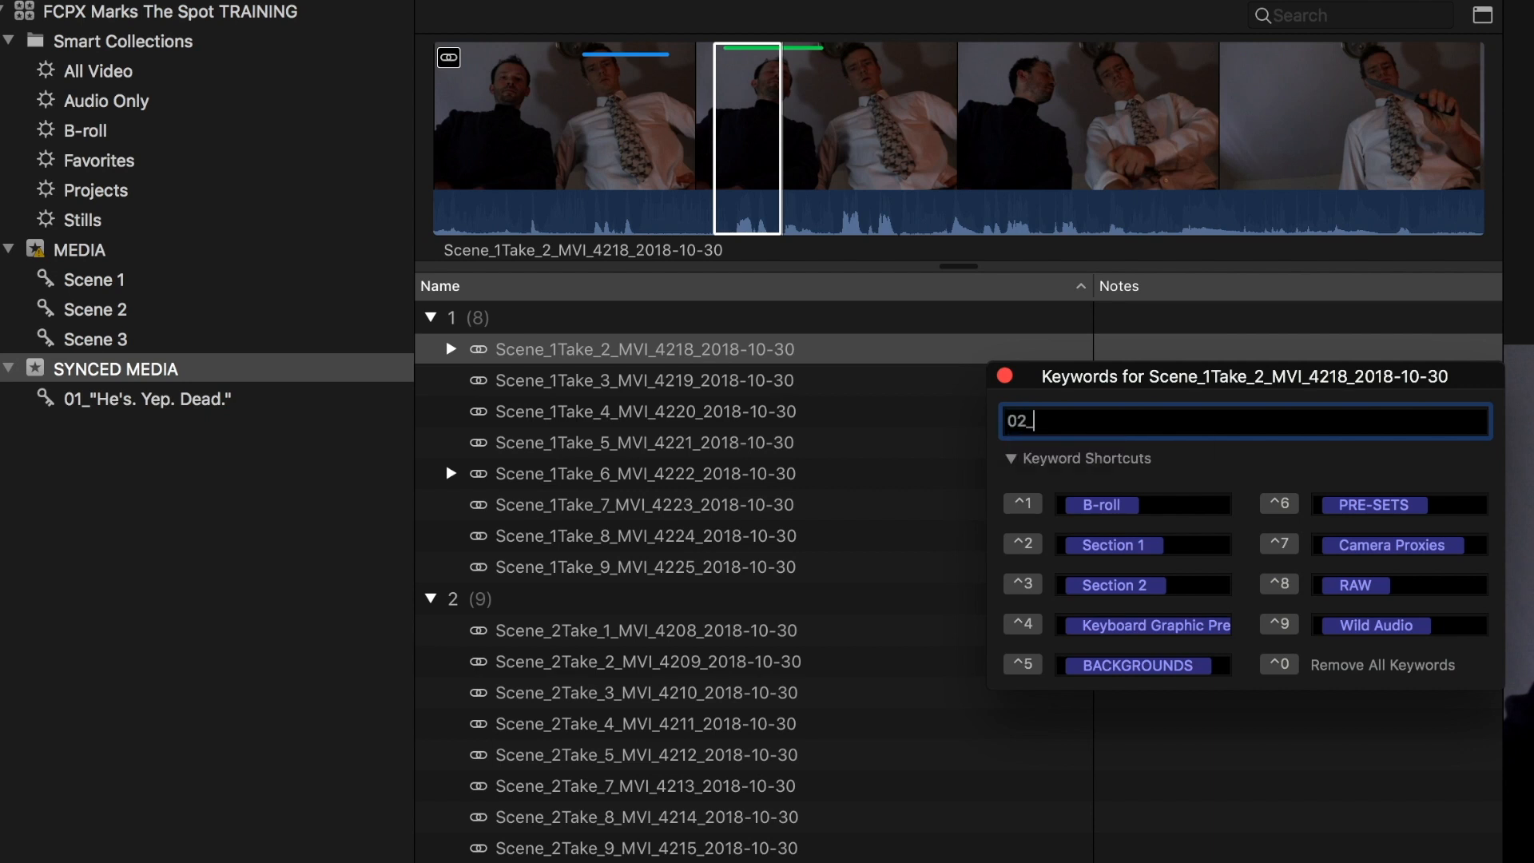
type("\"D")
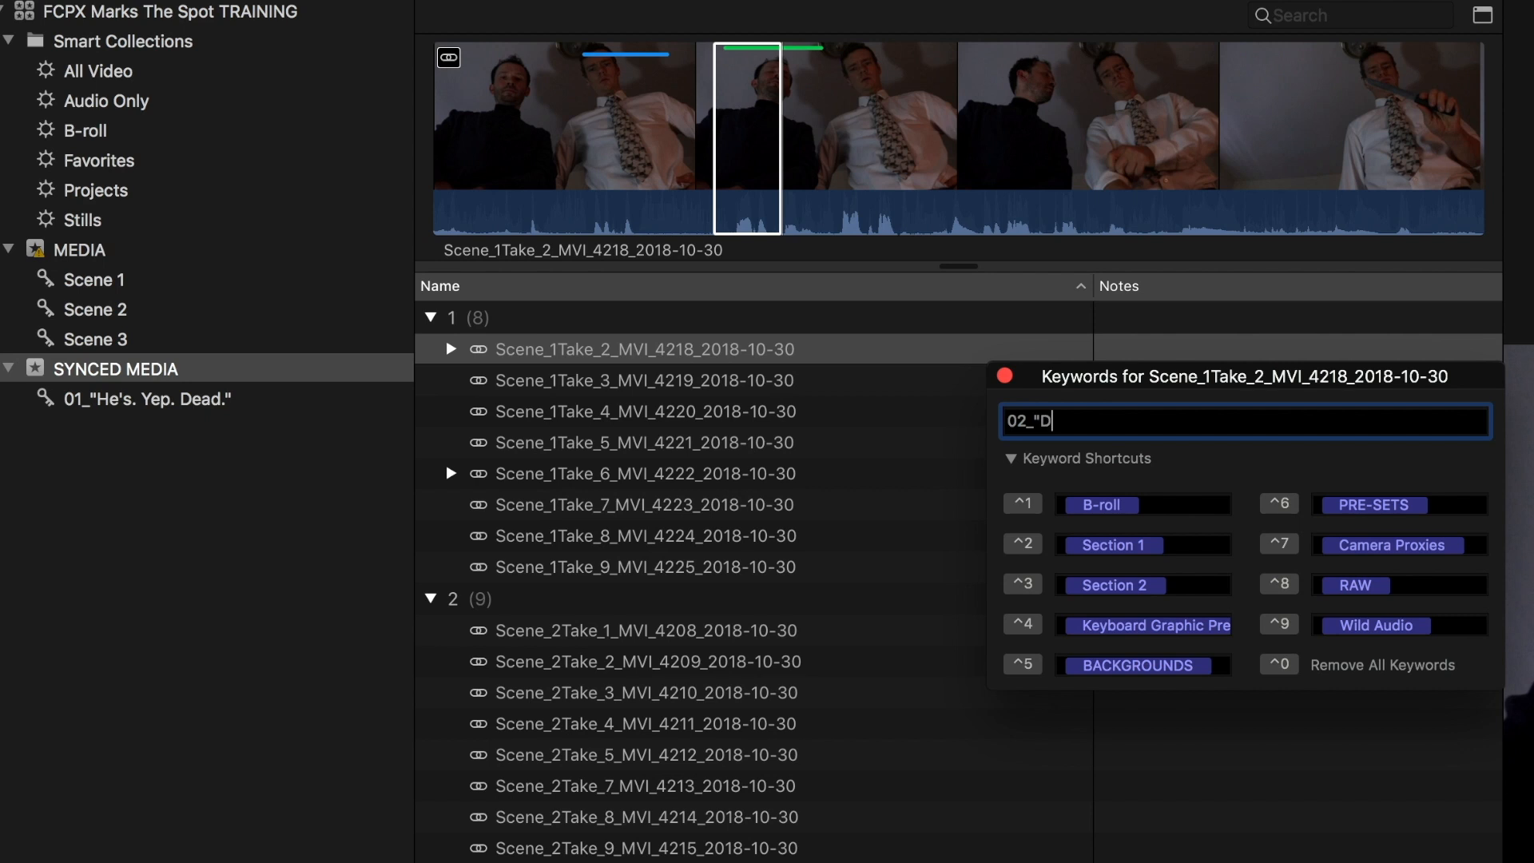
type("id anyone? N")
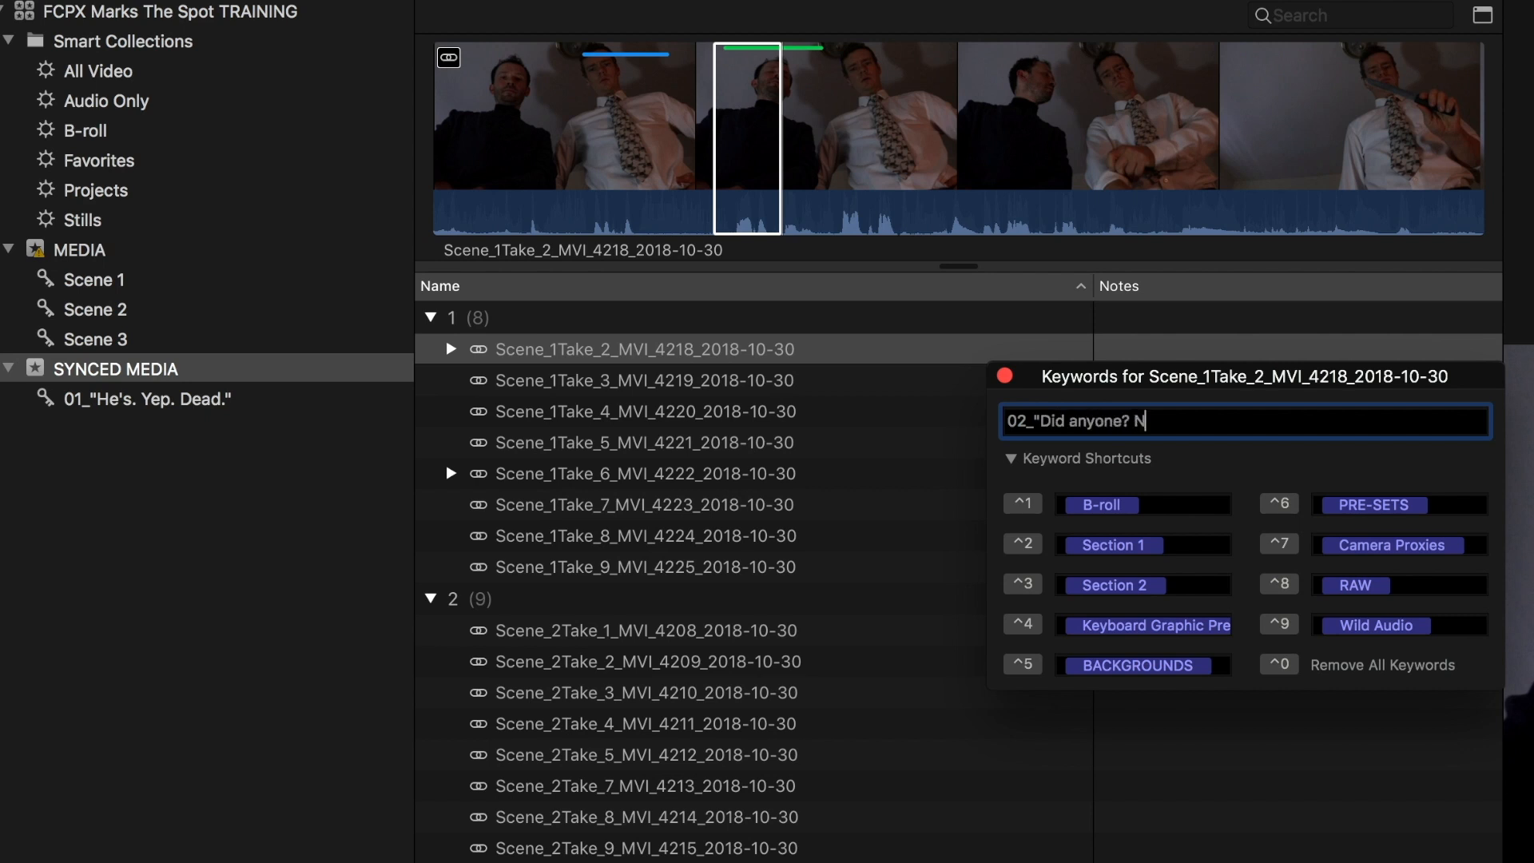
type("o.\"")
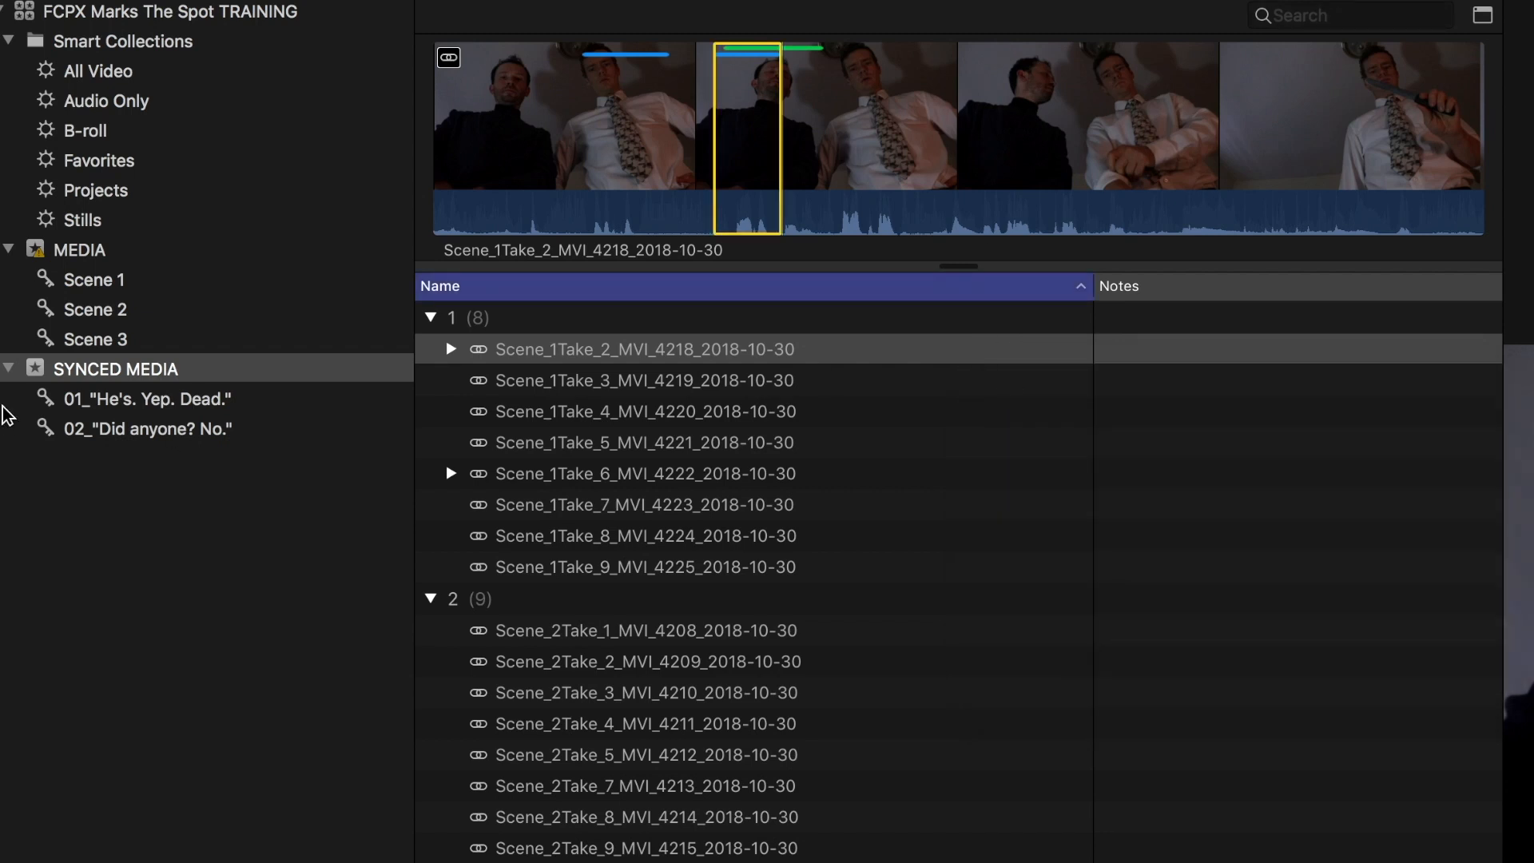
- Add numbered line keywords 03 through 09 for the following ranges of the take
left_click(115, 369)
type("0")
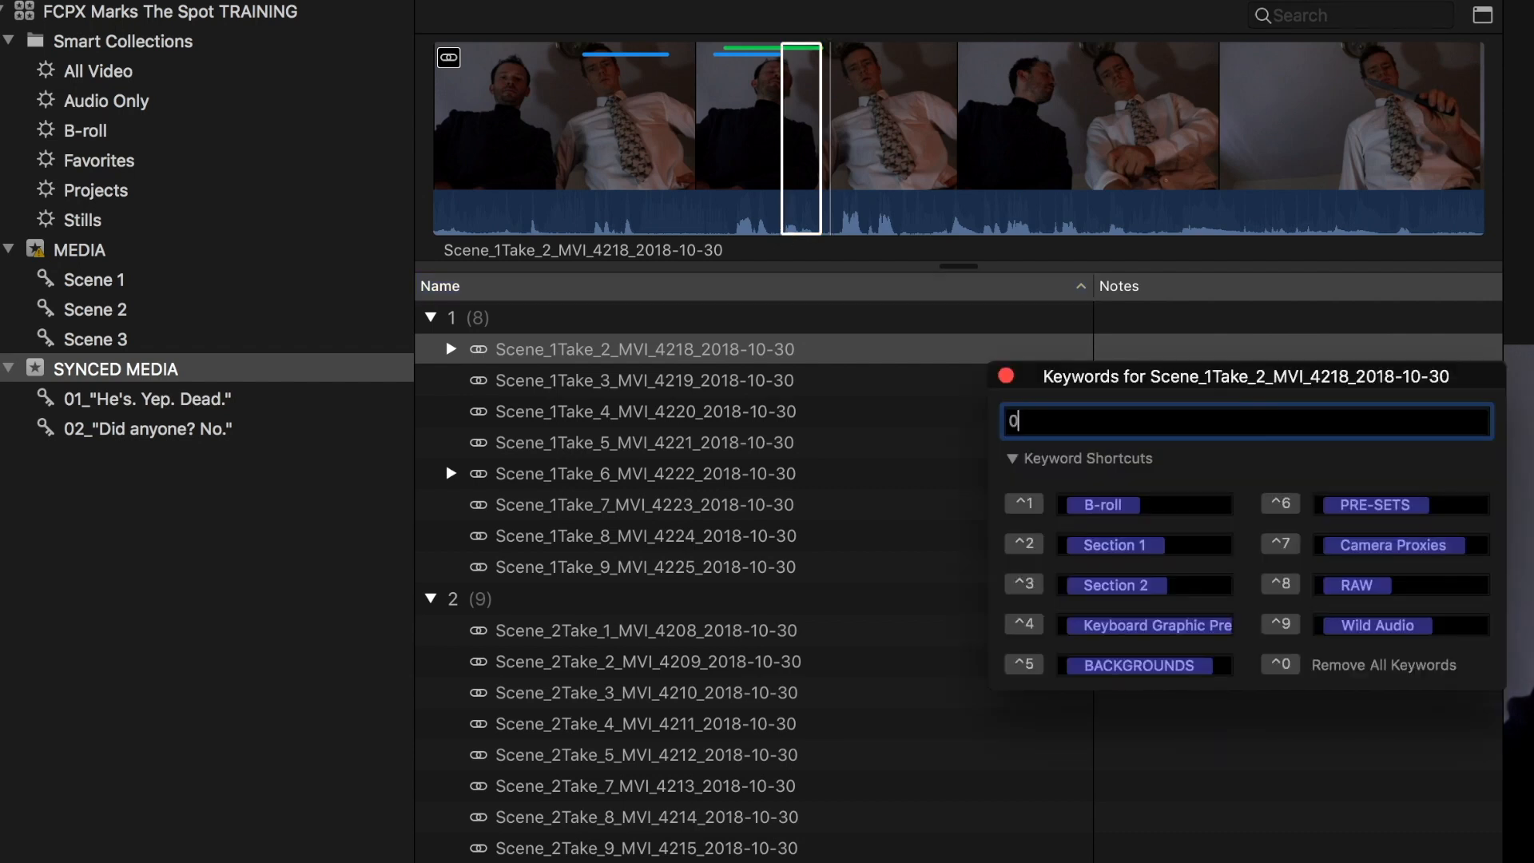
type("3_\"")
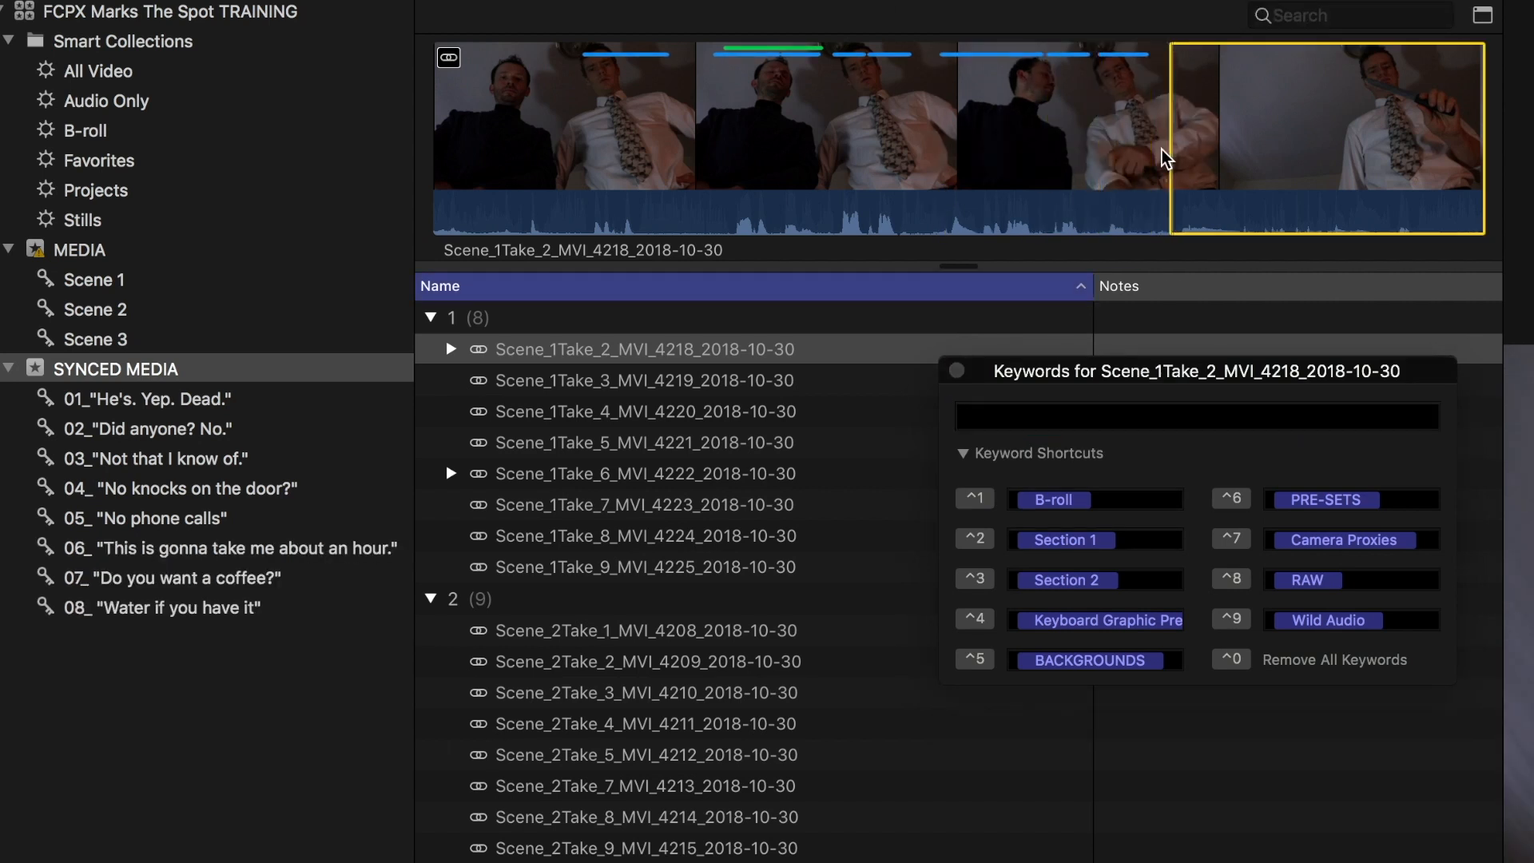
type("09_ \"you got this.\"\\")
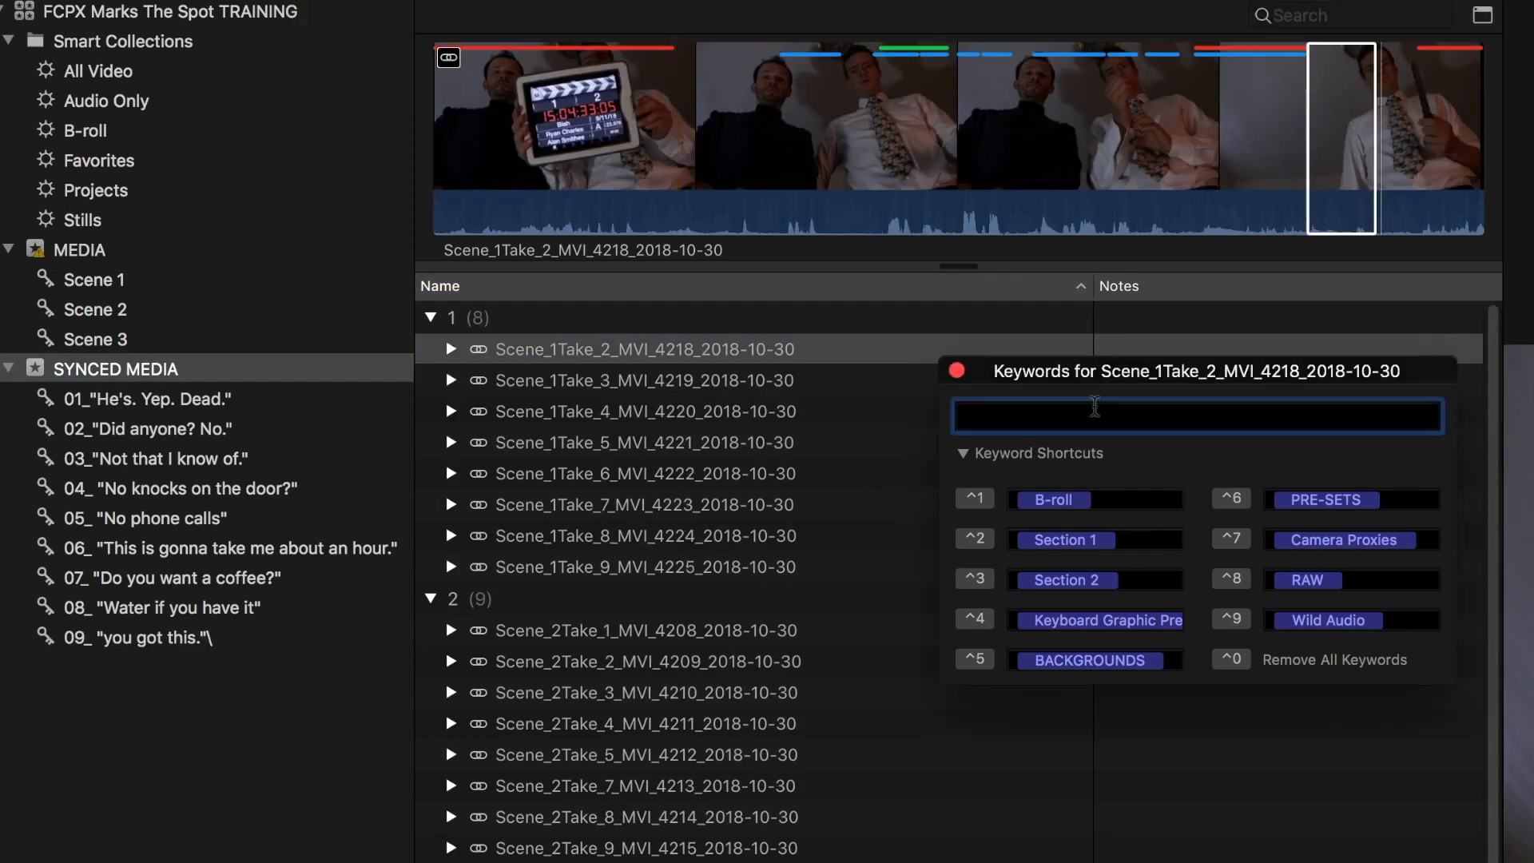
- Check line collections 04 and 08, then show all Synced Media clips again
left_click(149, 428)
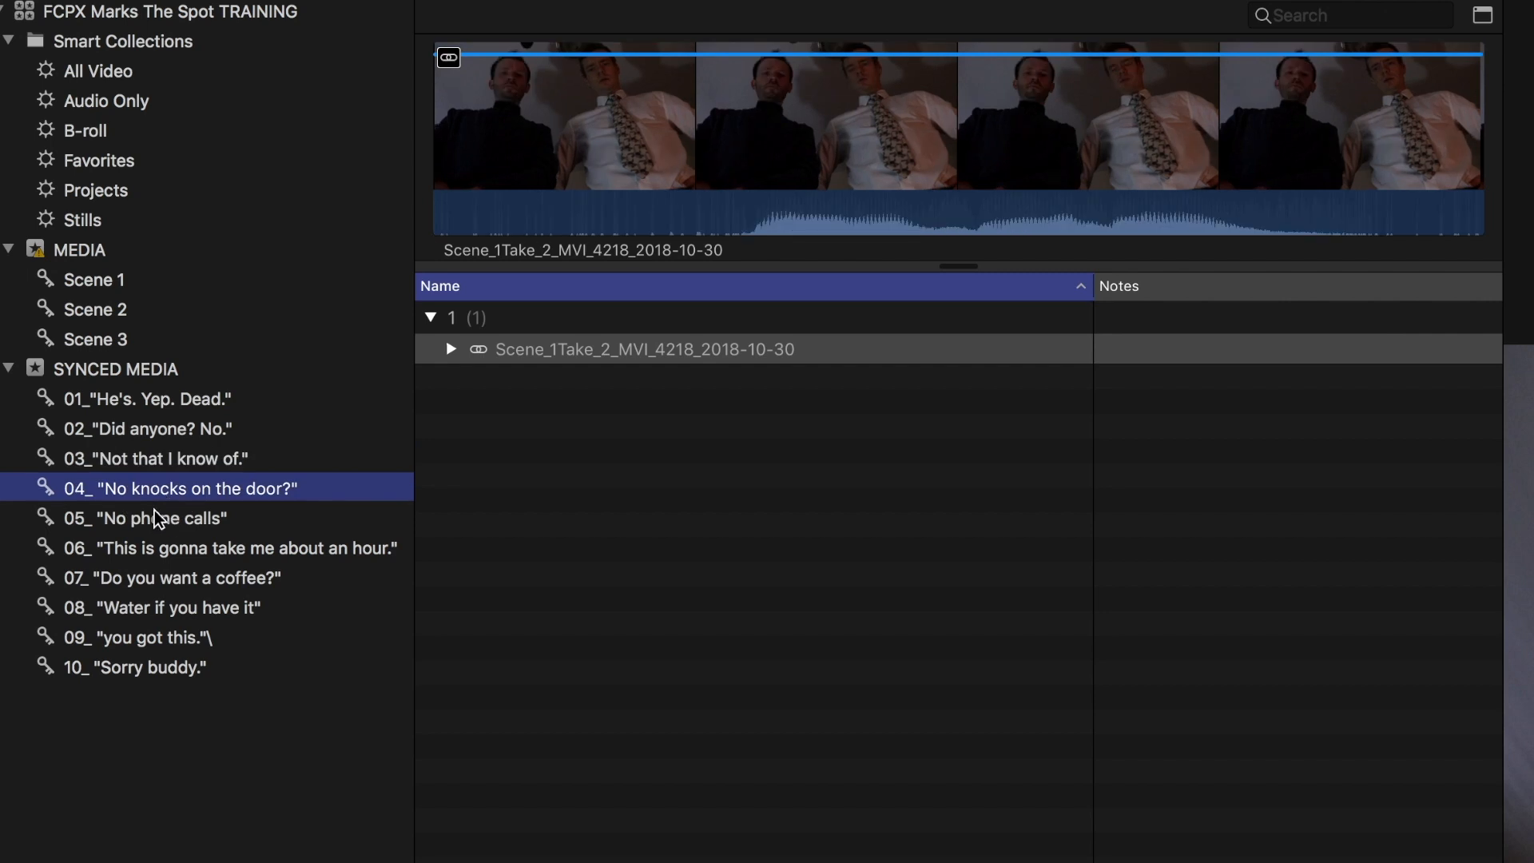
left_click(164, 607)
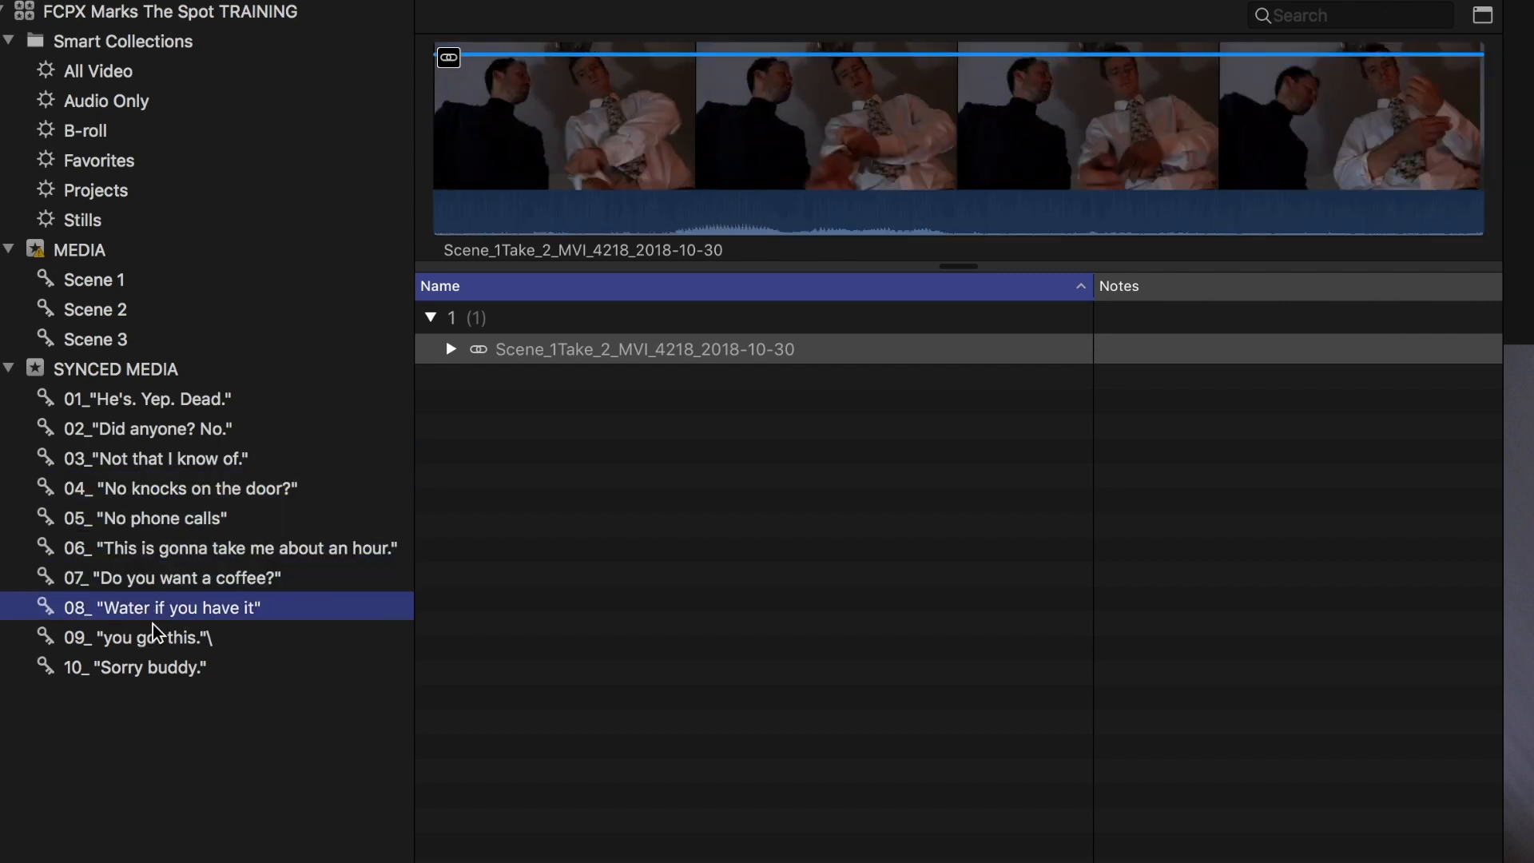
left_click(115, 369)
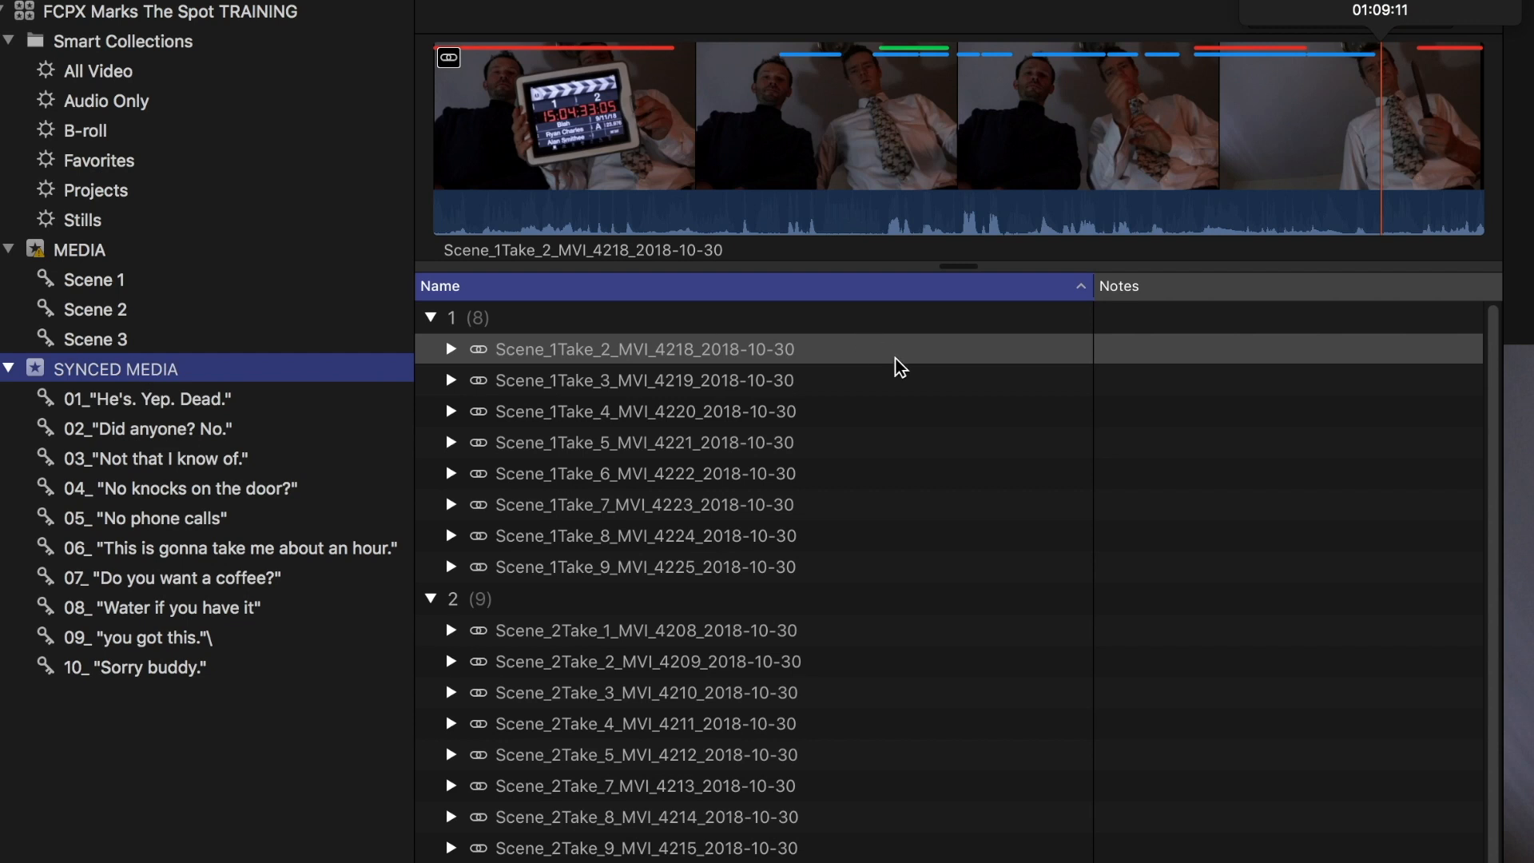
- Select Scene_1Take_3, mark its line ranges and apply the numbered keywords
left_click(643, 380)
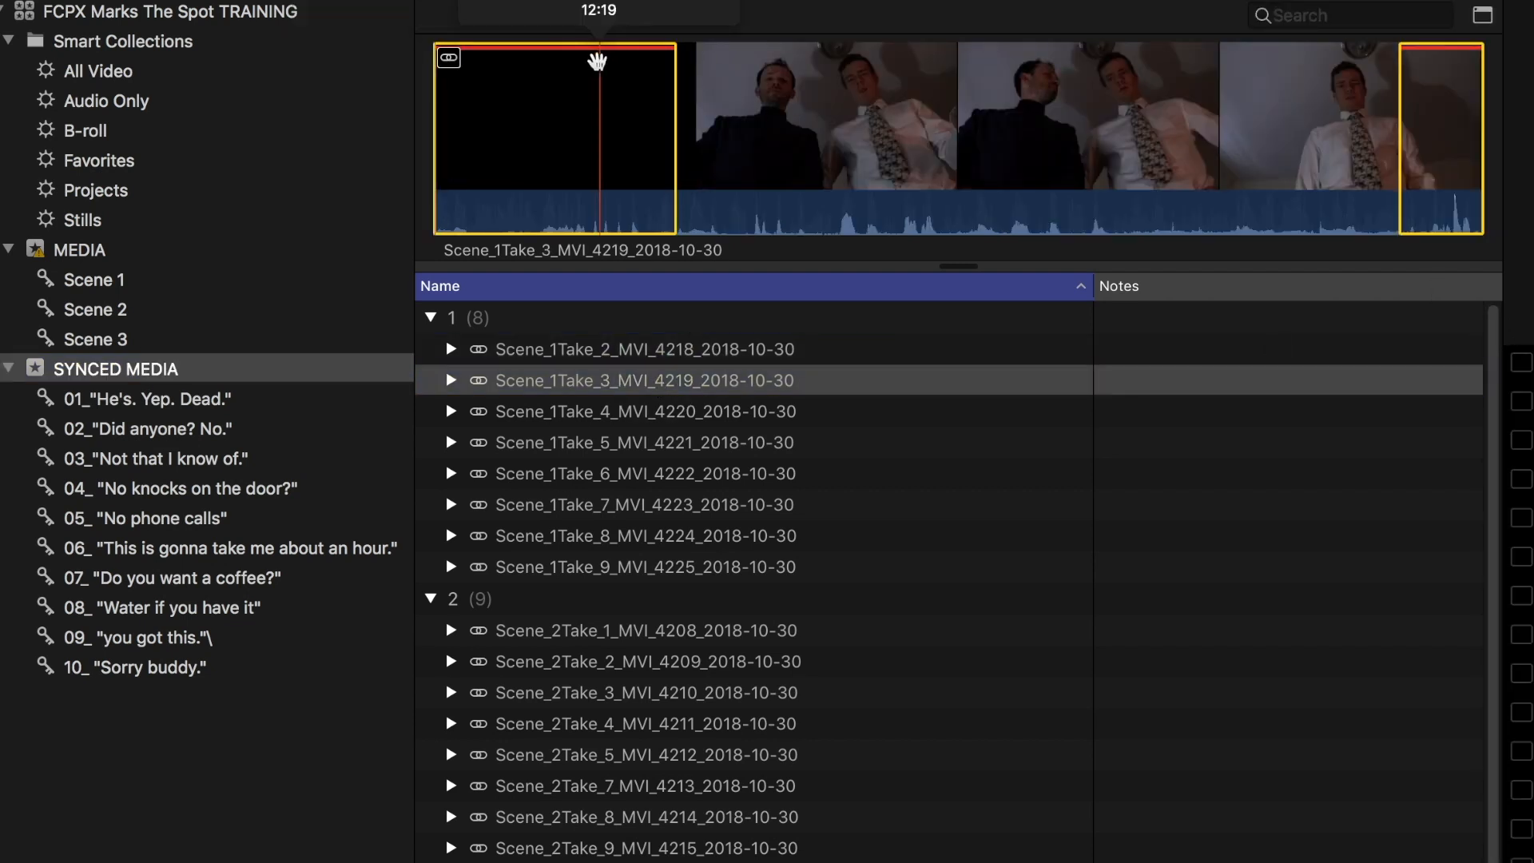
mouse_move(1438, 94)
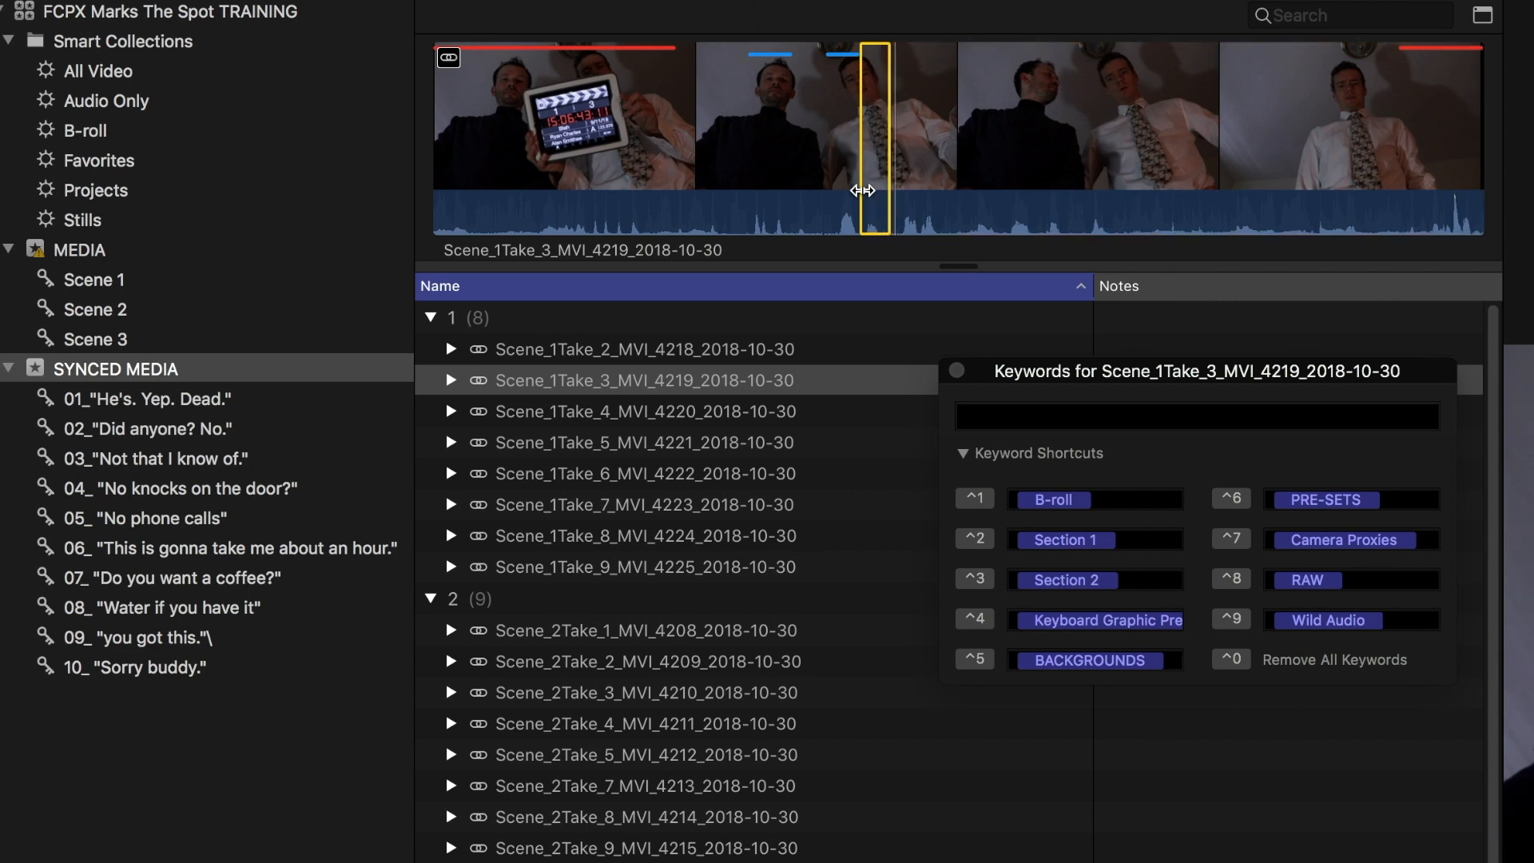
left_click(1195, 416)
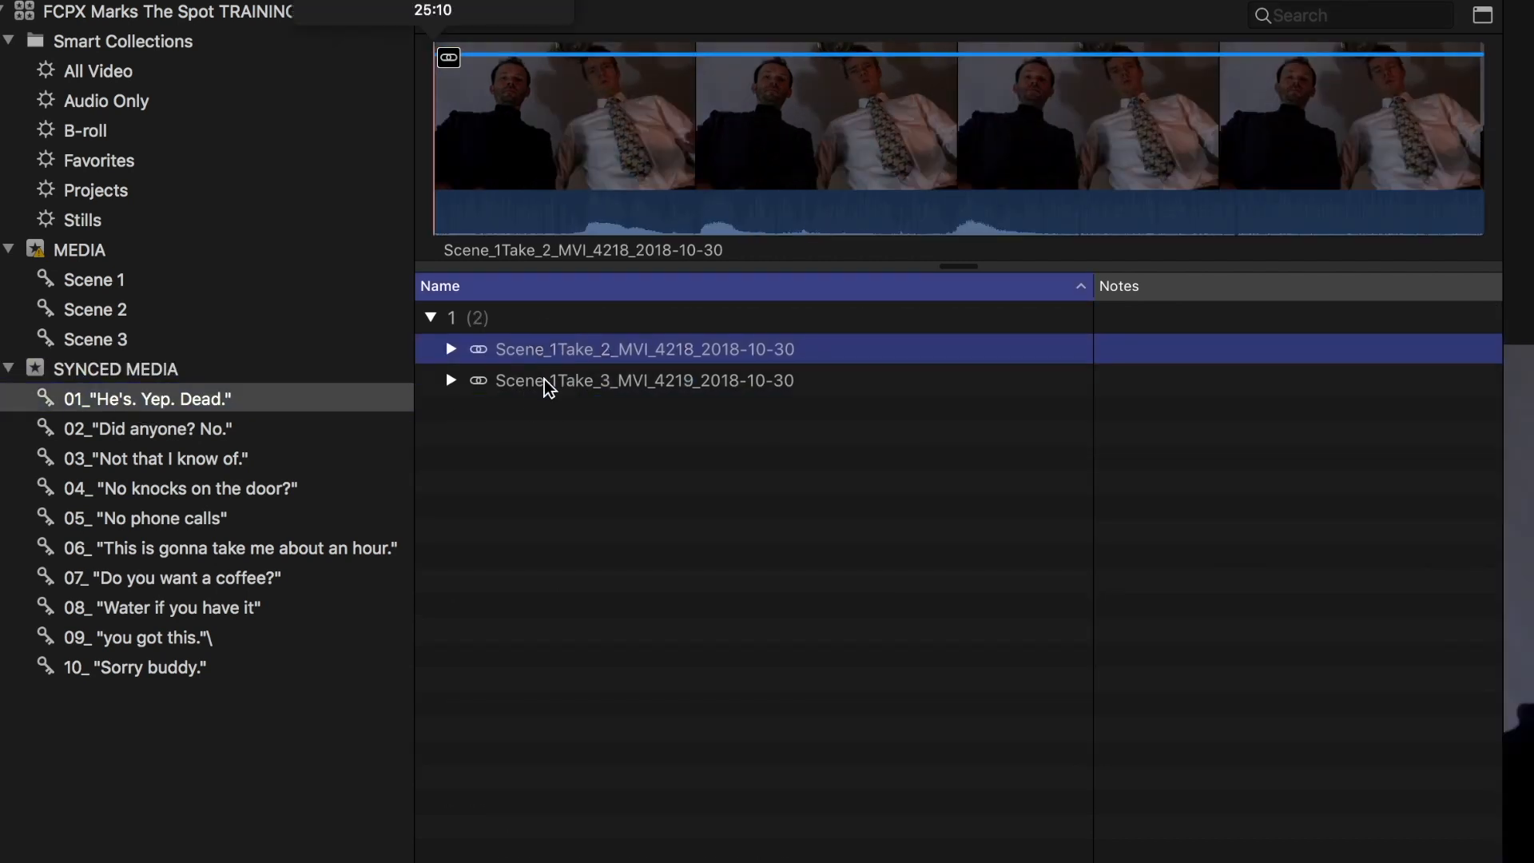
left_click(644, 381)
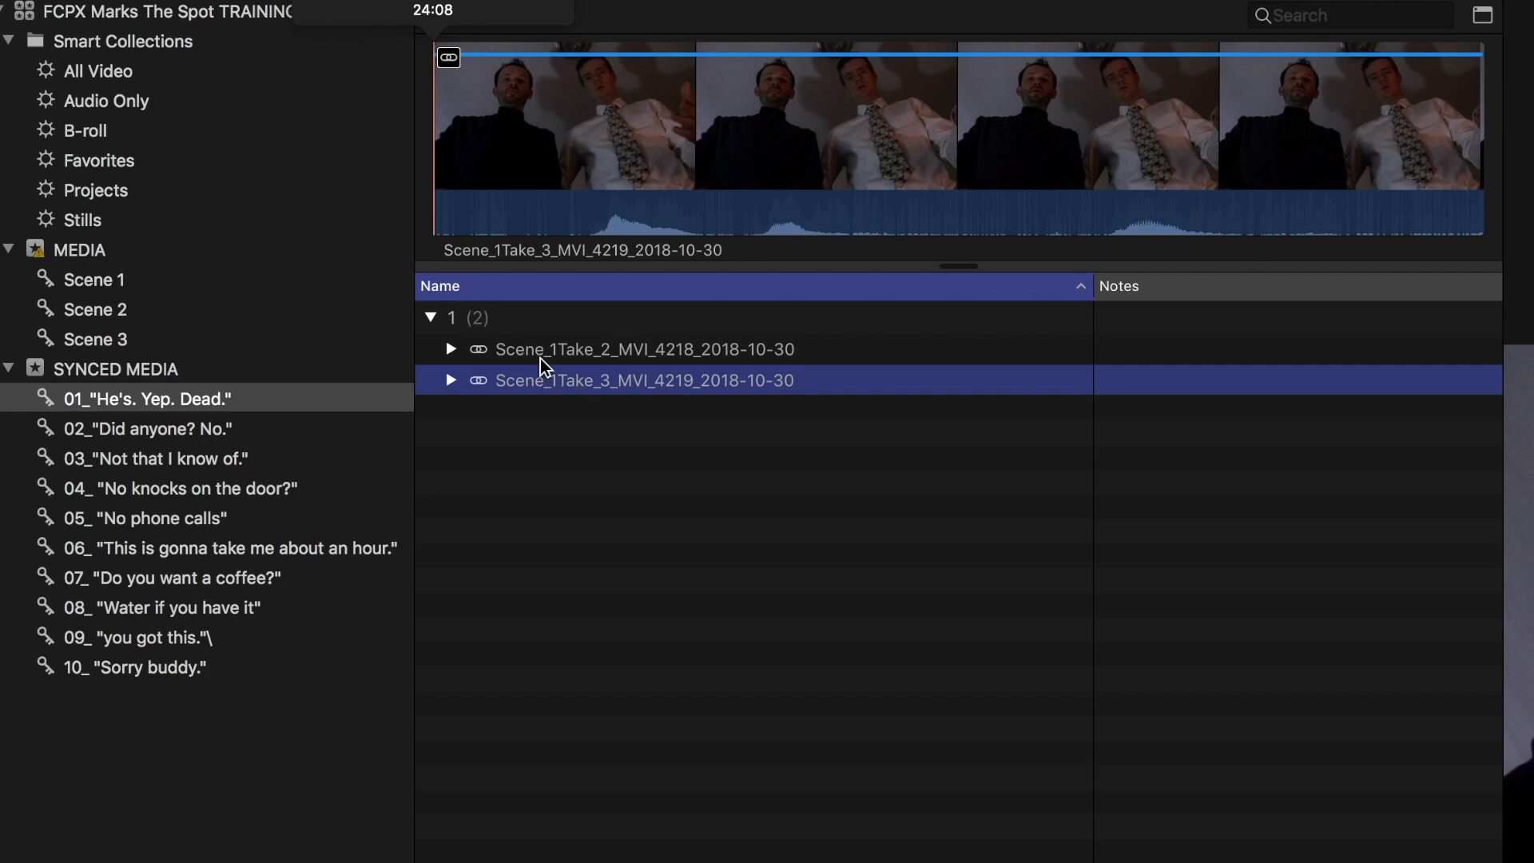
- Review collections 03, 07 and 06, and fix the stray backslash in collection 09's name
left_click(157, 458)
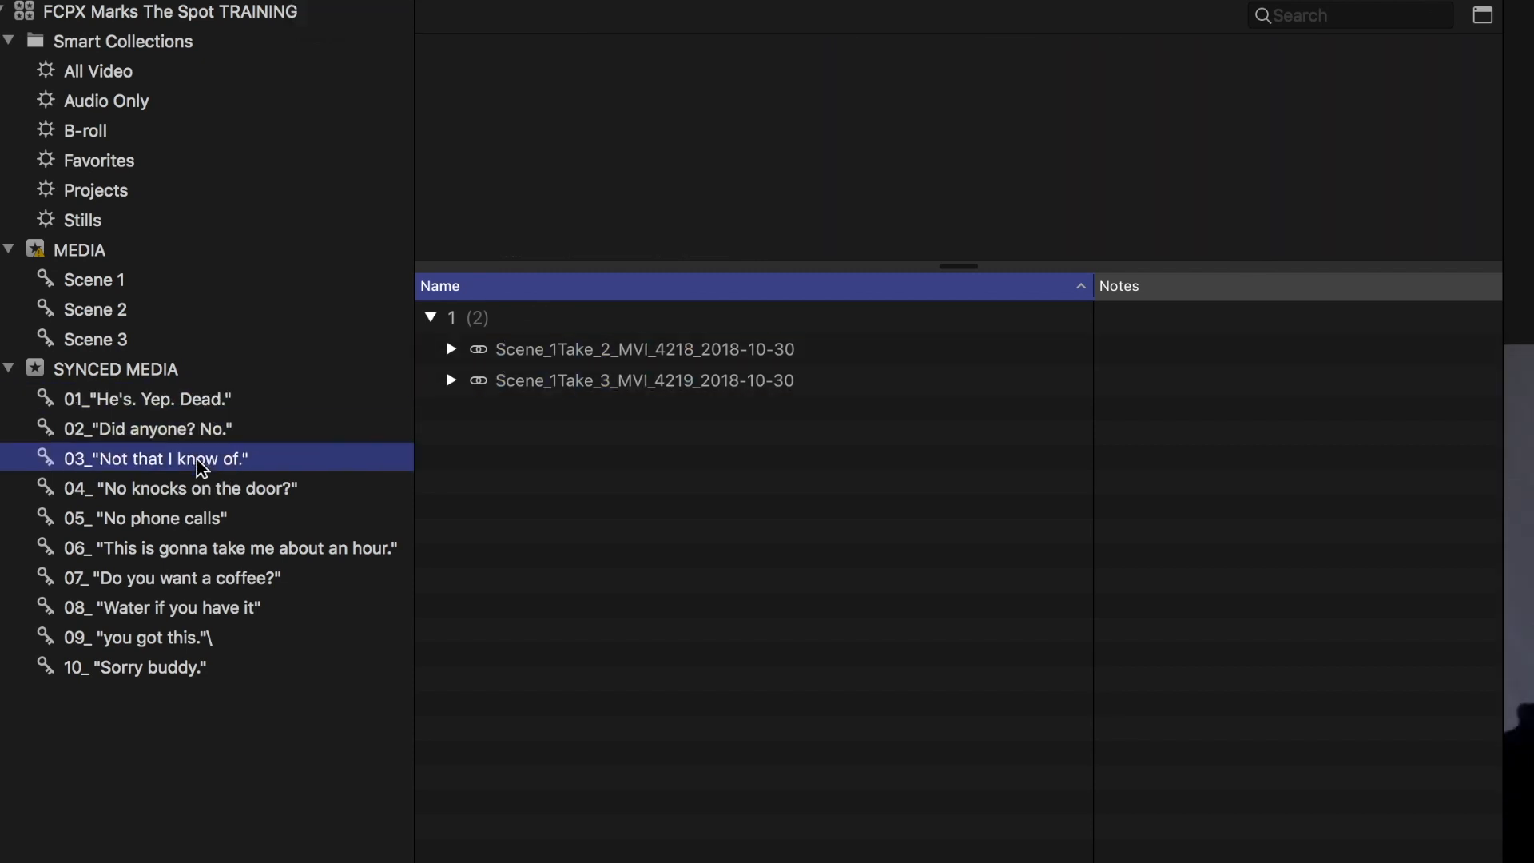
left_click(171, 577)
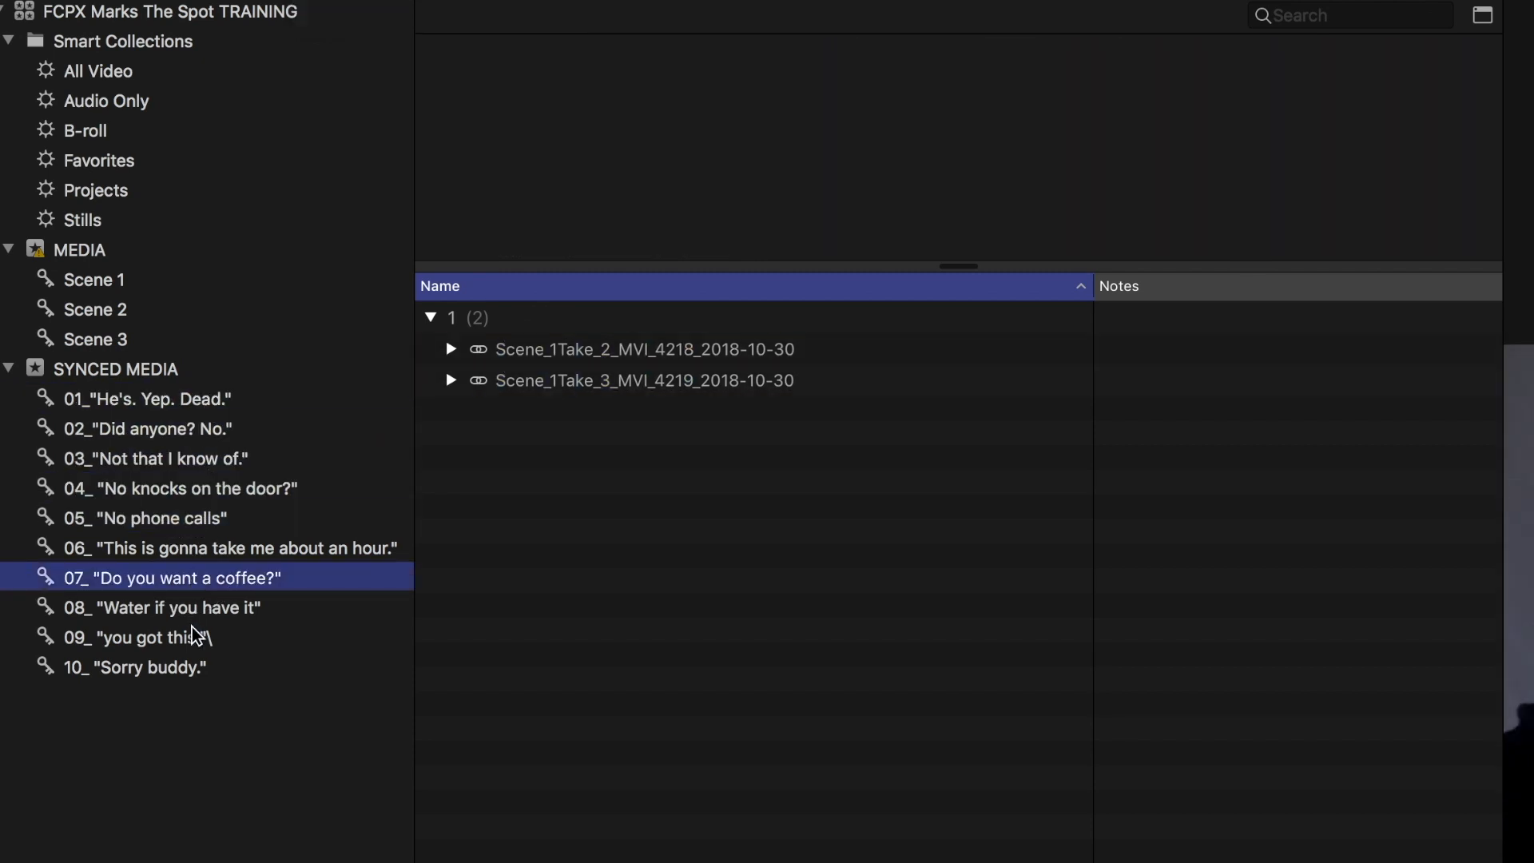
double_click(137, 637)
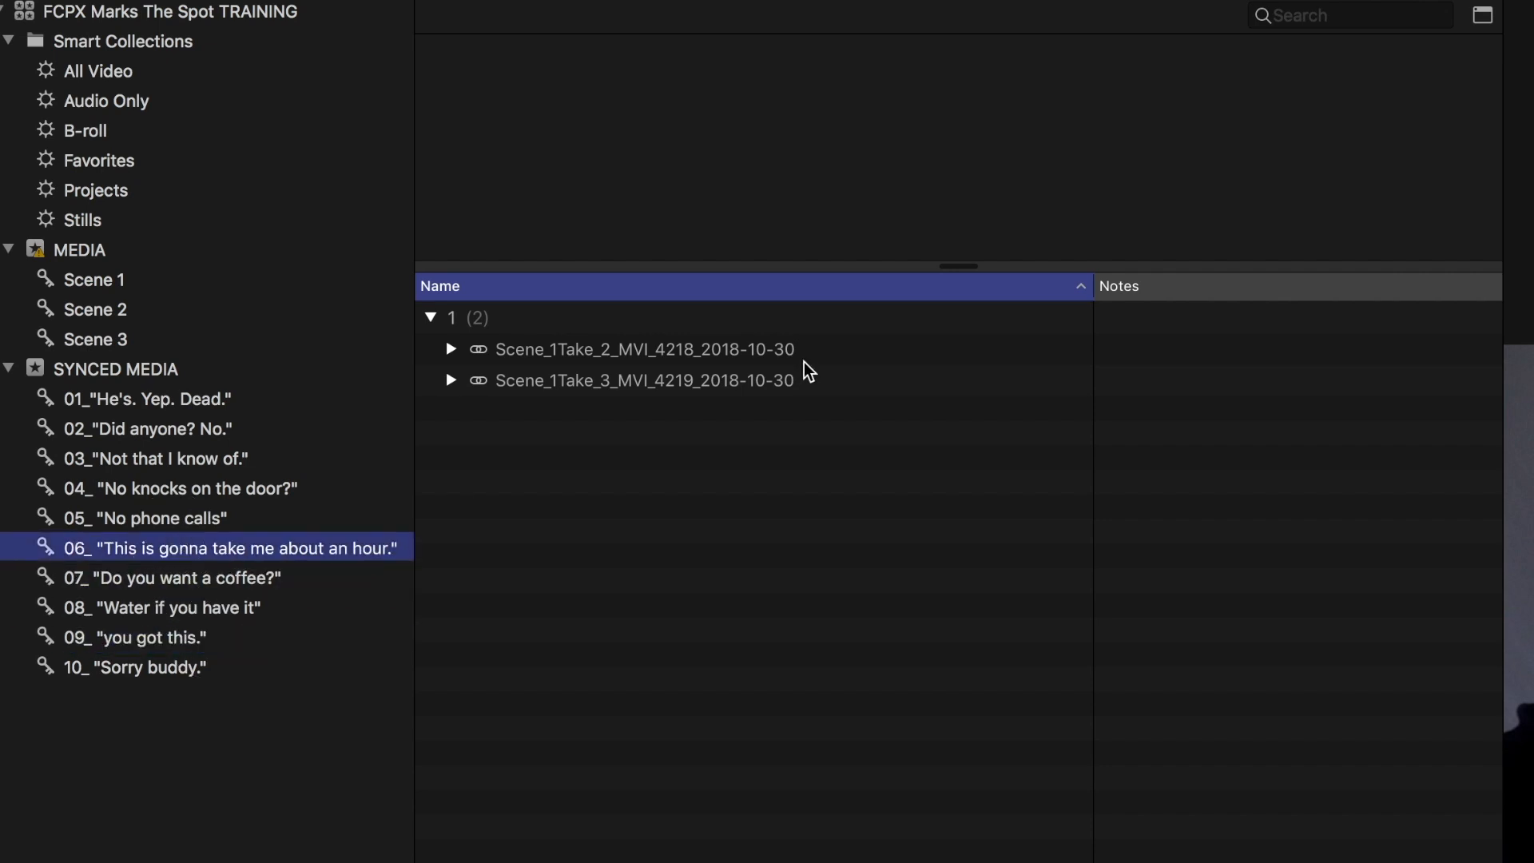
left_click(644, 350)
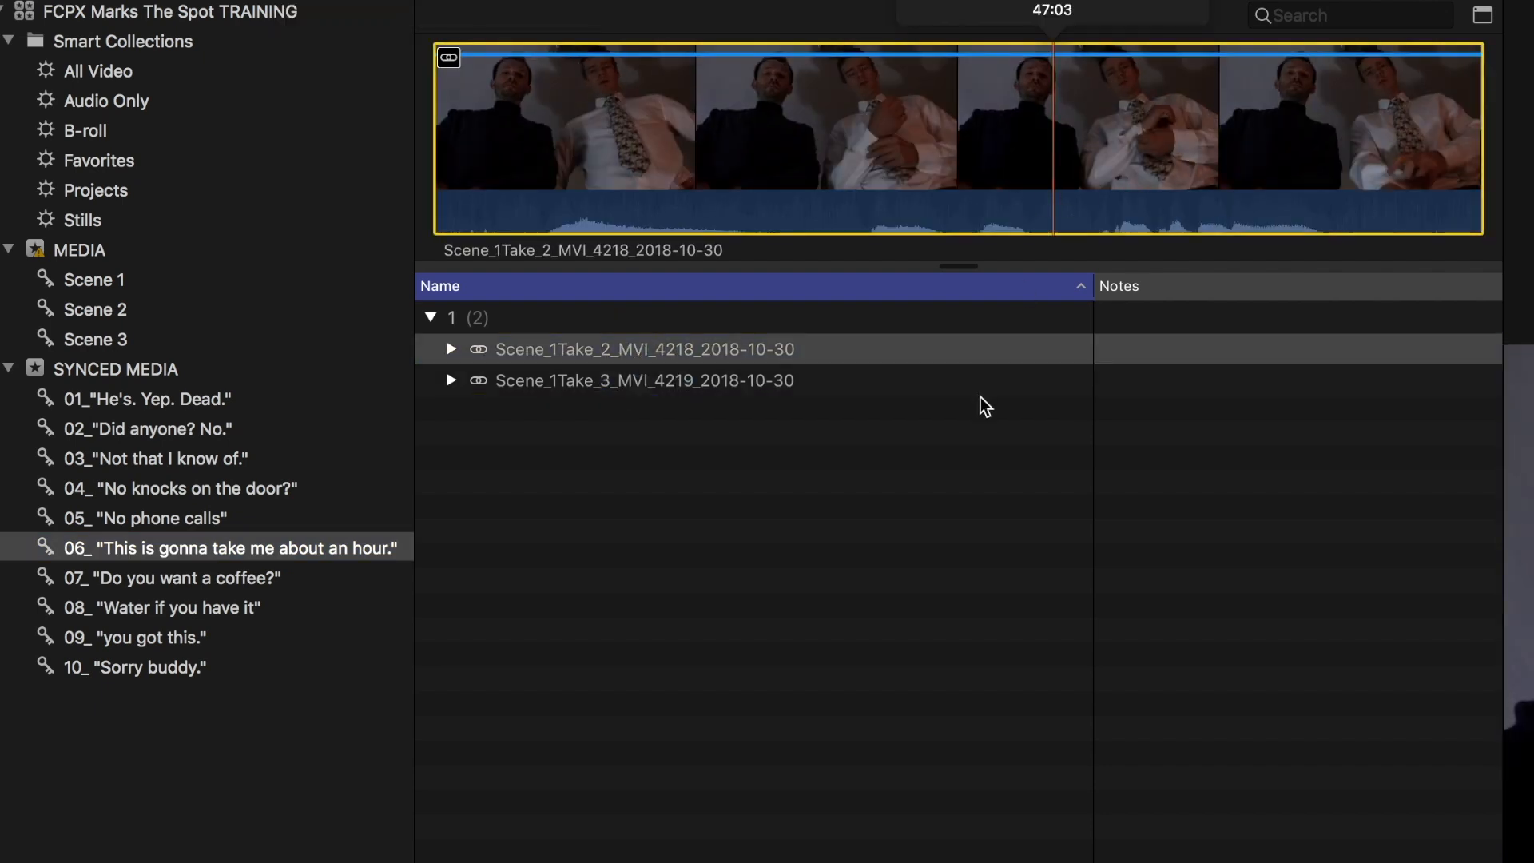
key("cmd+k")
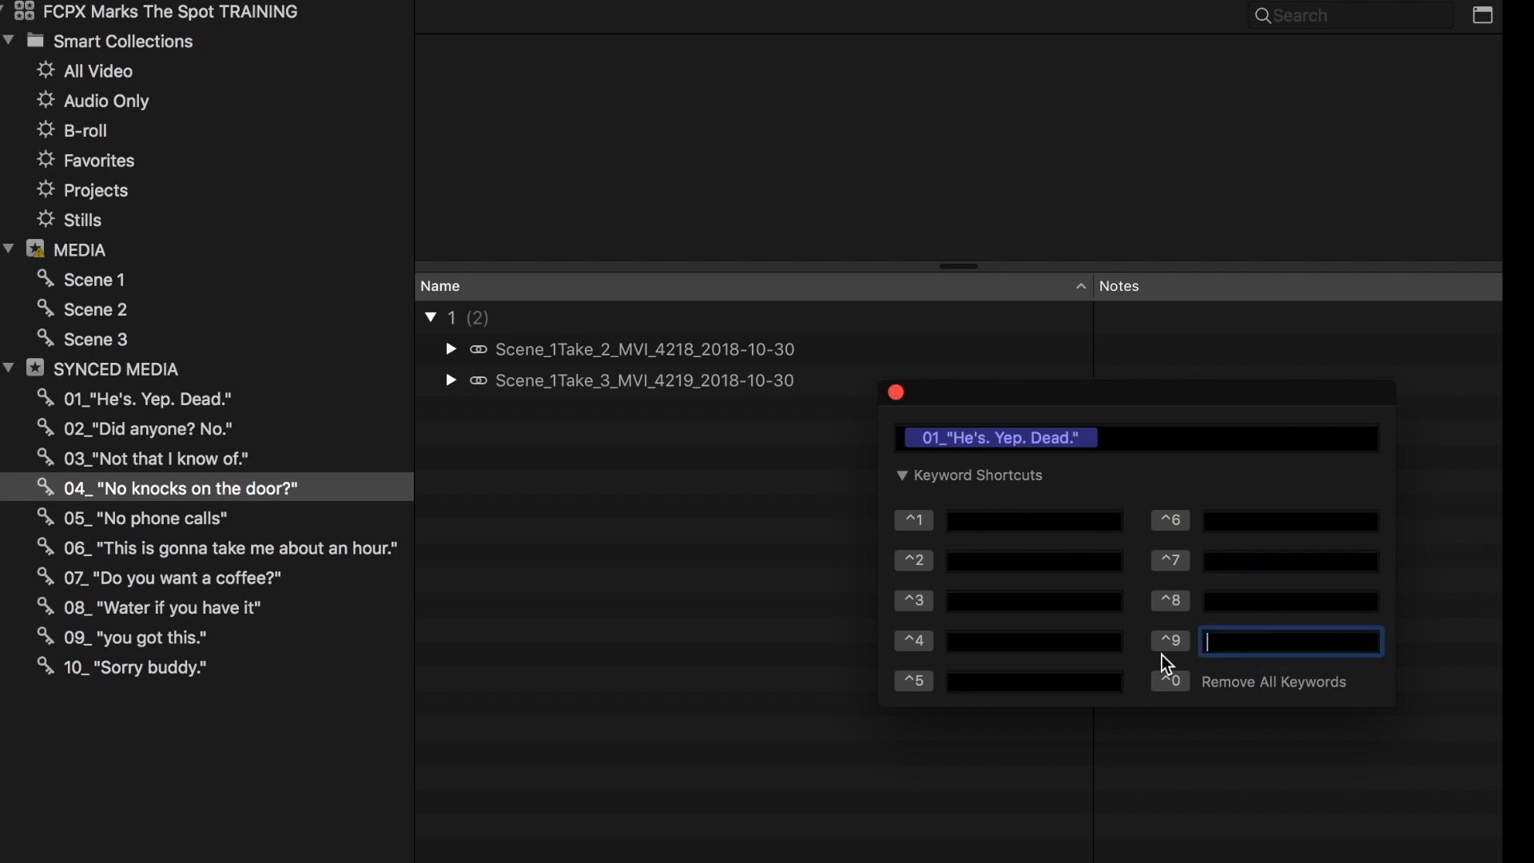
mouse_move(968, 507)
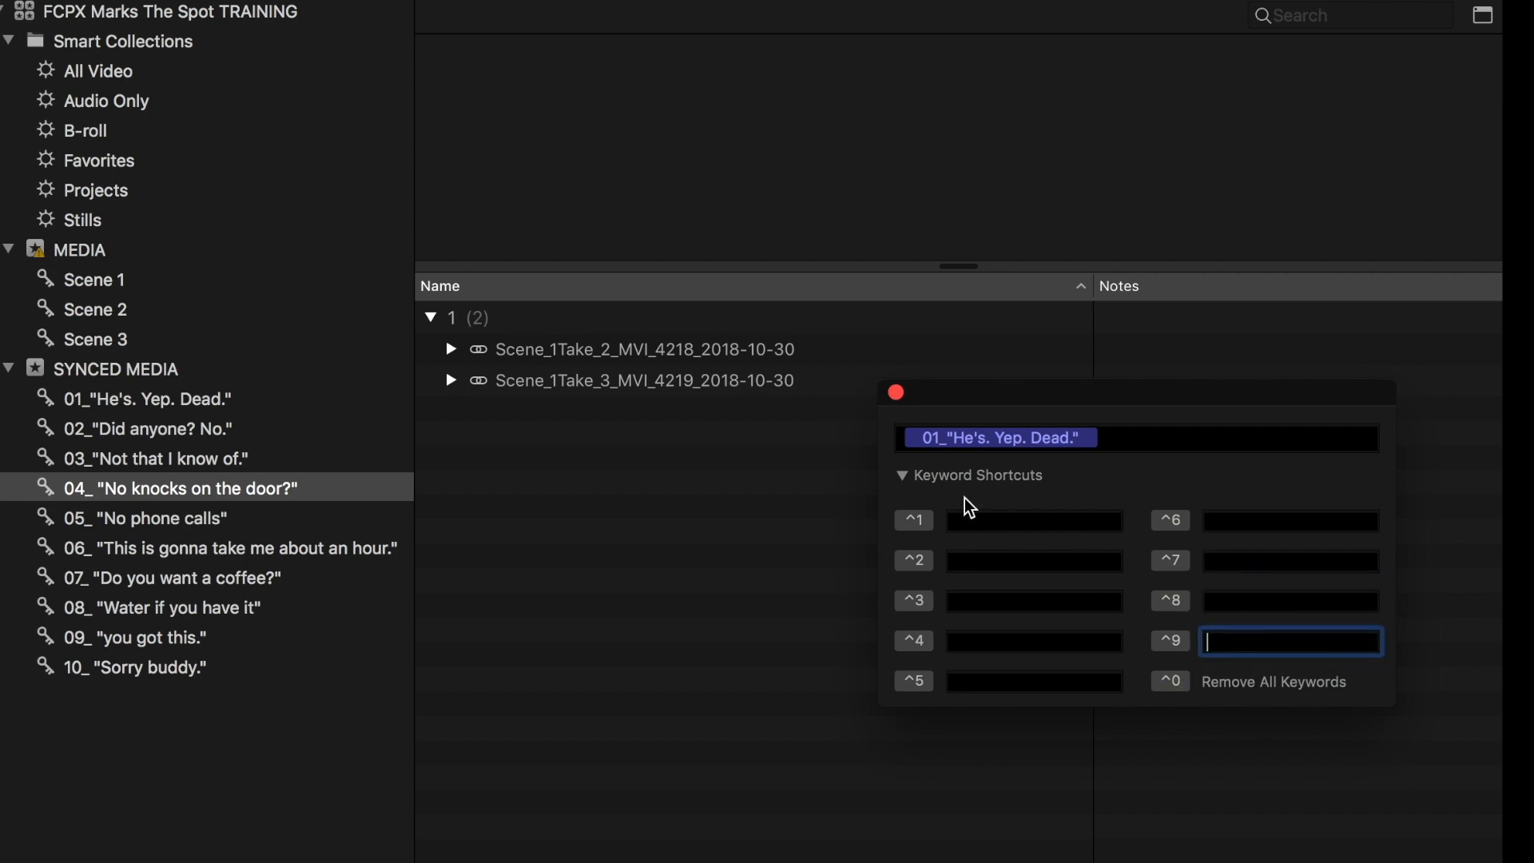
- Fill keyword shortcut slots ^1–^9 with line keywords 01 through 09 in order
left_click(1034, 521)
type("01_\"He's. Yep. Dead.")
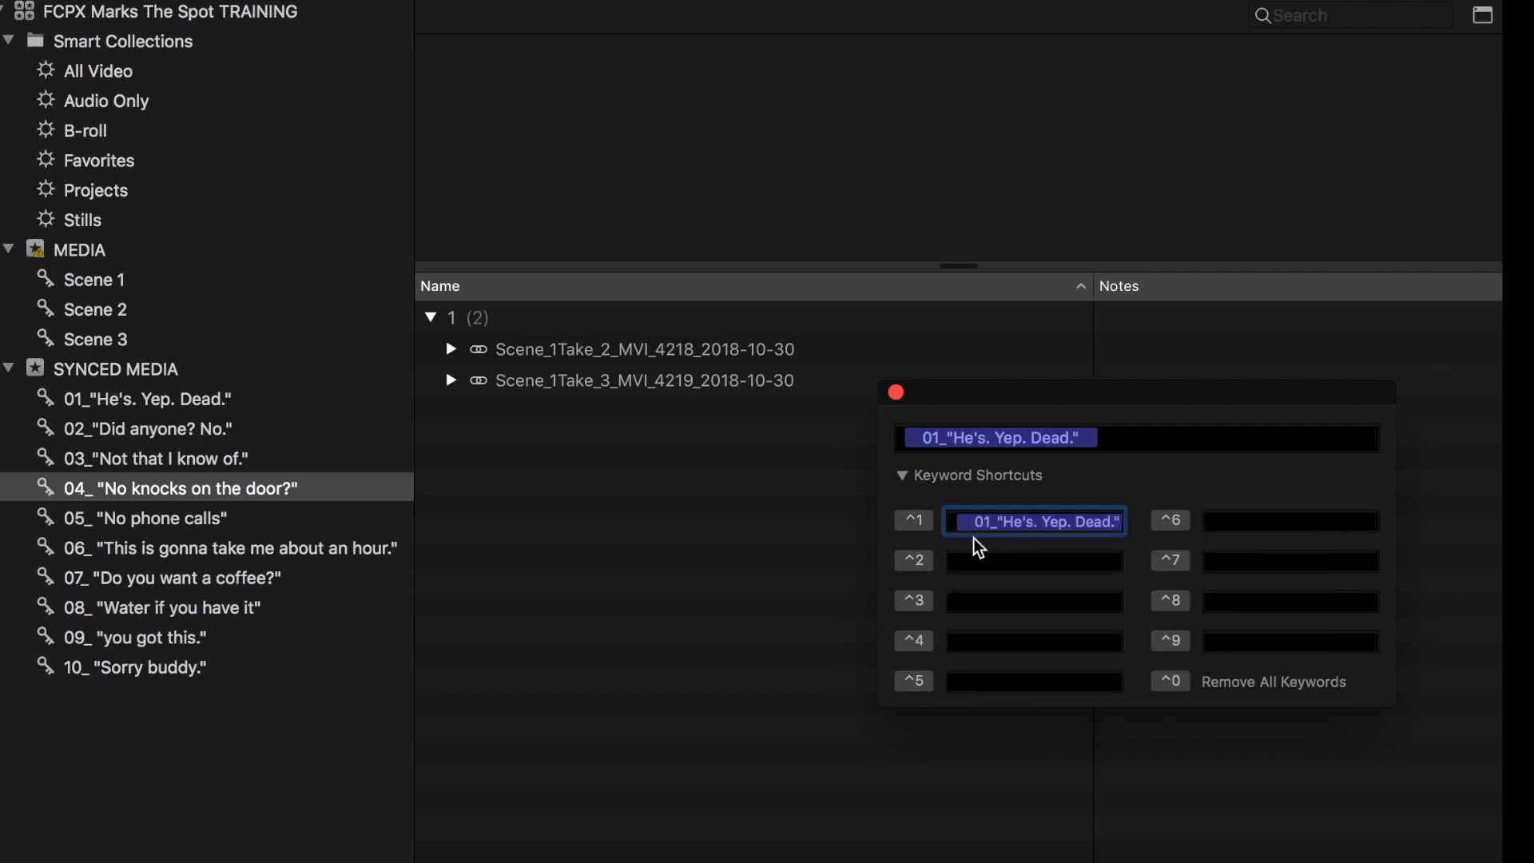
type("02_\"Did anyone? No.\"")
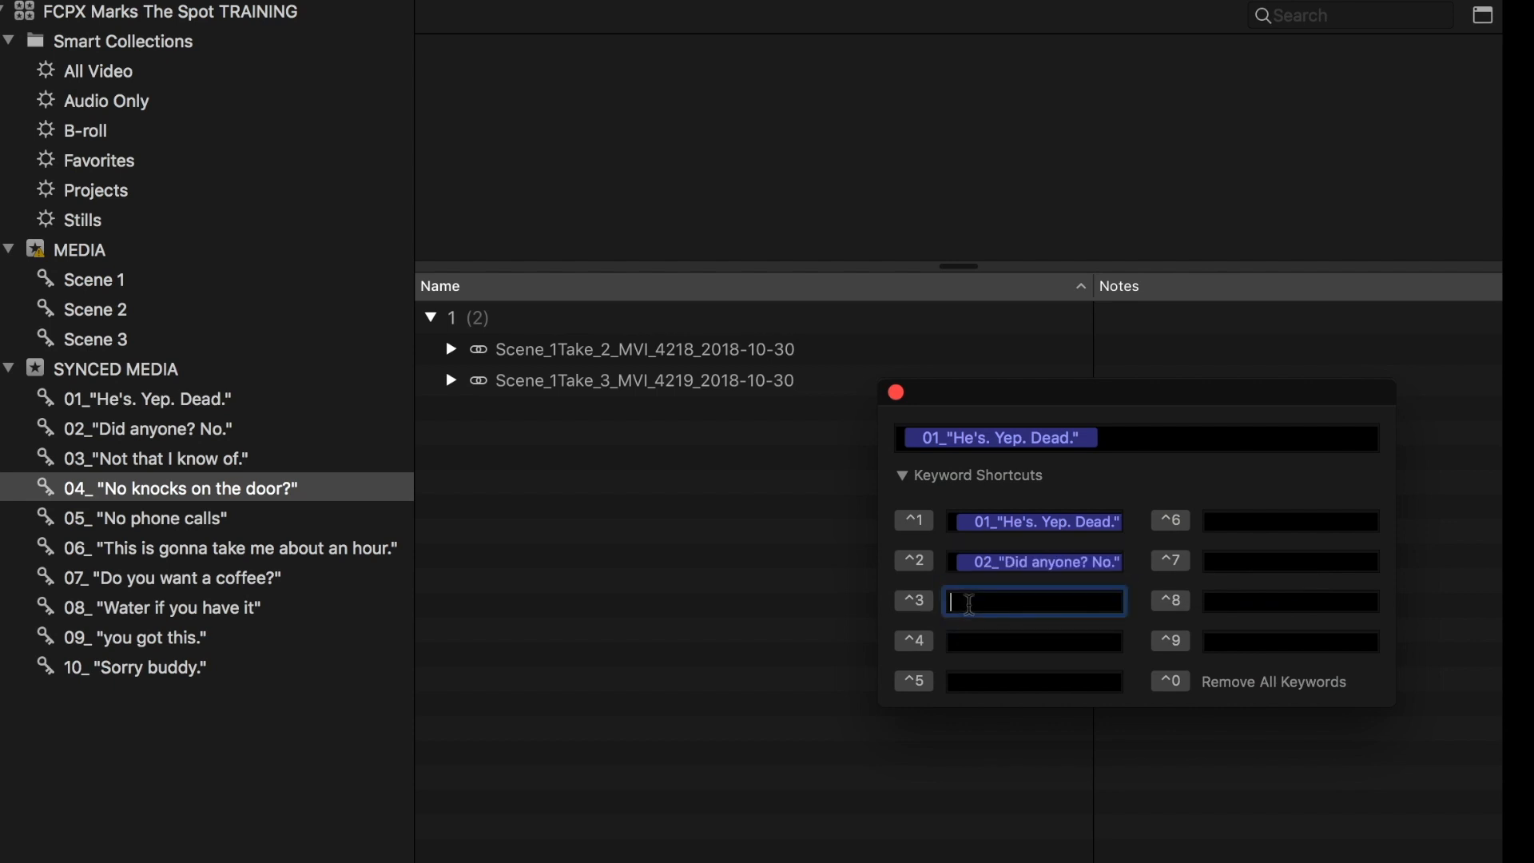
type("03_\"Not that I know of.\"")
left_click(1289, 643)
type("09_ \"you got this.\"")
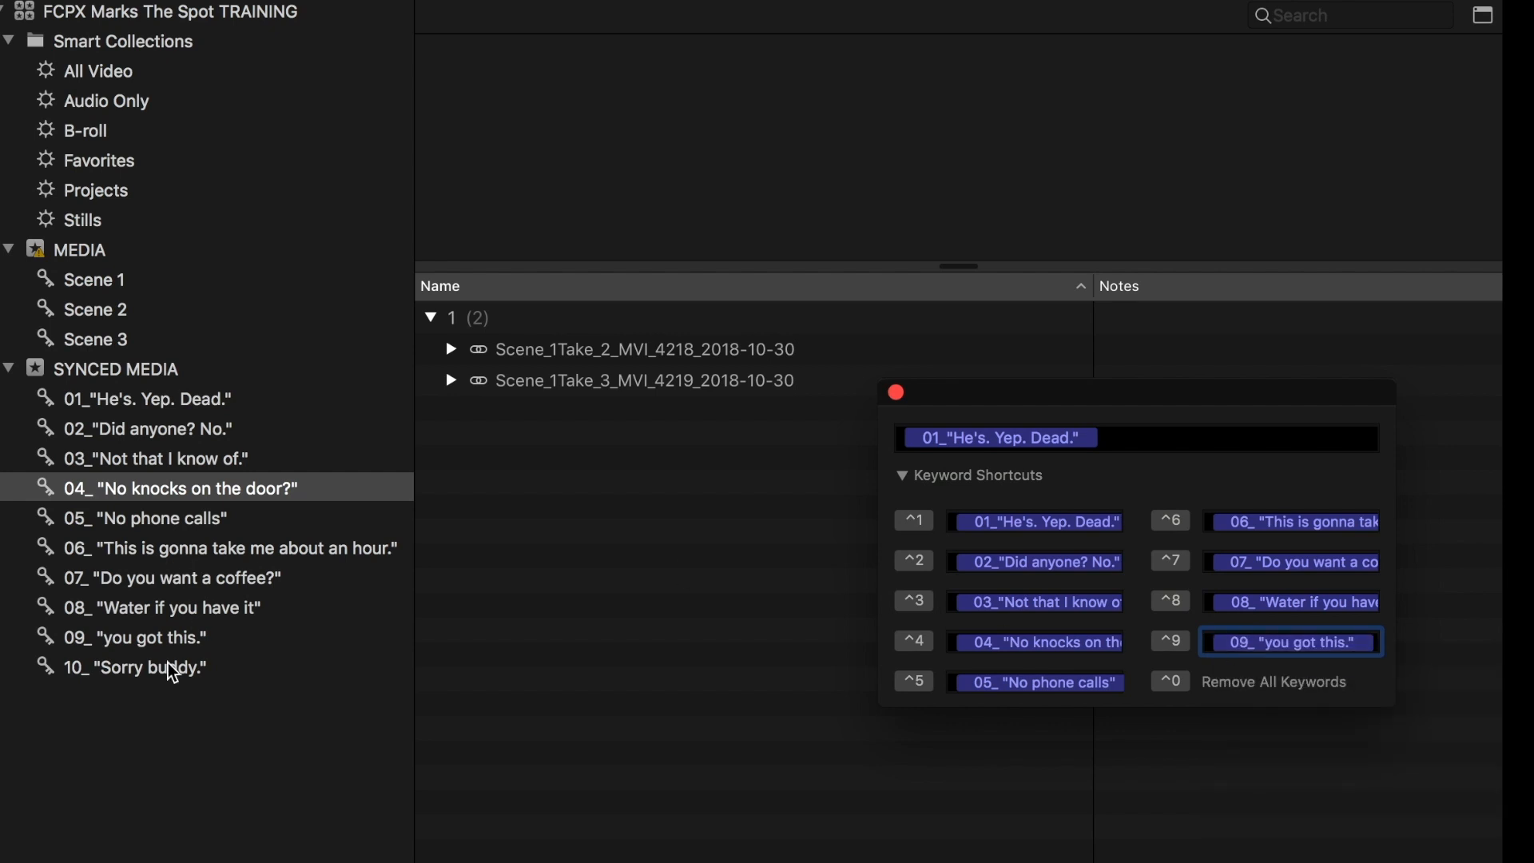
left_click_drag(1124, 392, 1170, 531)
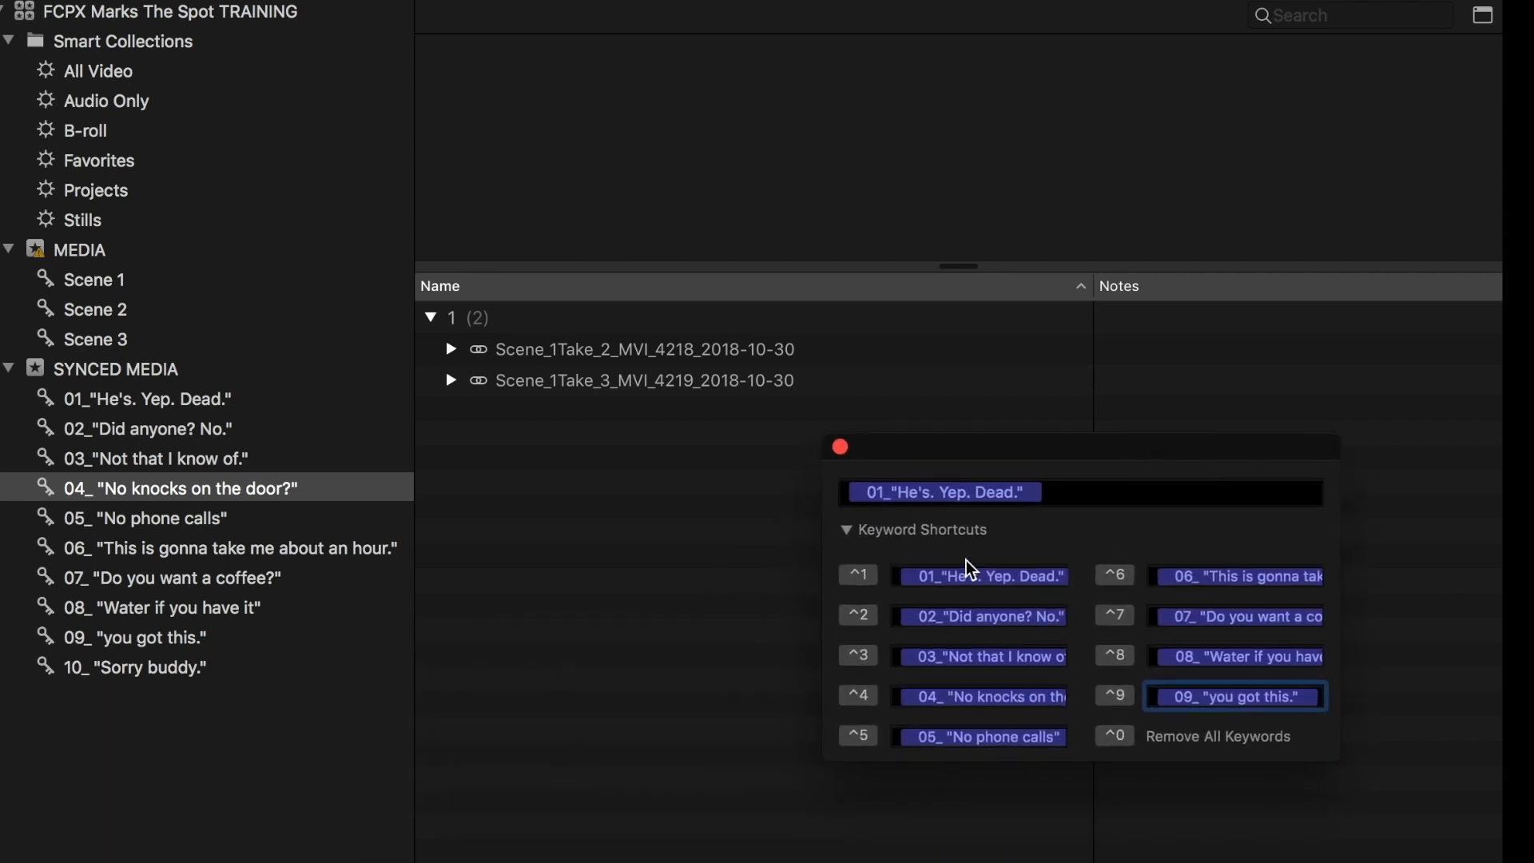
mouse_move(943, 612)
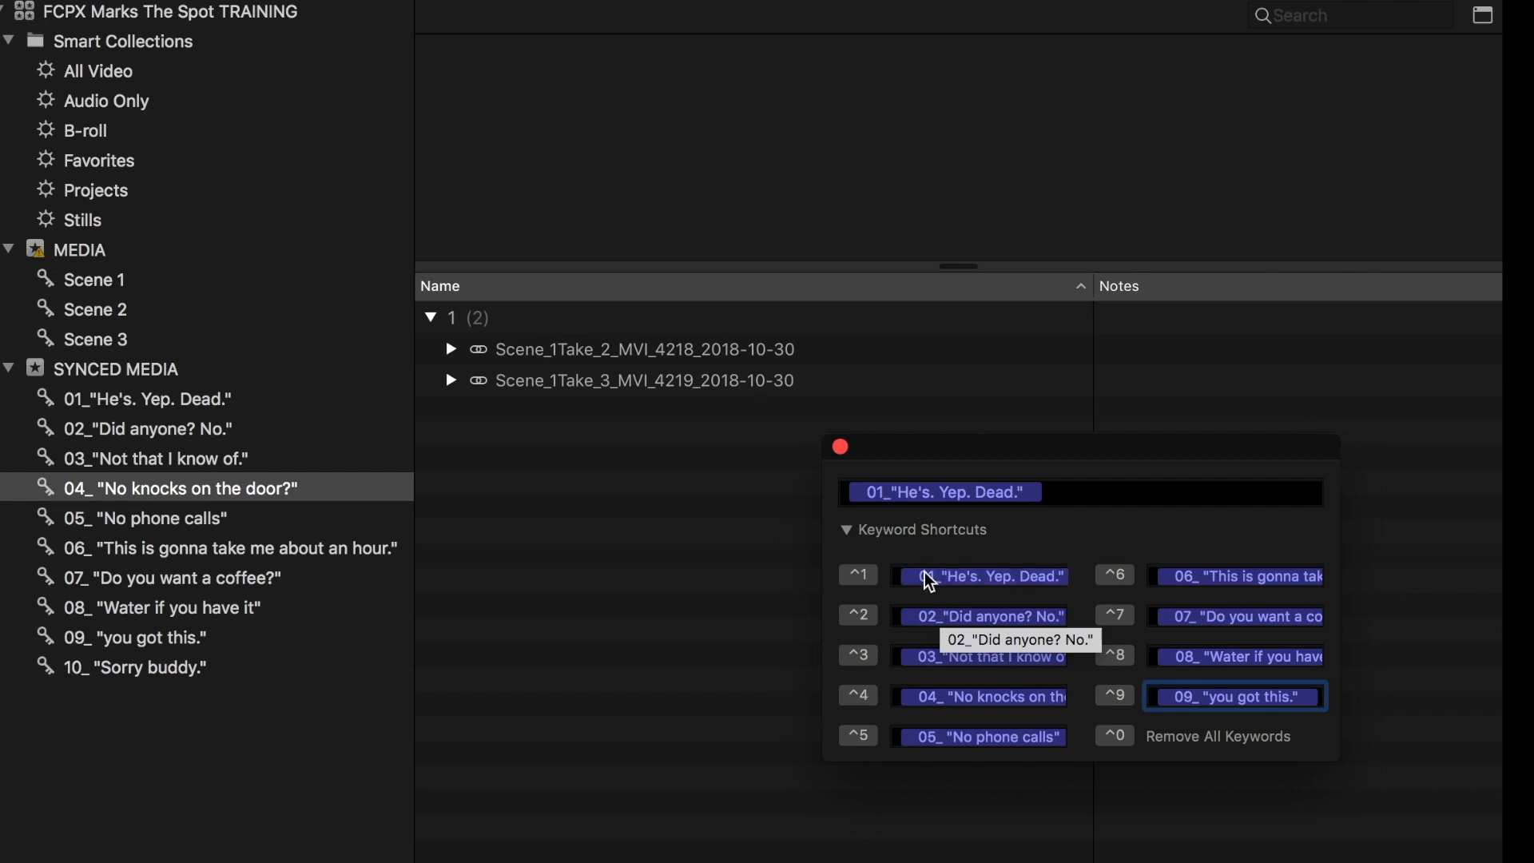
mouse_move(1066, 420)
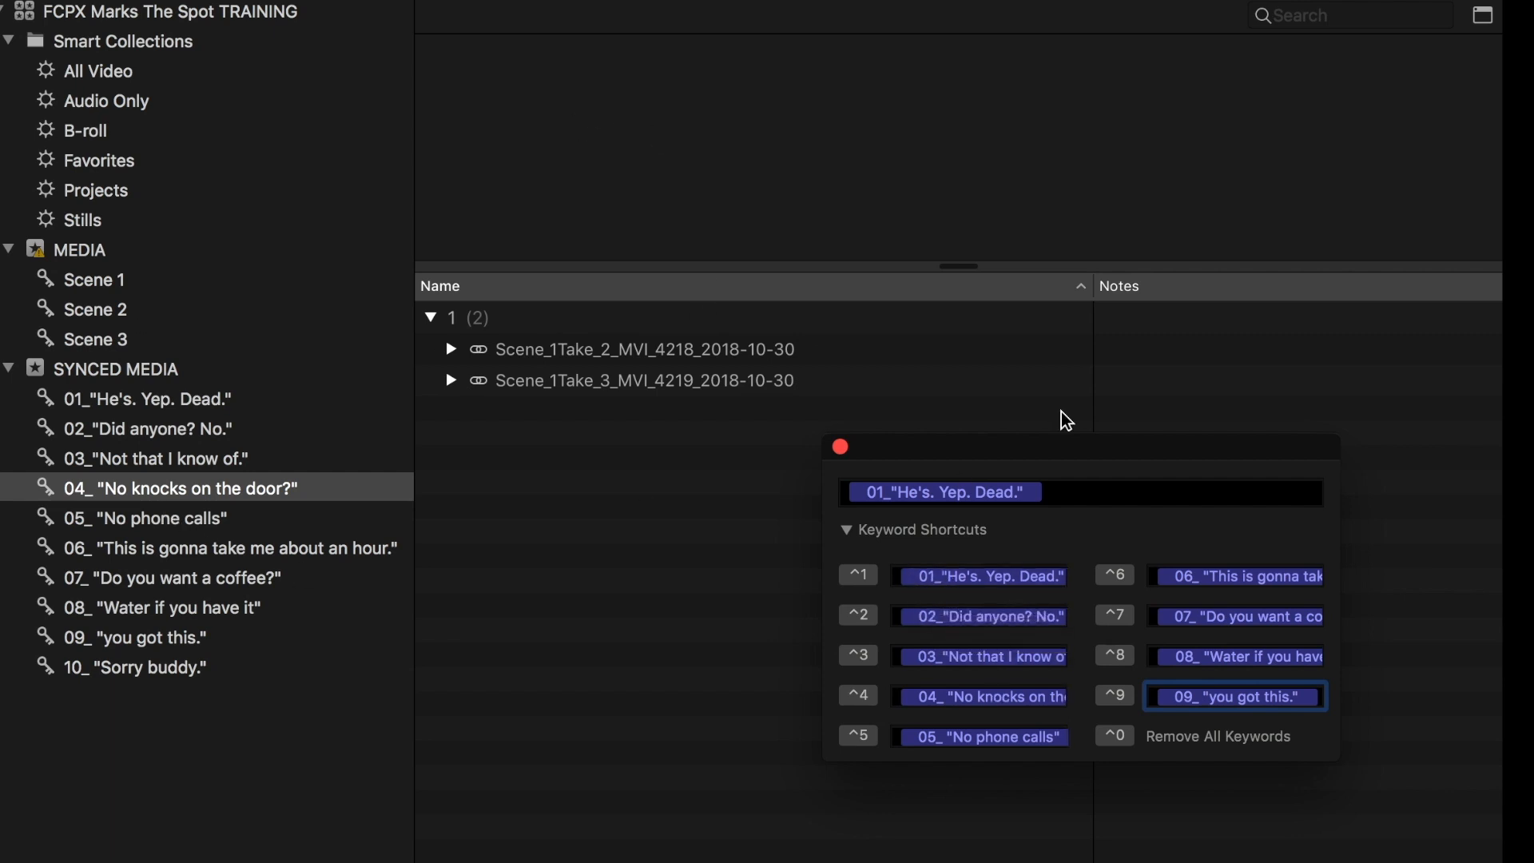
mouse_move(865, 477)
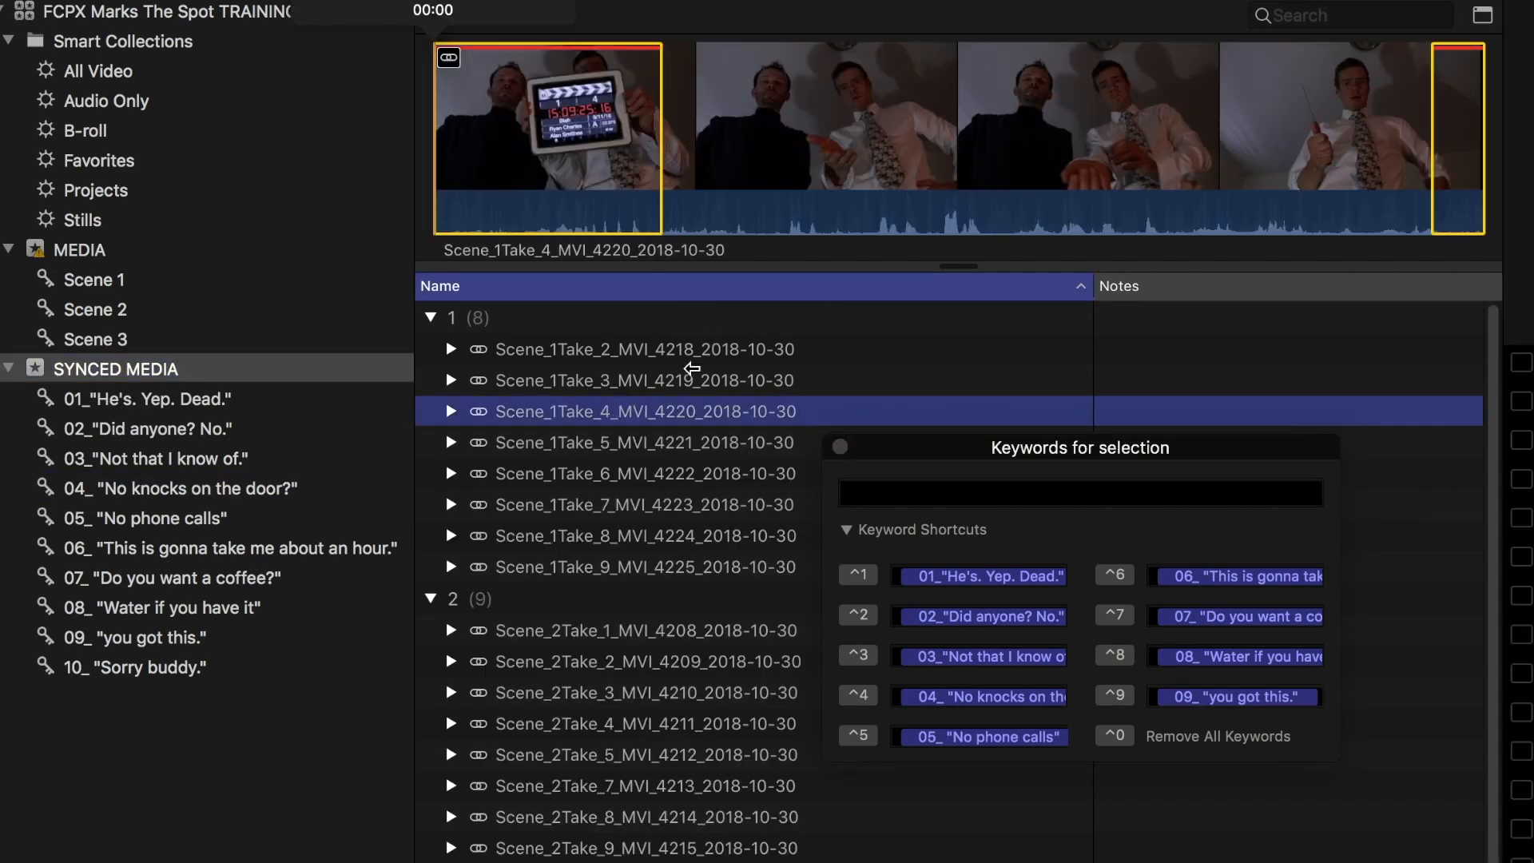
- Review line keywords on takes 2 and 3, then bring up take 4 for tagging
left_click(644, 348)
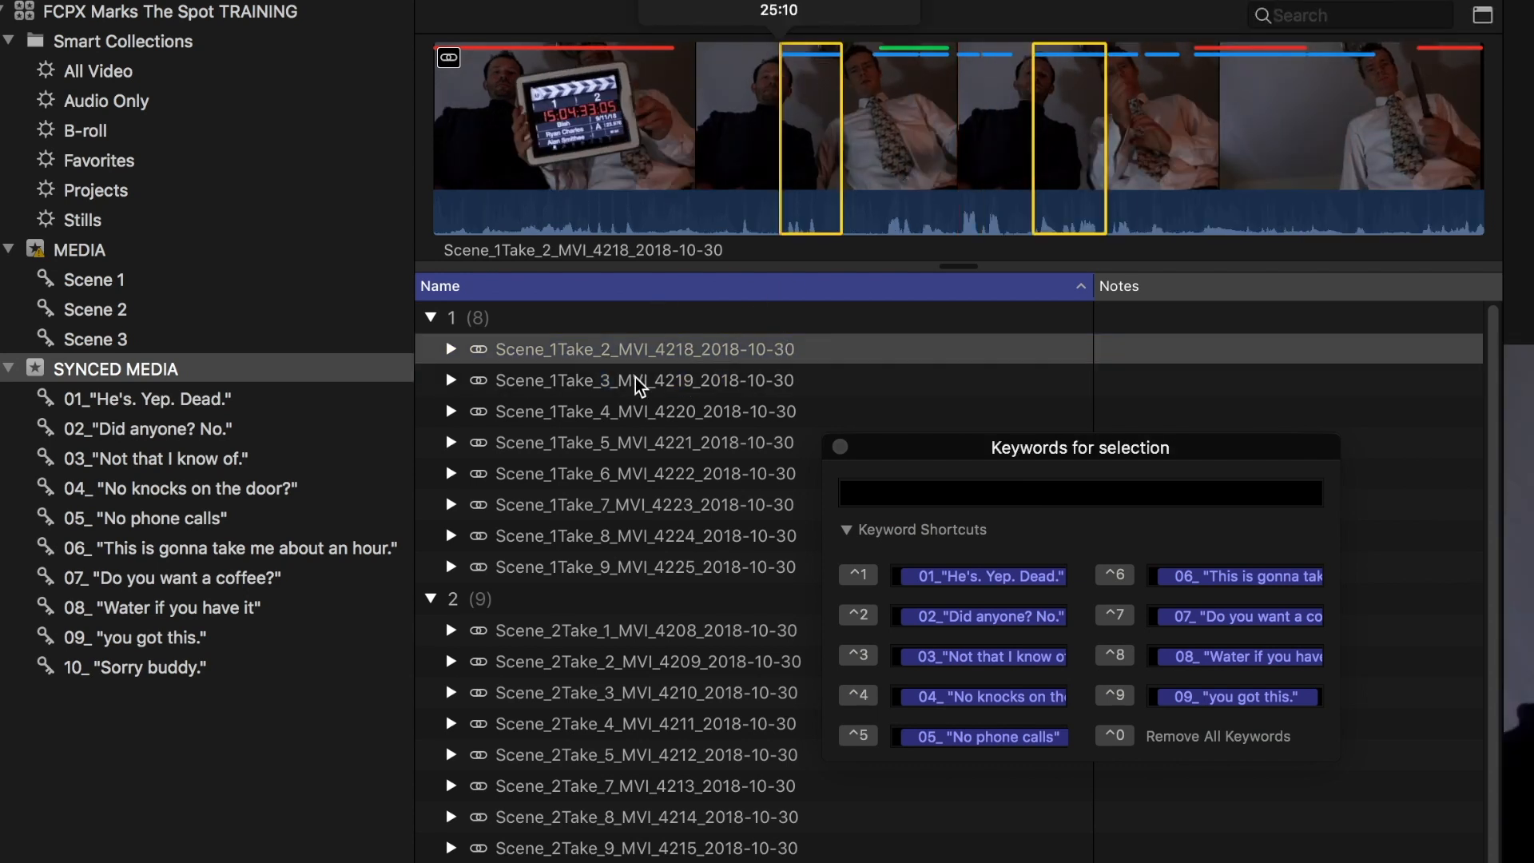
left_click(643, 380)
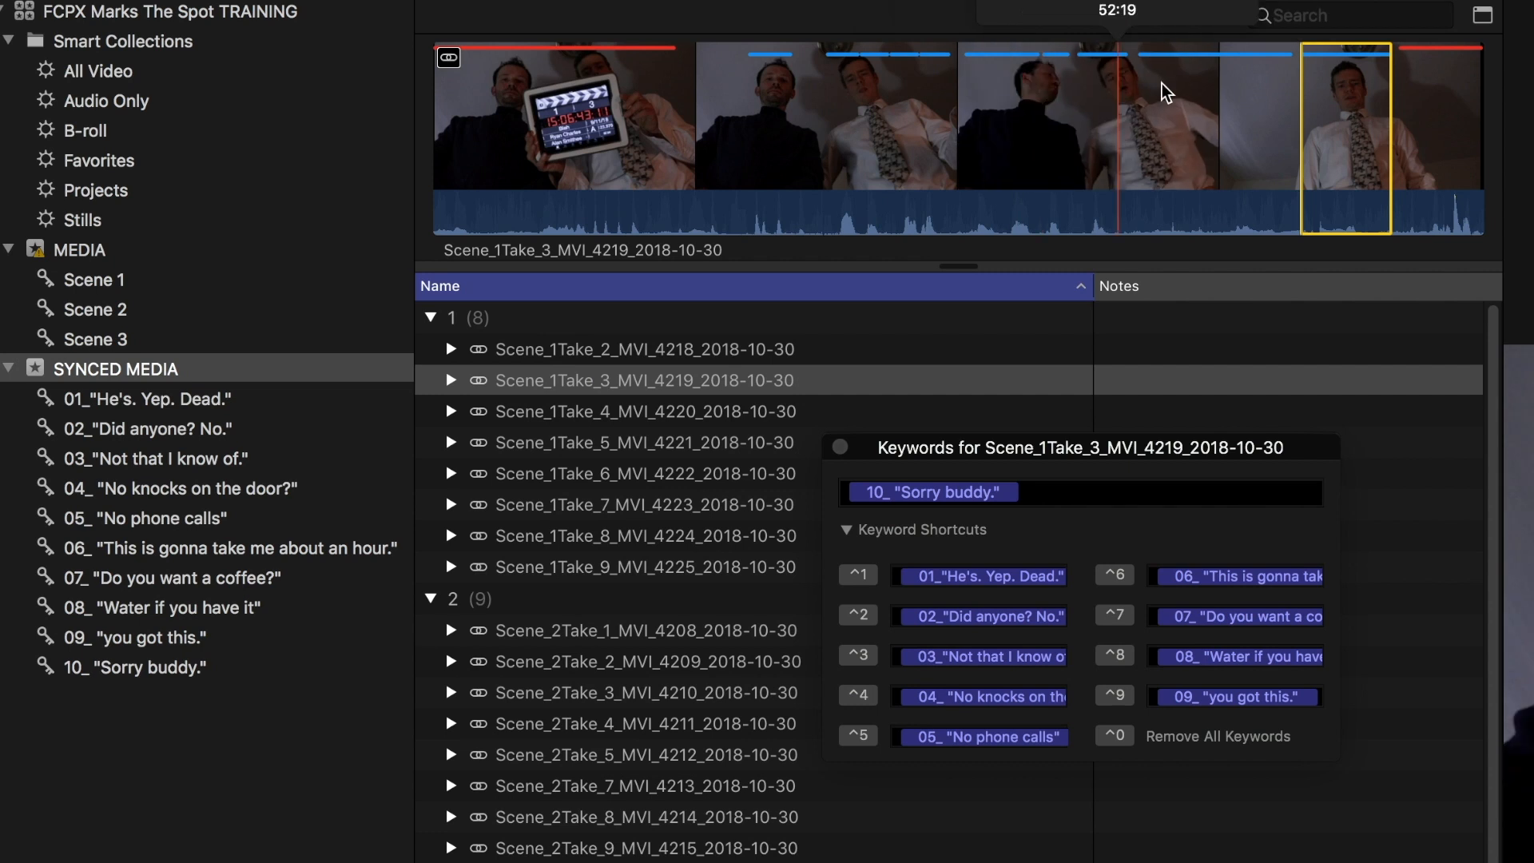
left_click(644, 410)
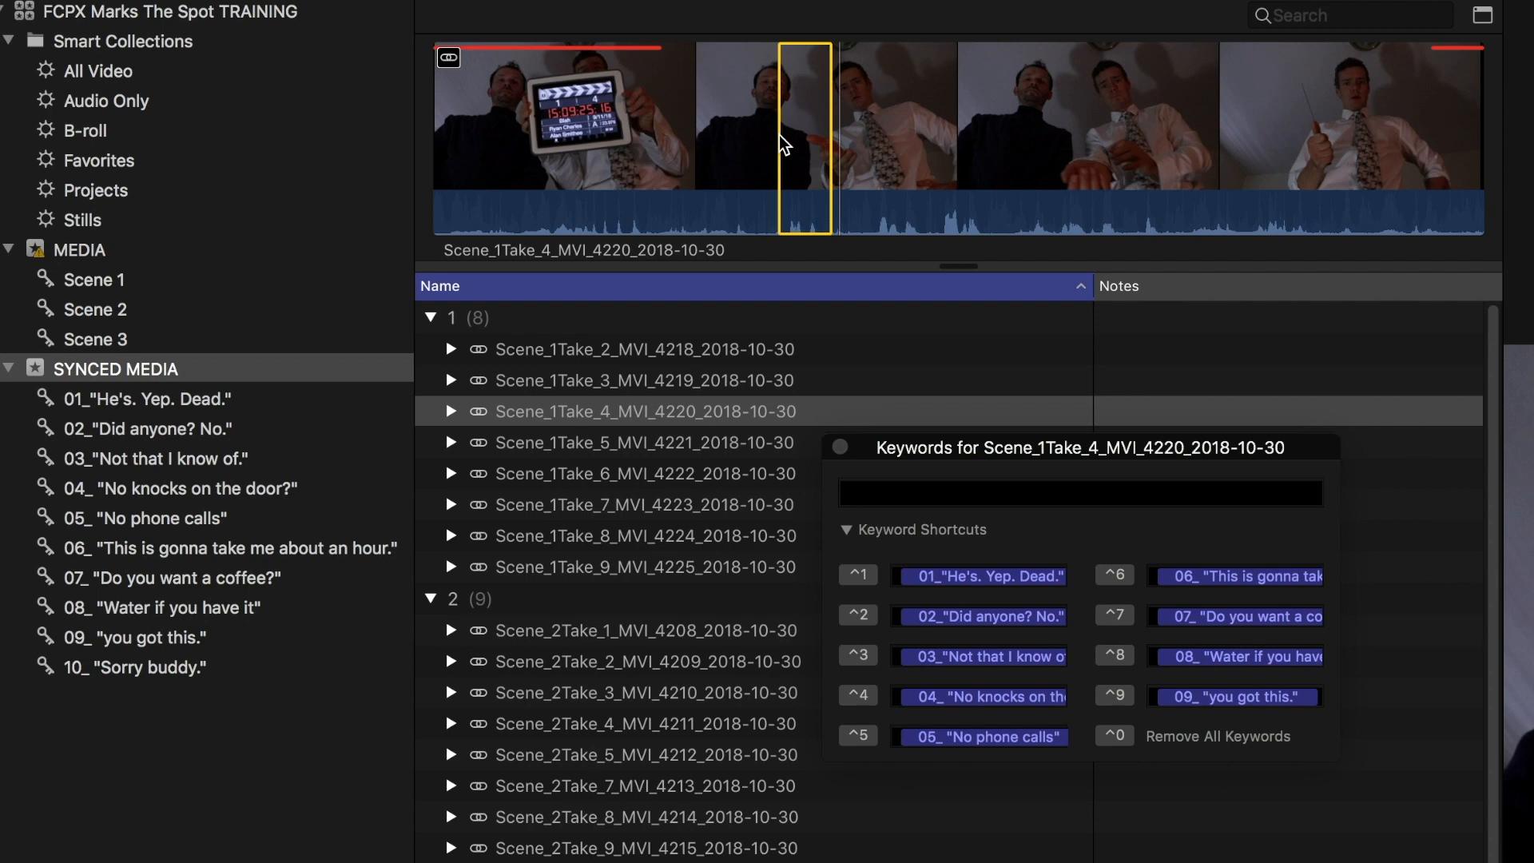
mouse_move(781, 137)
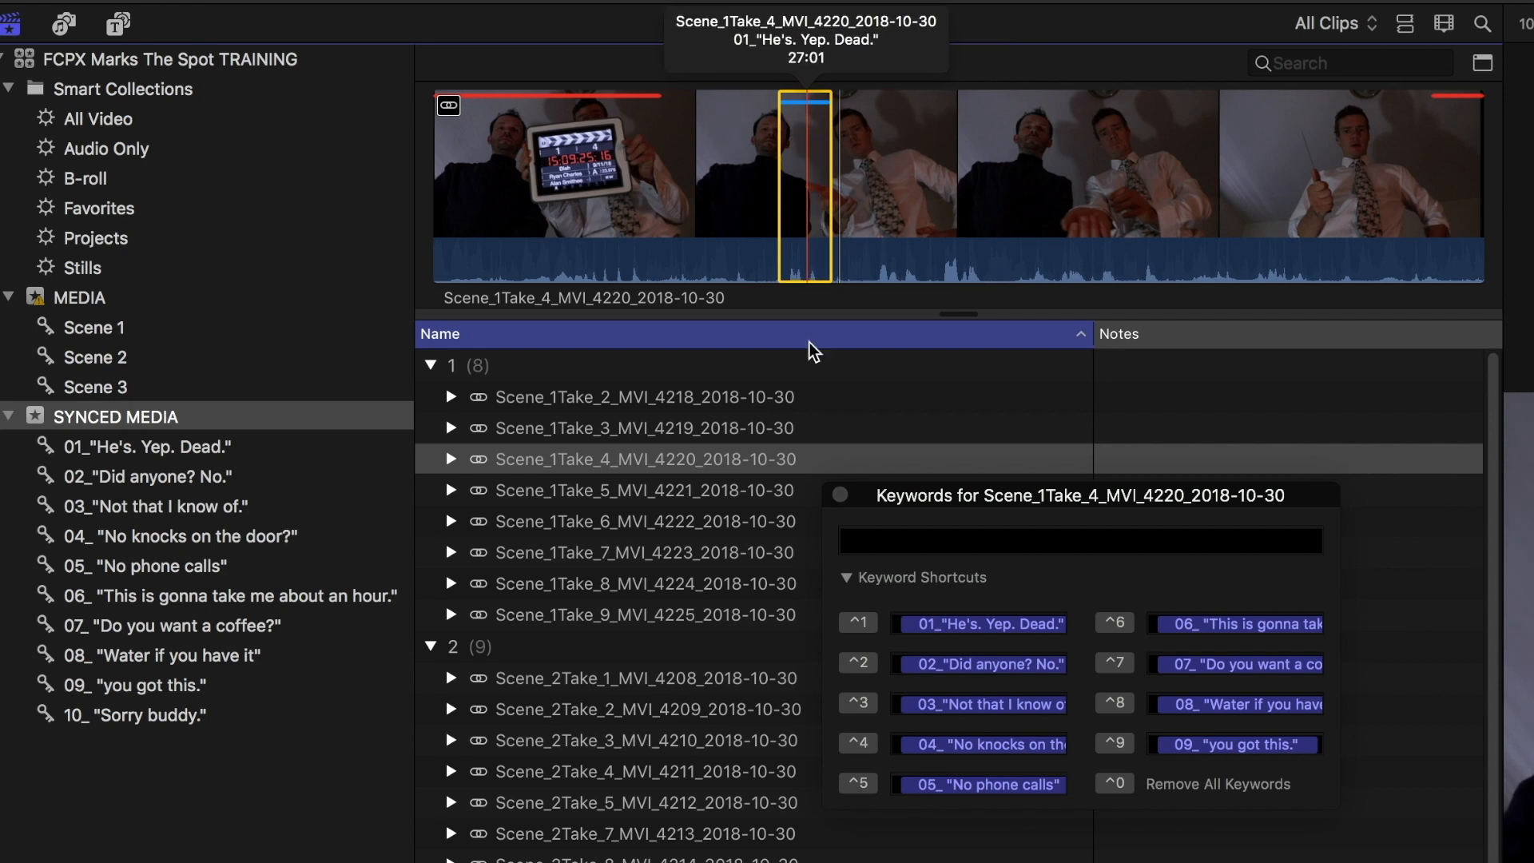
mouse_move(869, 194)
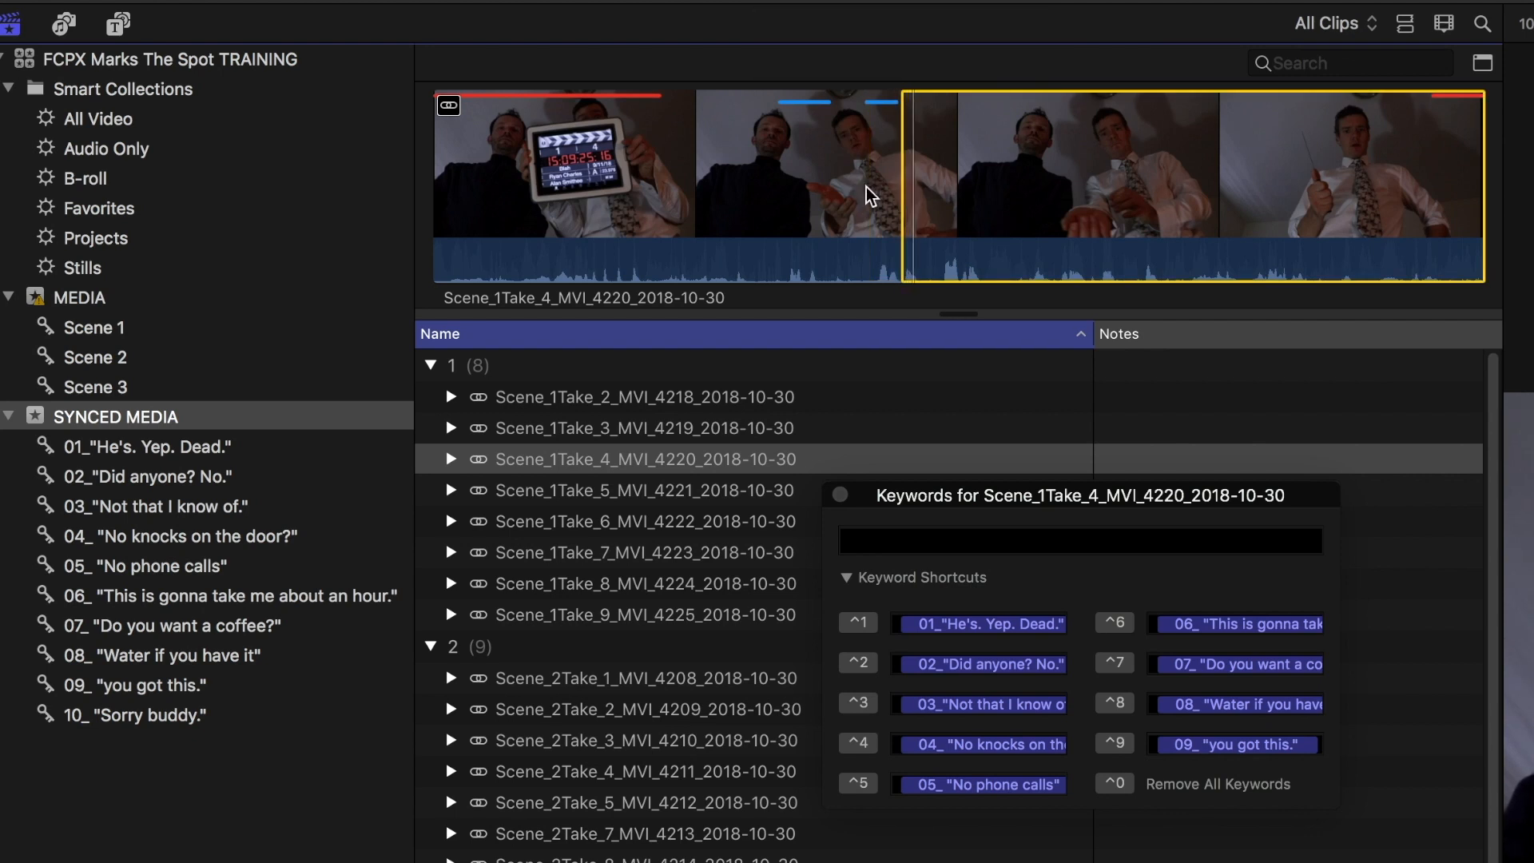
mouse_move(909, 180)
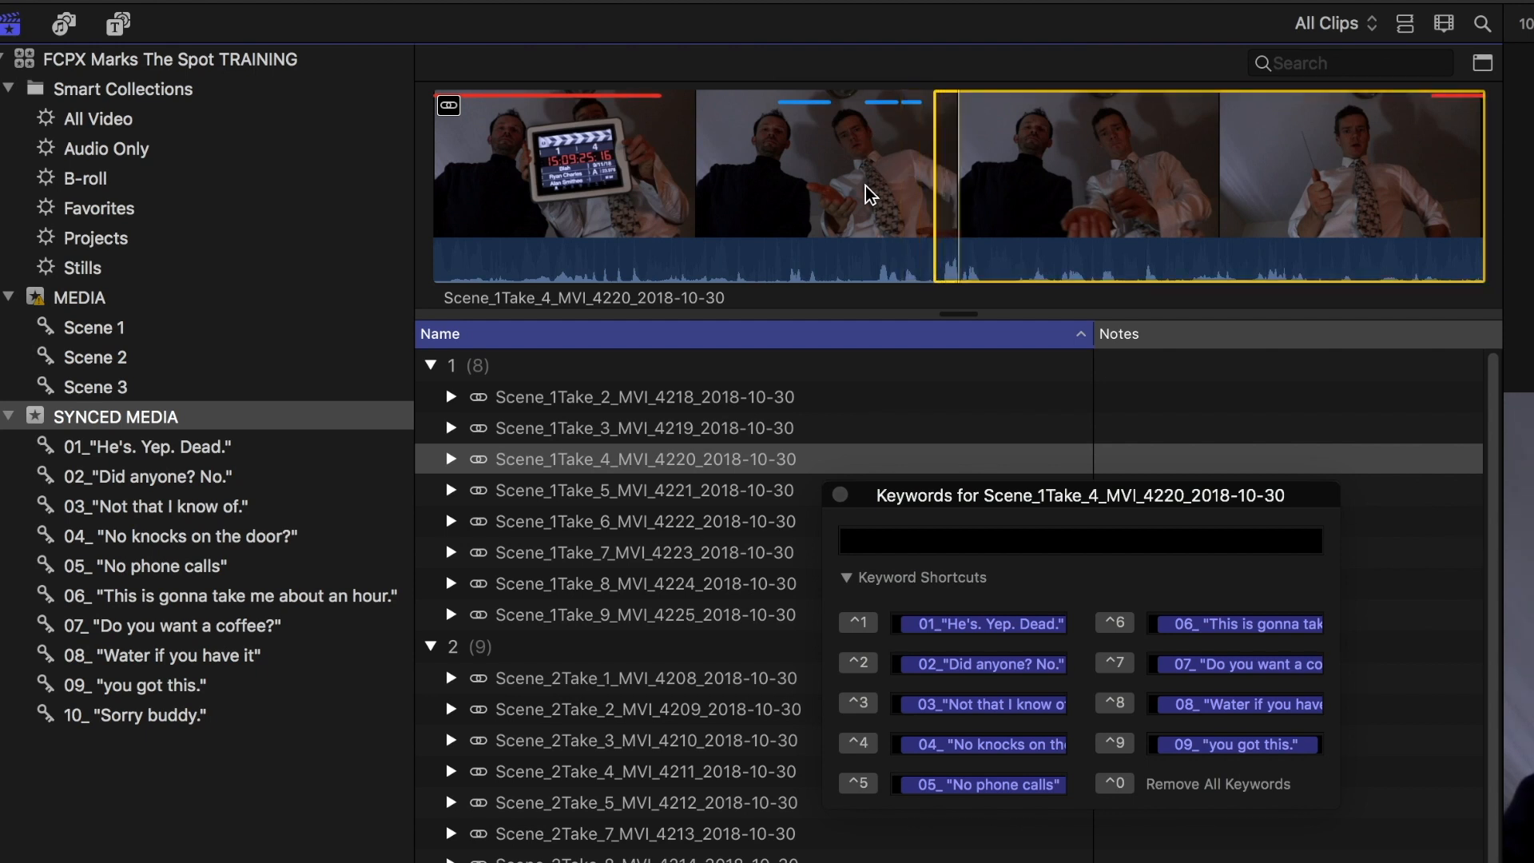
mouse_move(947, 185)
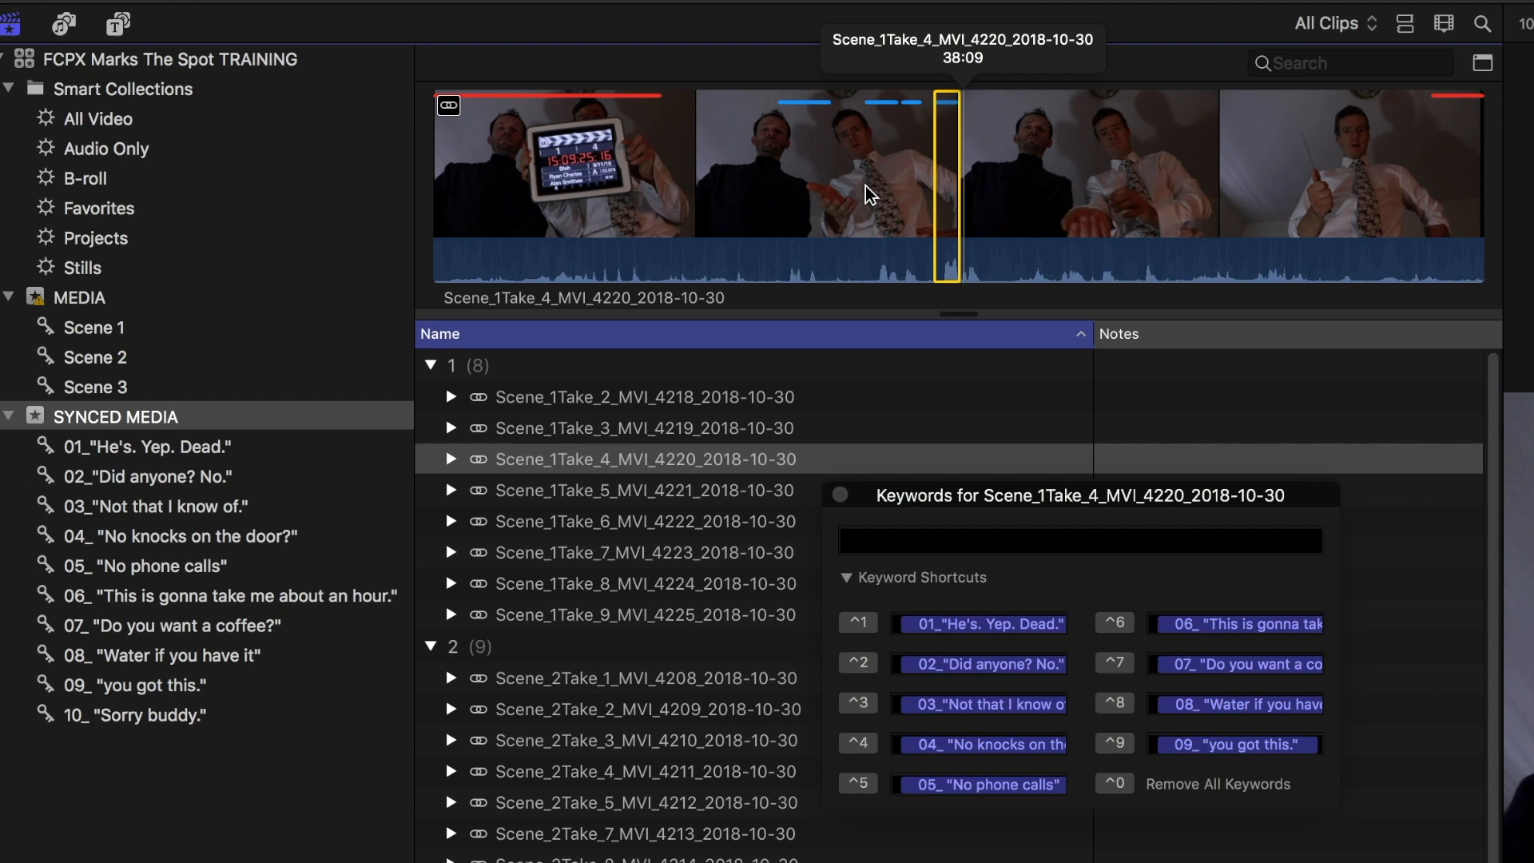
- Tag take 5's lines, check collections 03, 05 and 08, and return to Synced Media
left_click(644, 490)
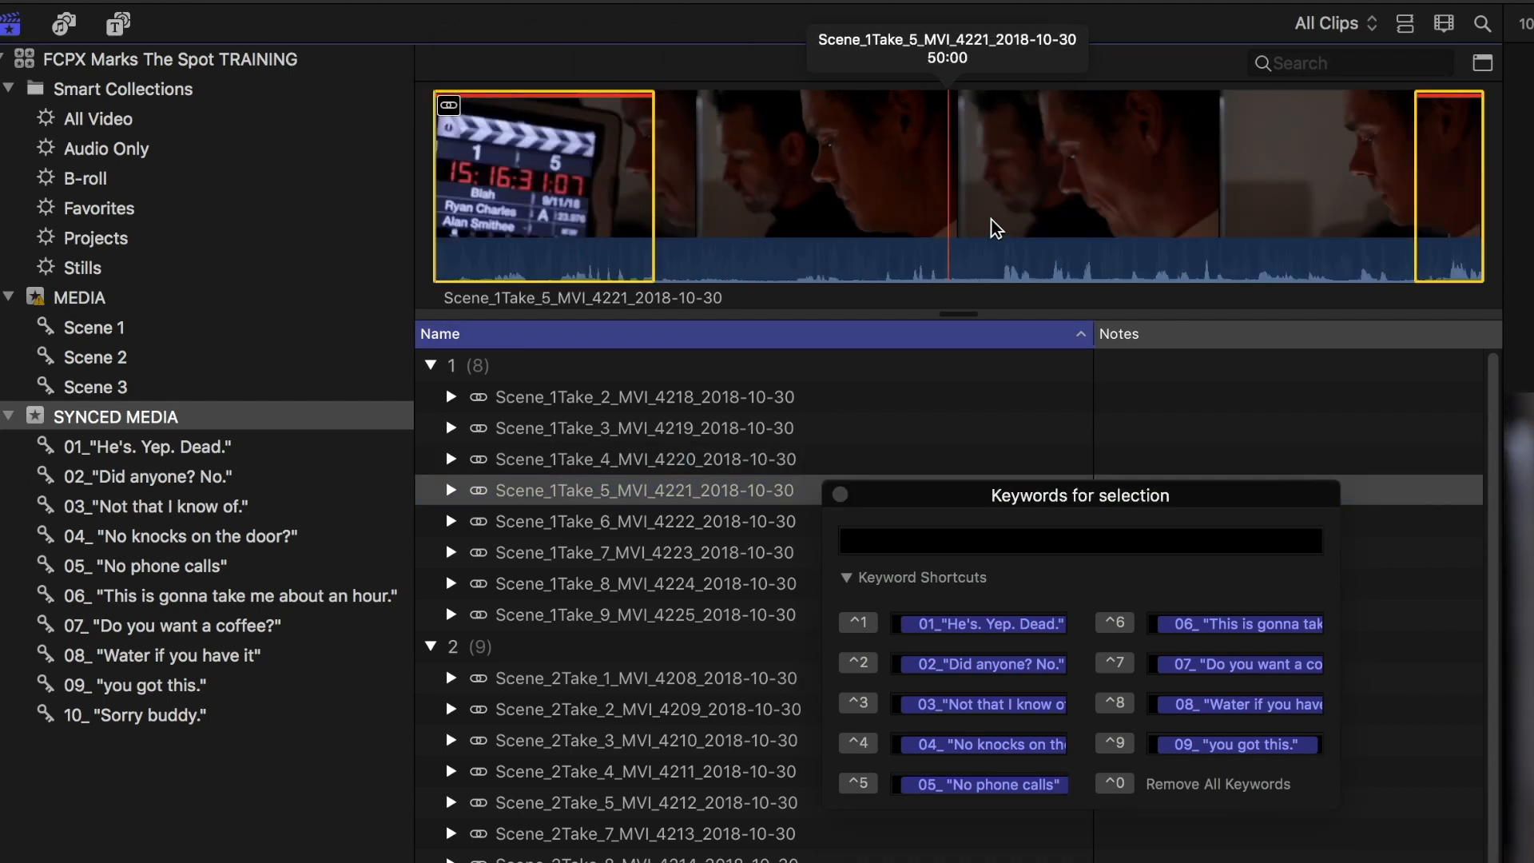
mouse_move(669, 242)
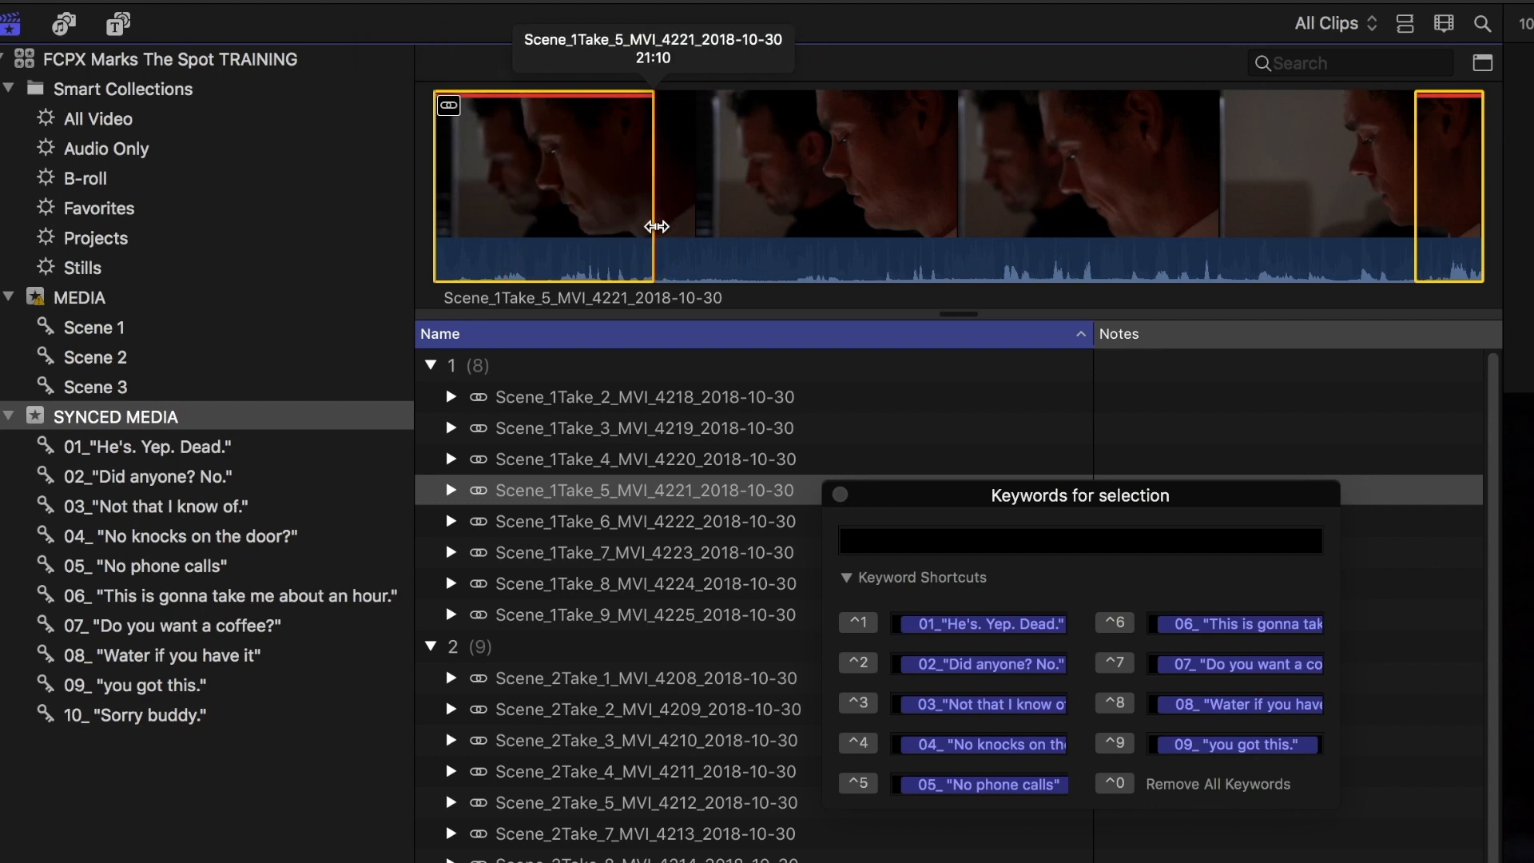
left_click(150, 448)
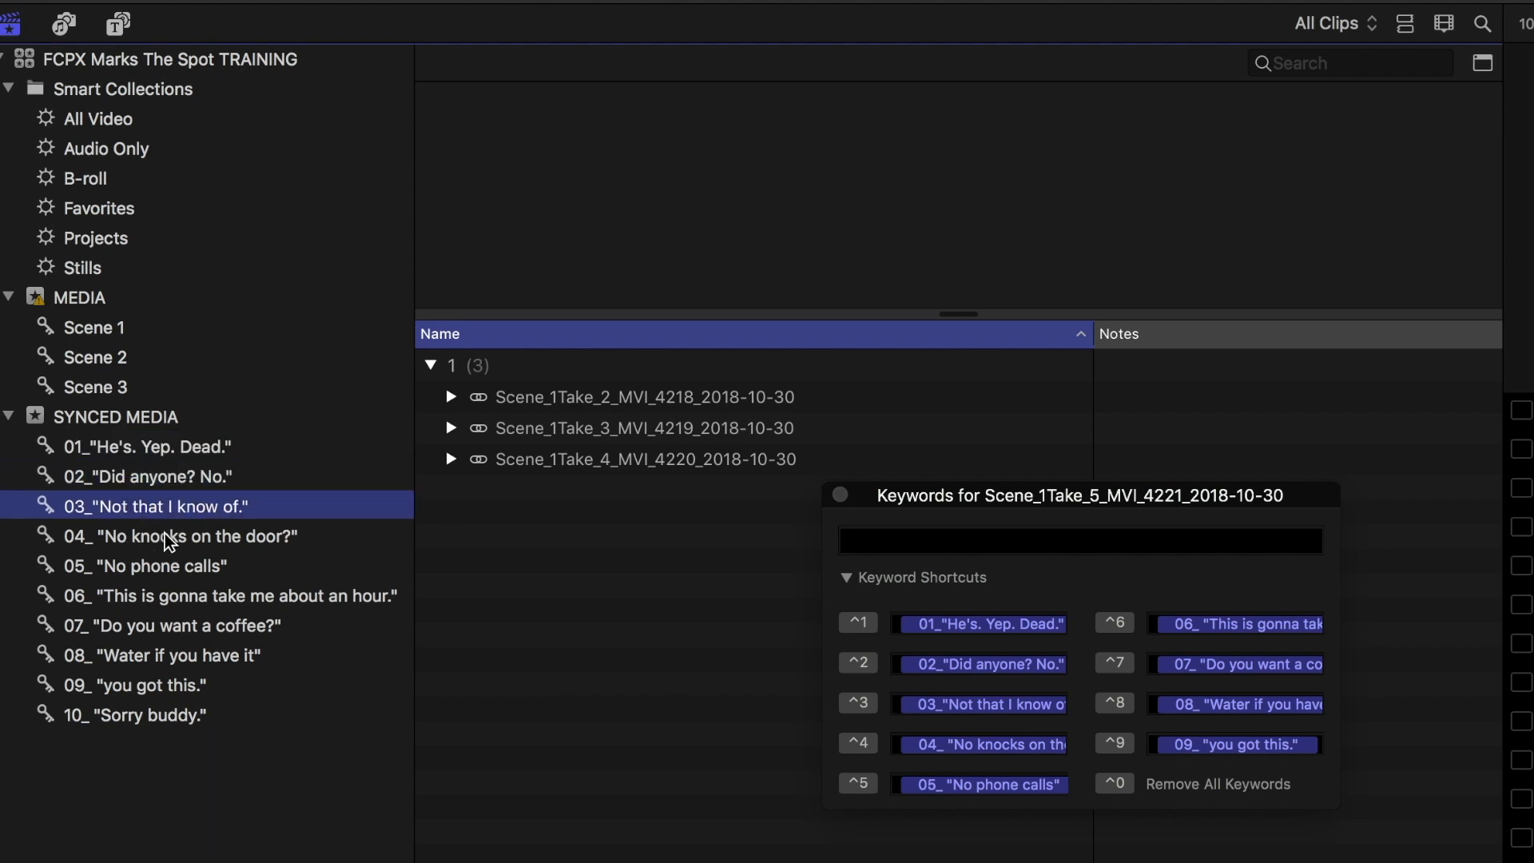
left_click(145, 566)
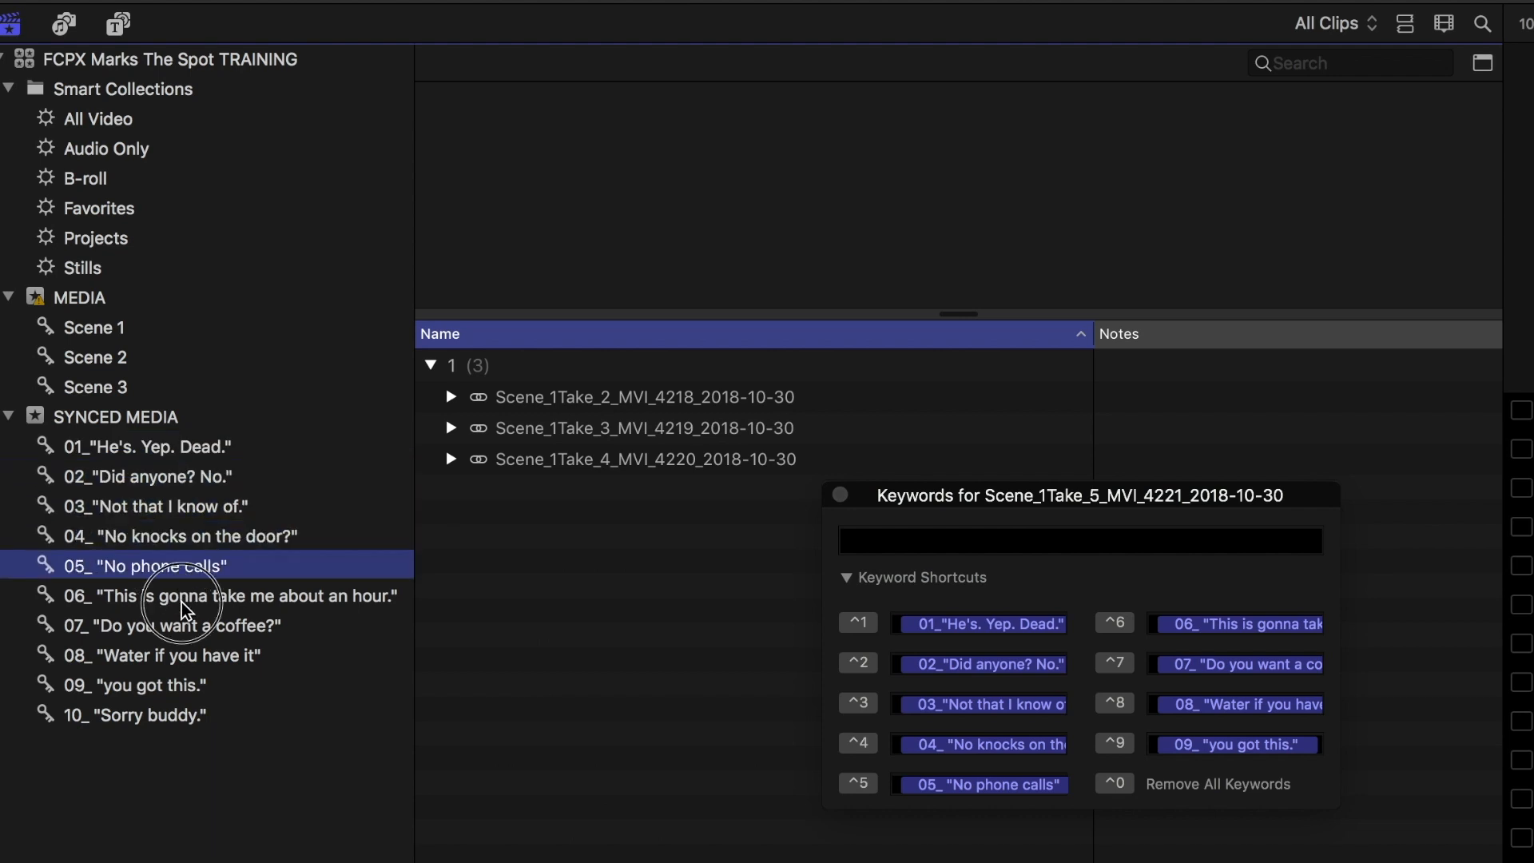
left_click(166, 655)
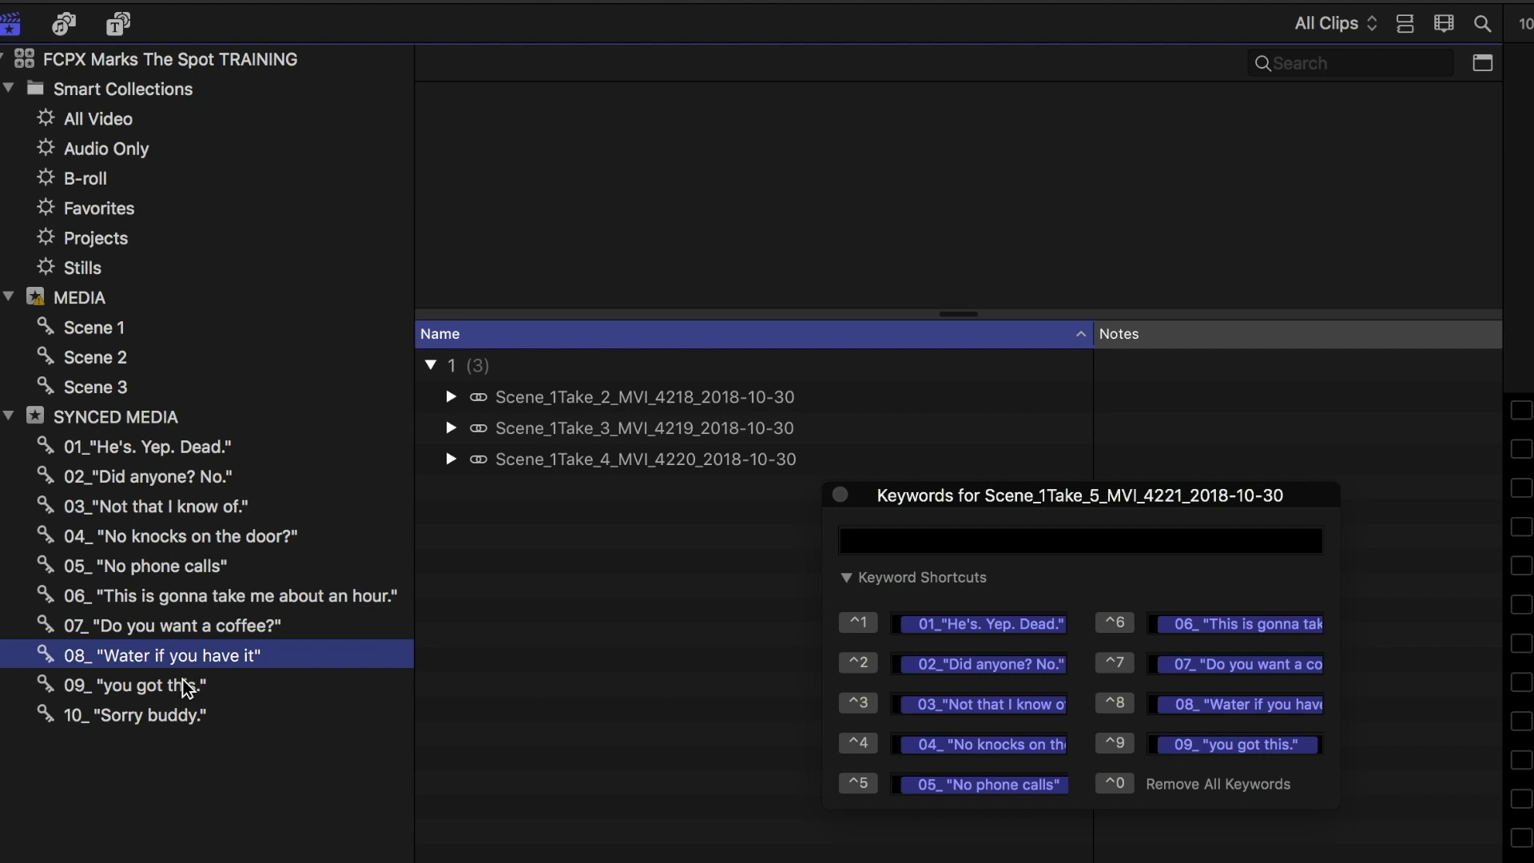
left_click(113, 415)
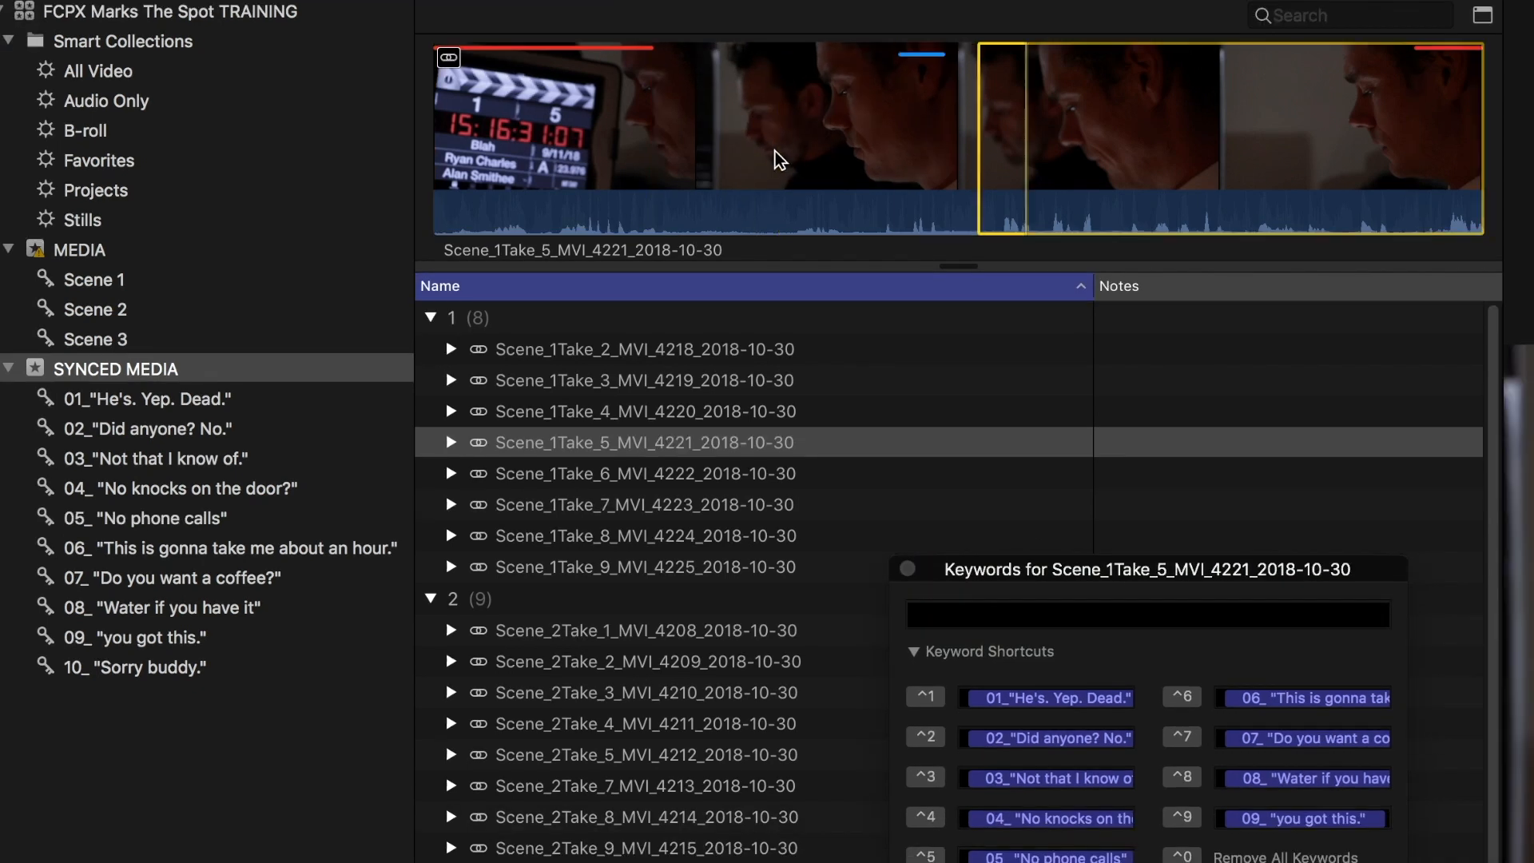
- Tag take 7's lines with keyword shortcuts and open take 9 for tagging
left_click(644, 504)
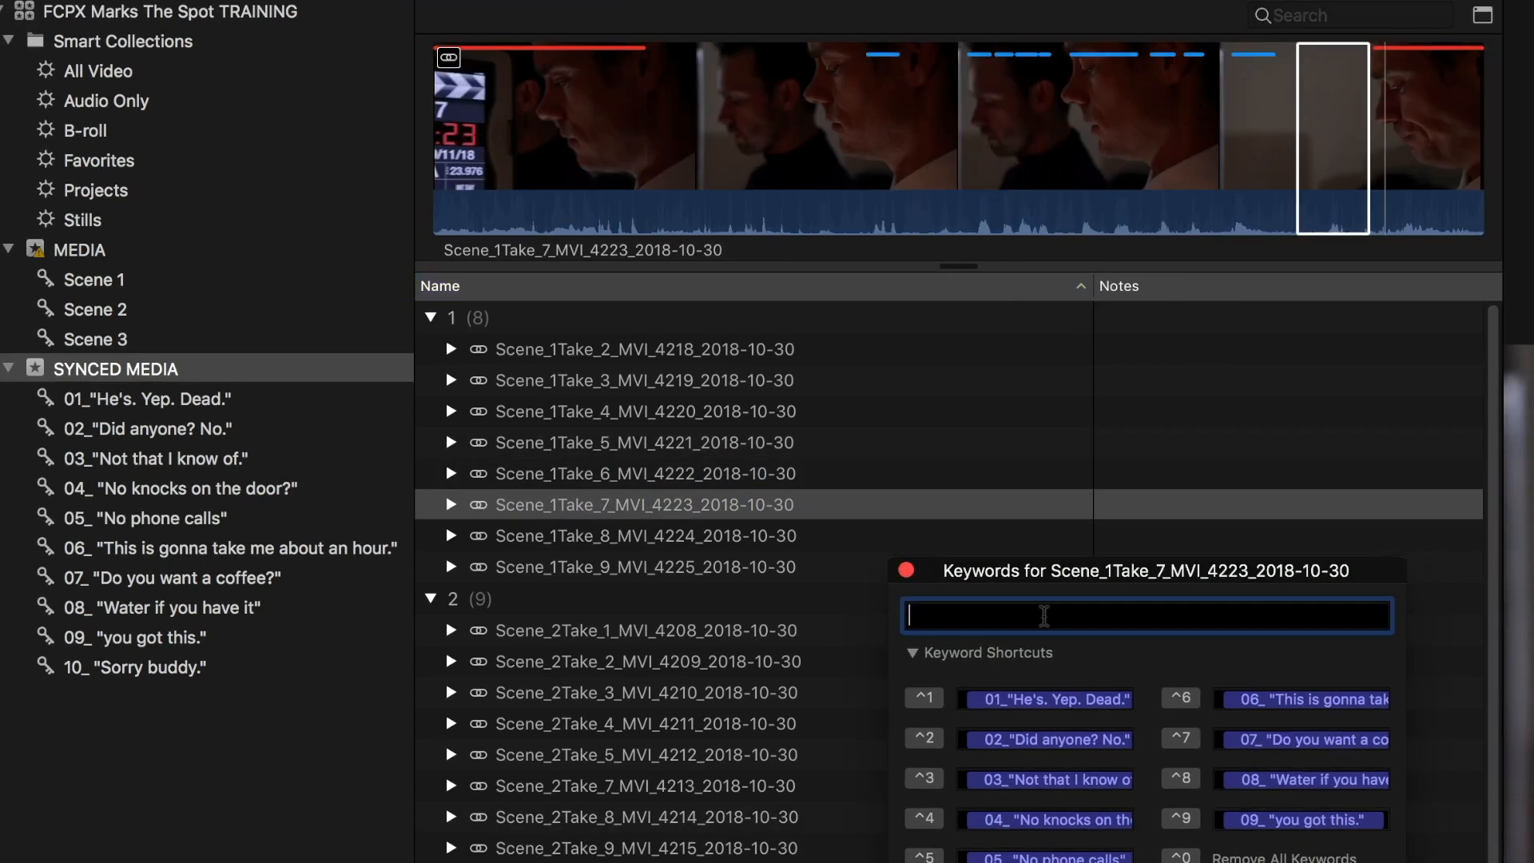
left_click(644, 565)
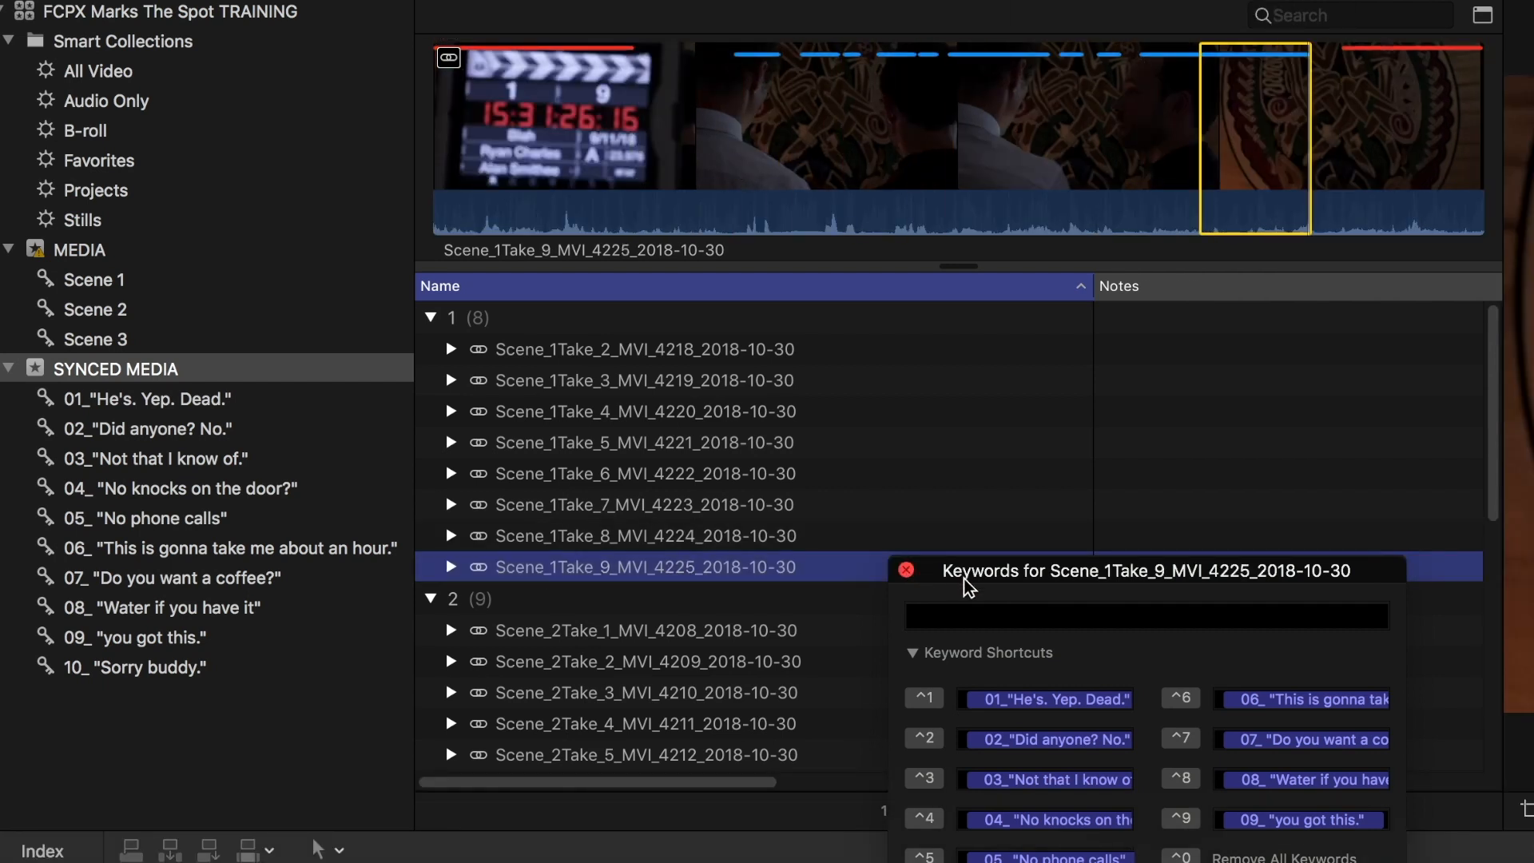
- Show line 01's collection as filmstrips and skim its first and take 4 clips
left_click(904, 570)
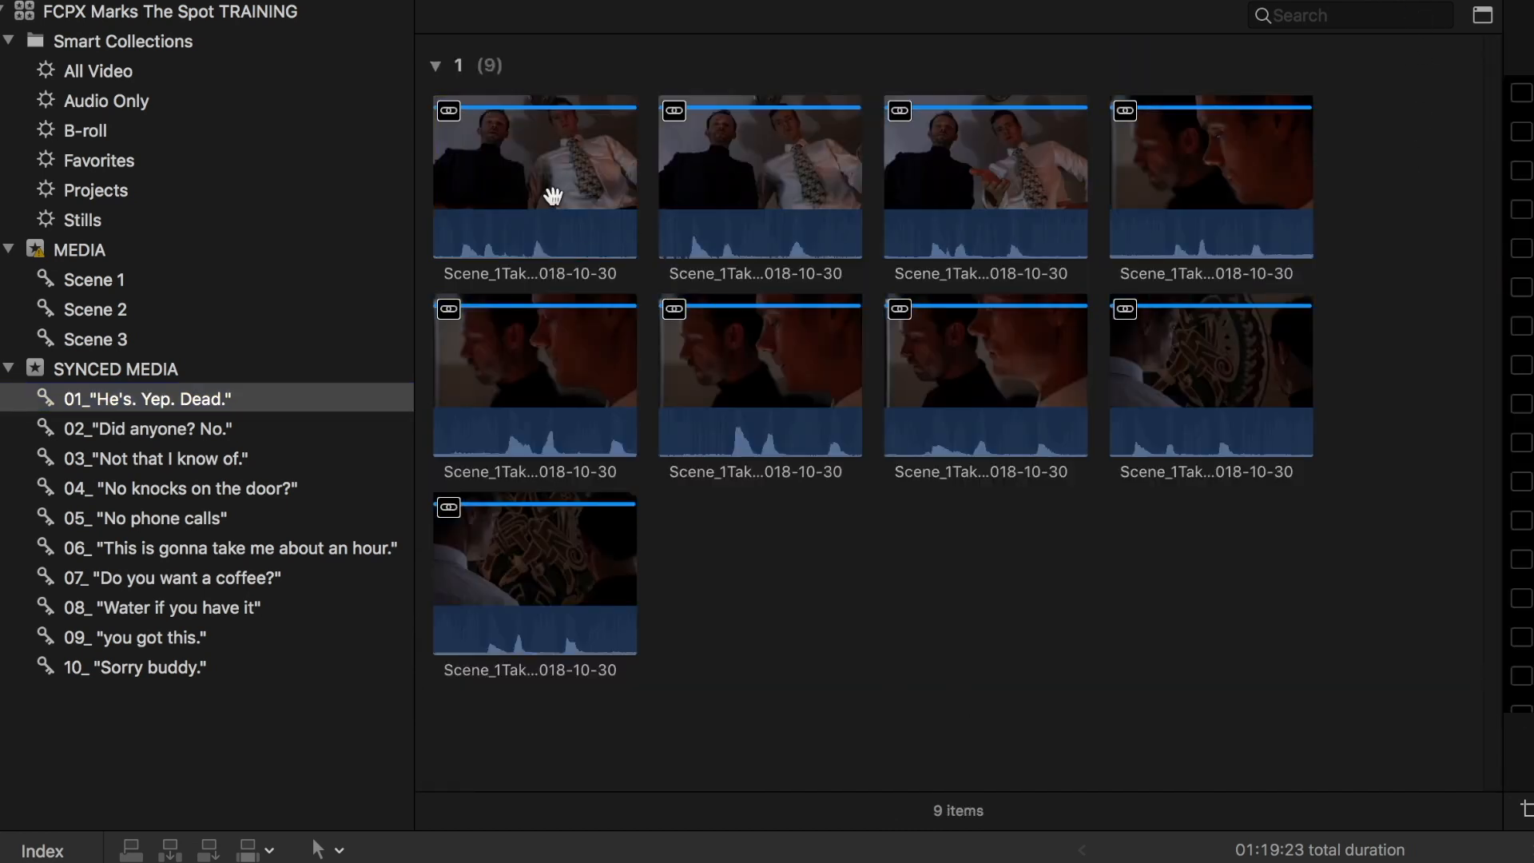
left_click(533, 157)
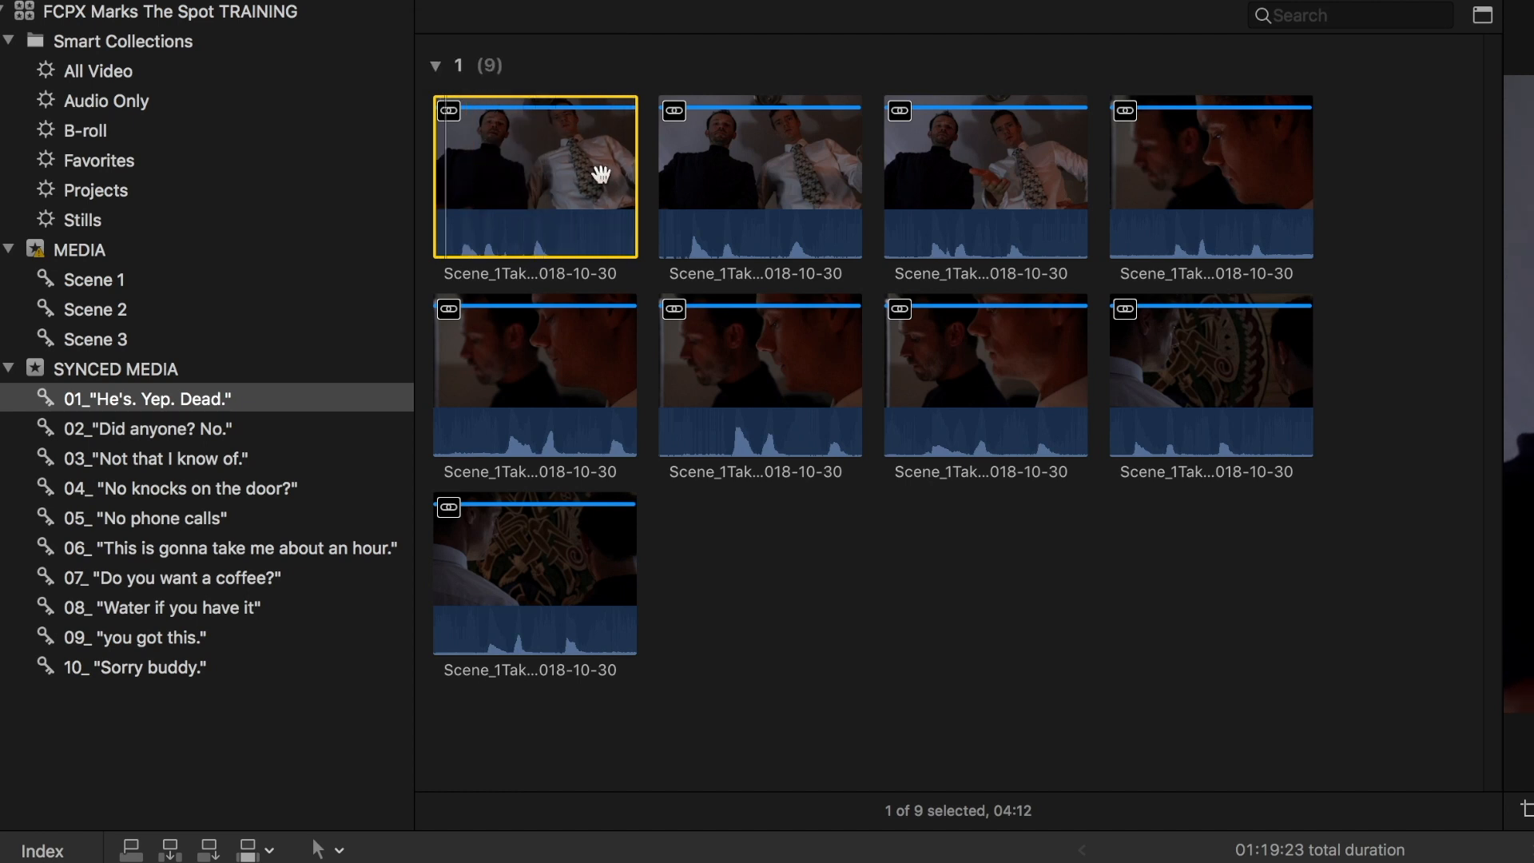
left_click(760, 176)
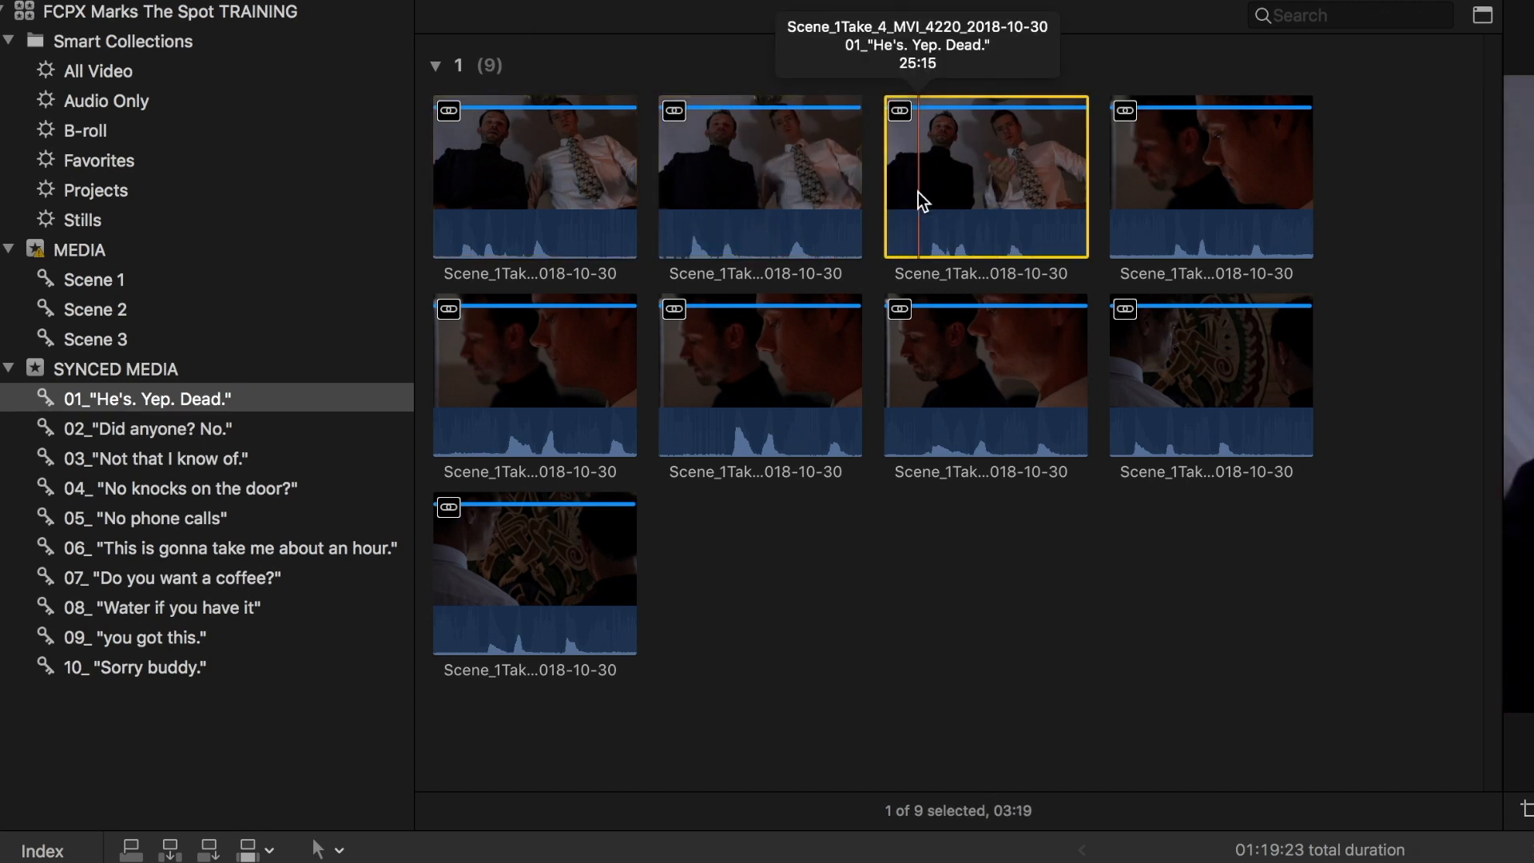
mouse_move(1160, 198)
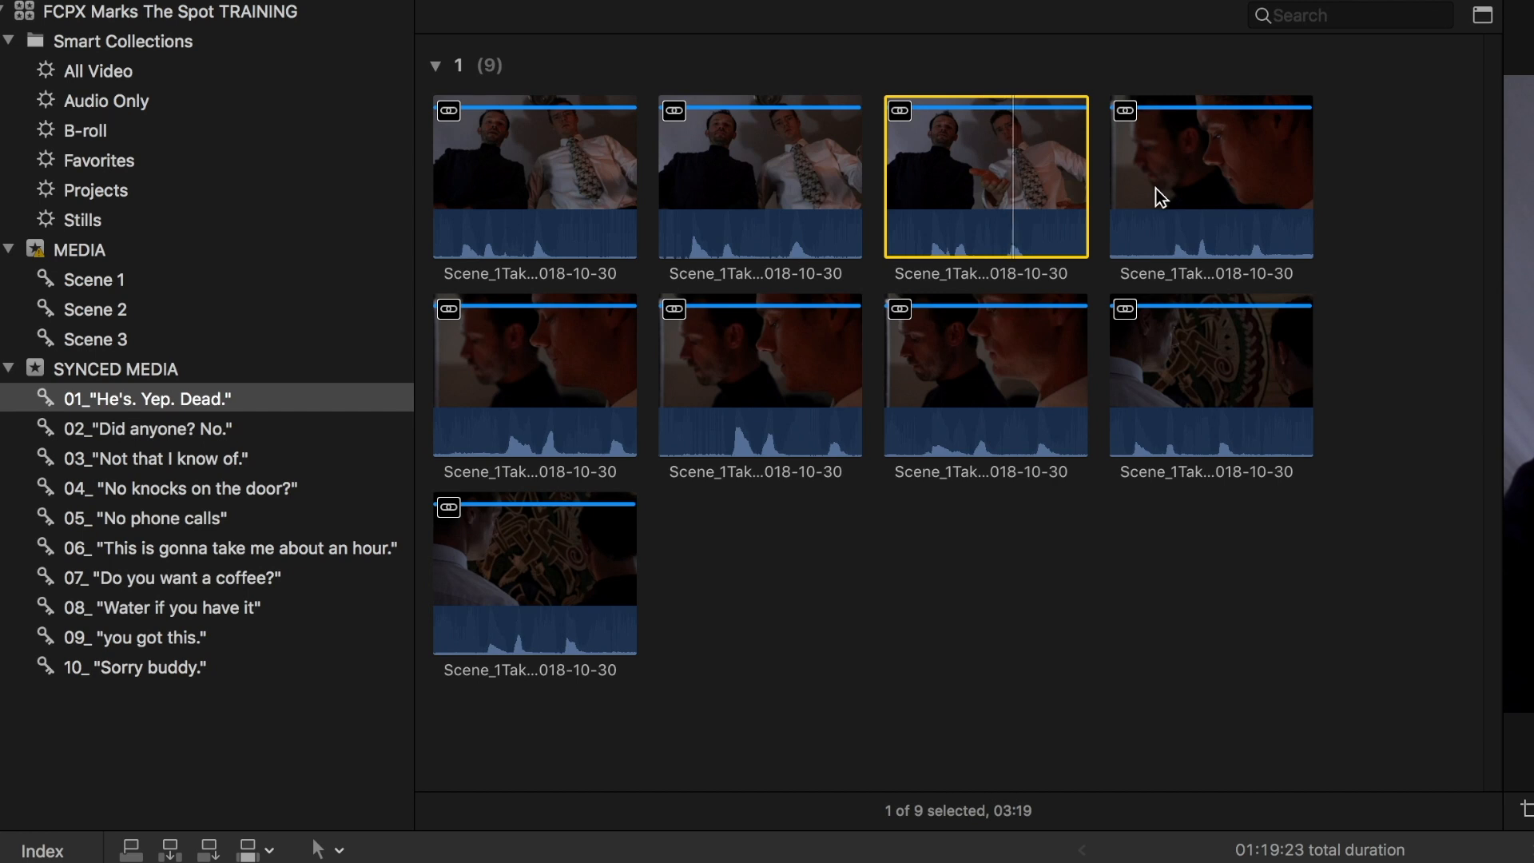
- Browse the line 06 and line 02 collections, each listing that line from every take
left_click(171, 579)
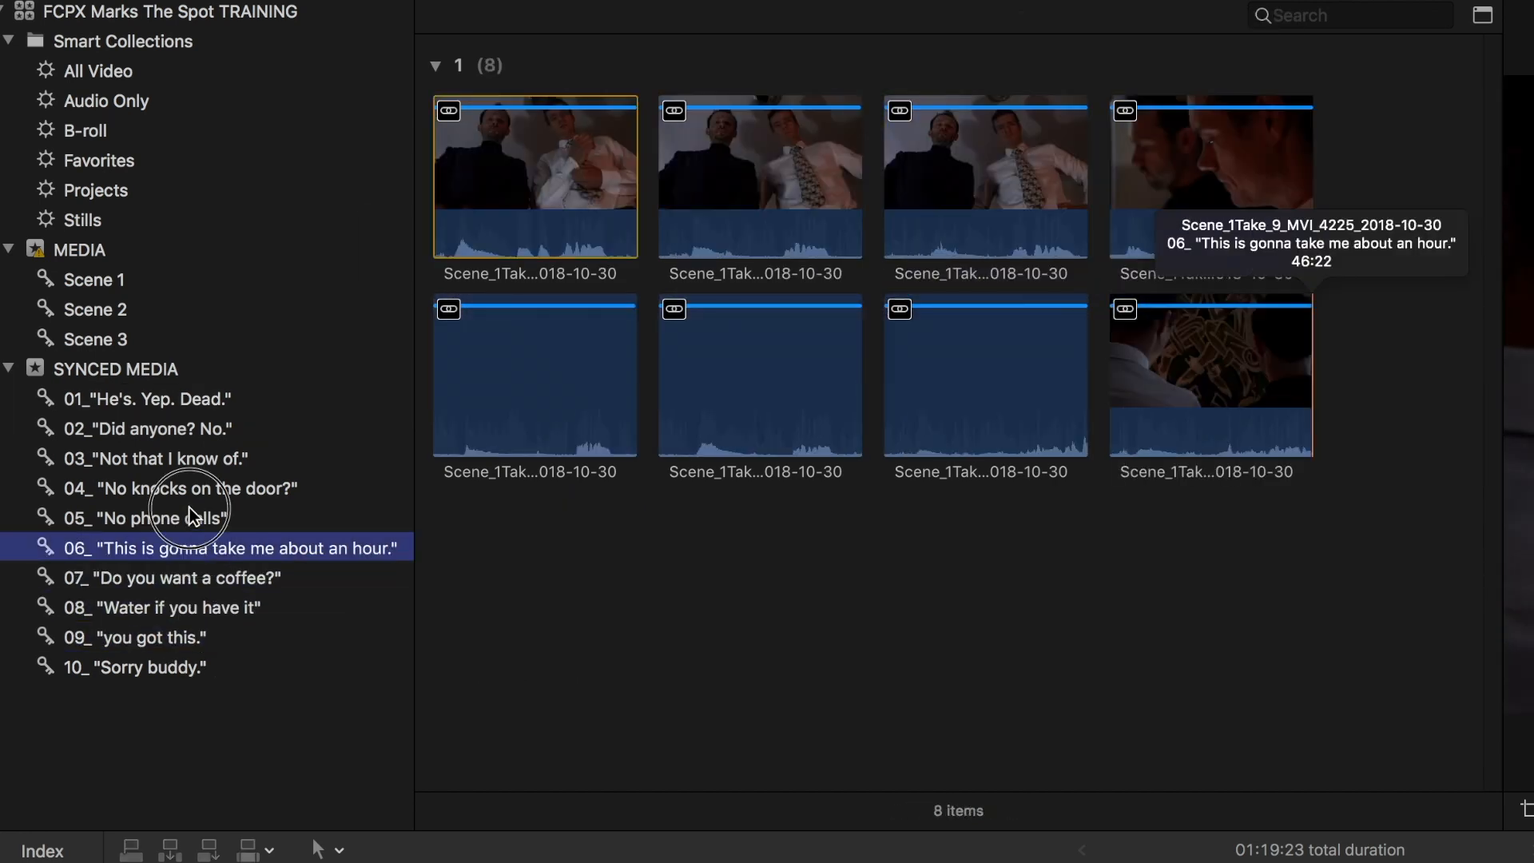
left_click(147, 429)
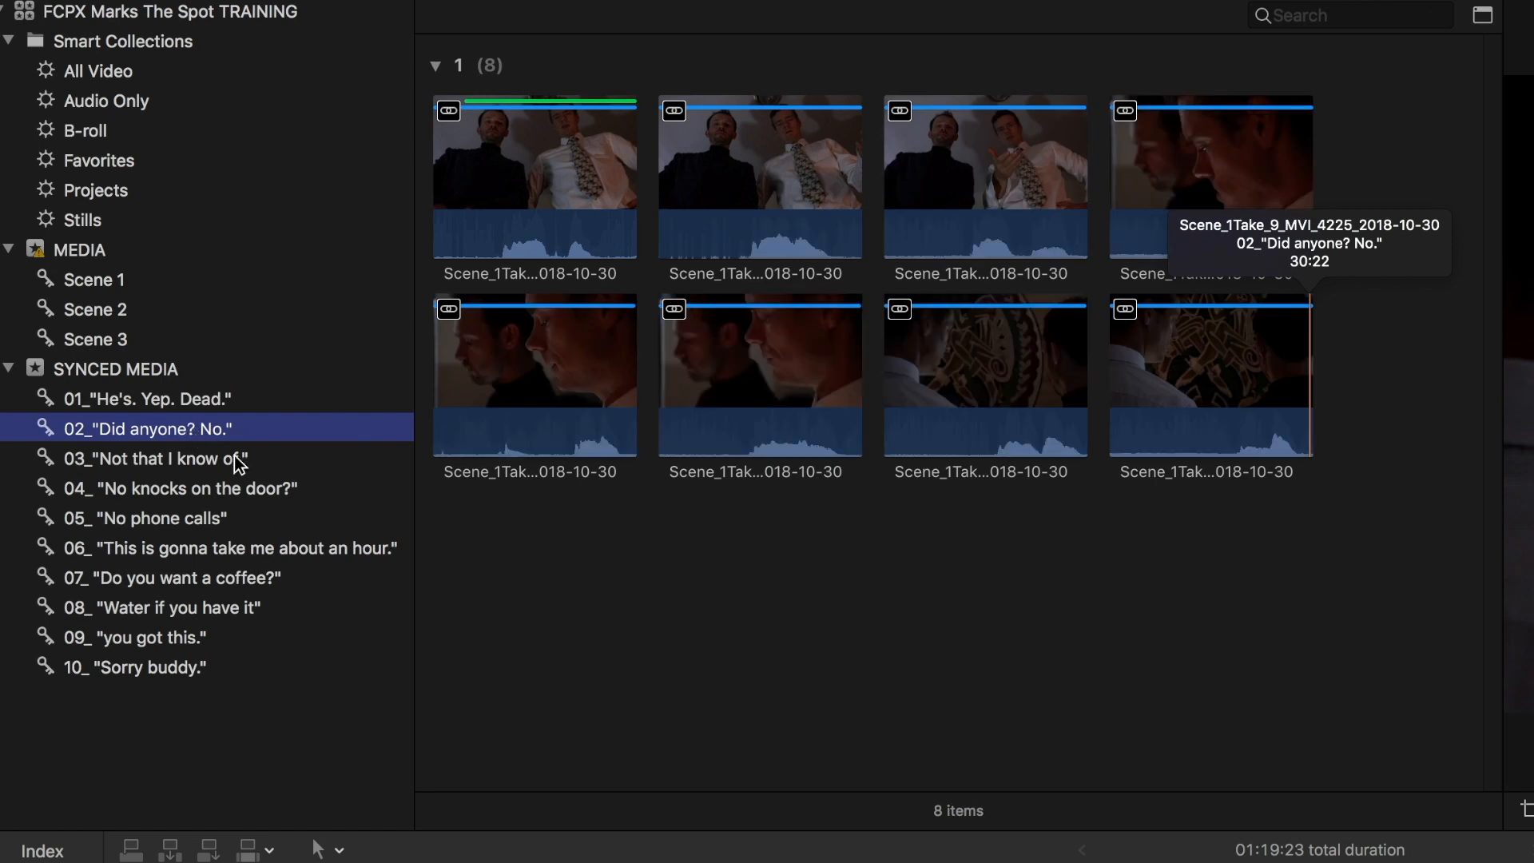